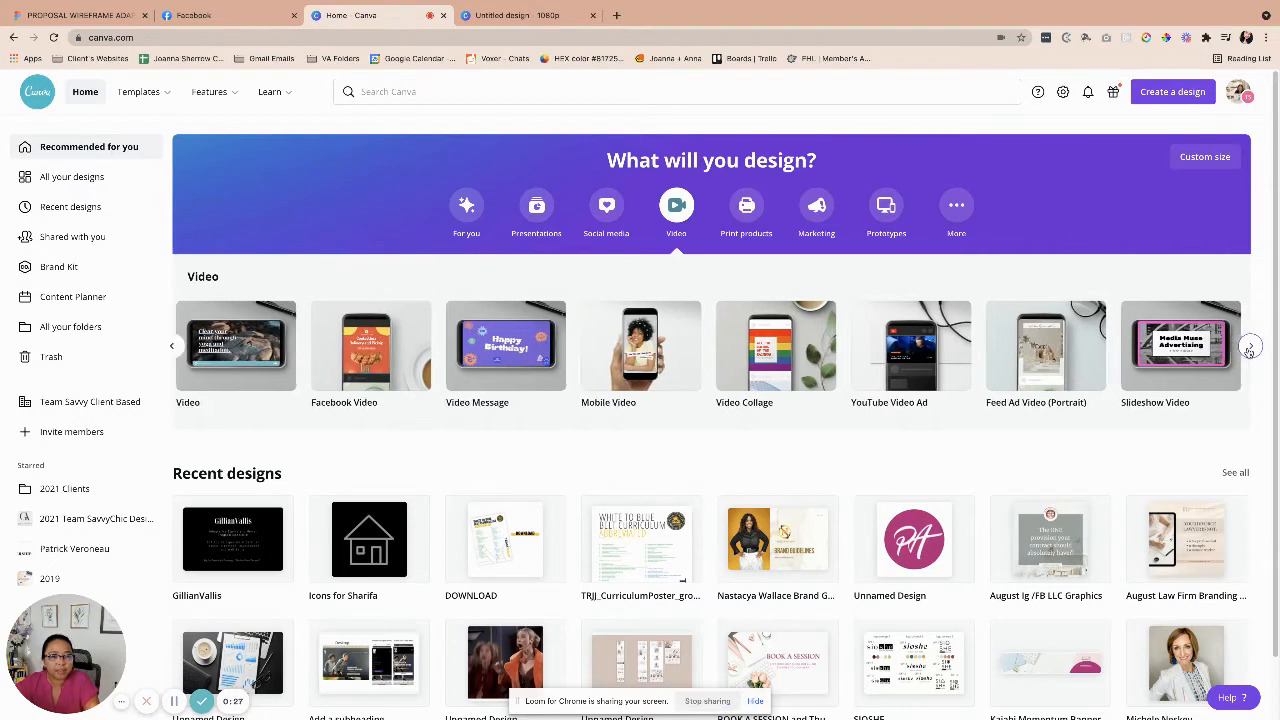
- Browse the video design sizes and start a blank Facebook Video design
{"action": "left_click", "coordinate": [1248, 348]}
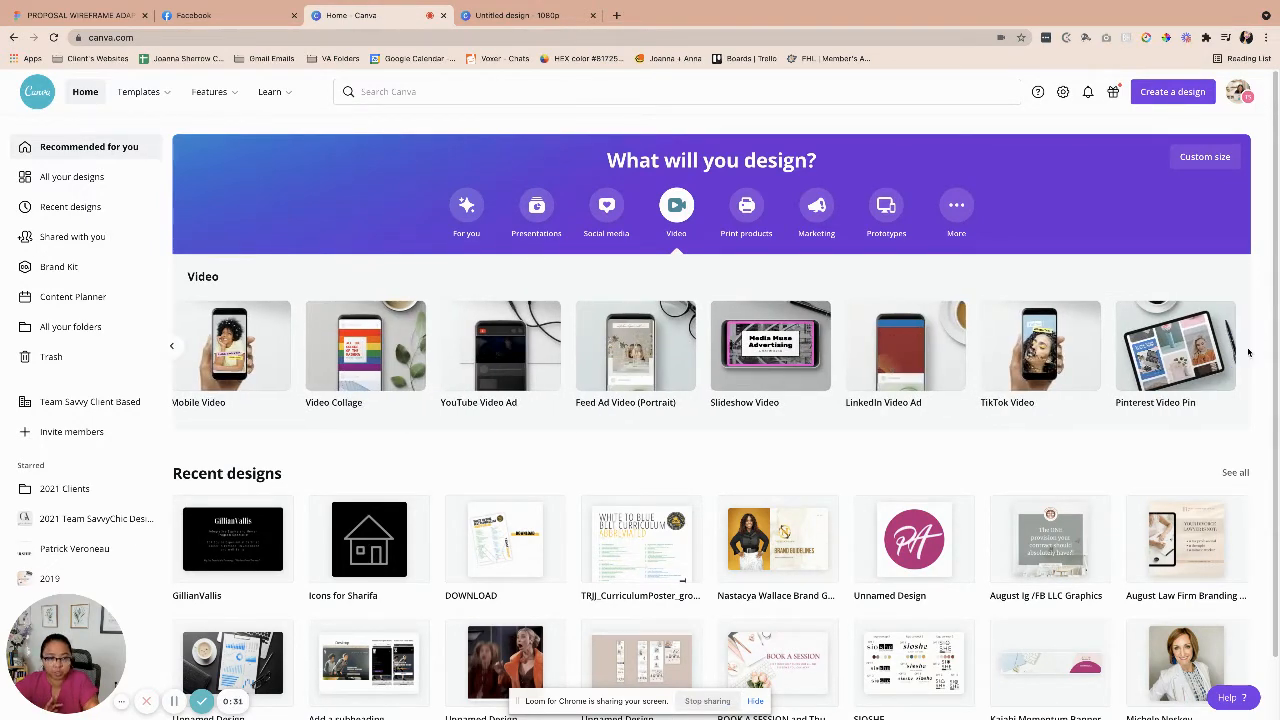
{"action": "left_click", "coordinate": [172, 346]}
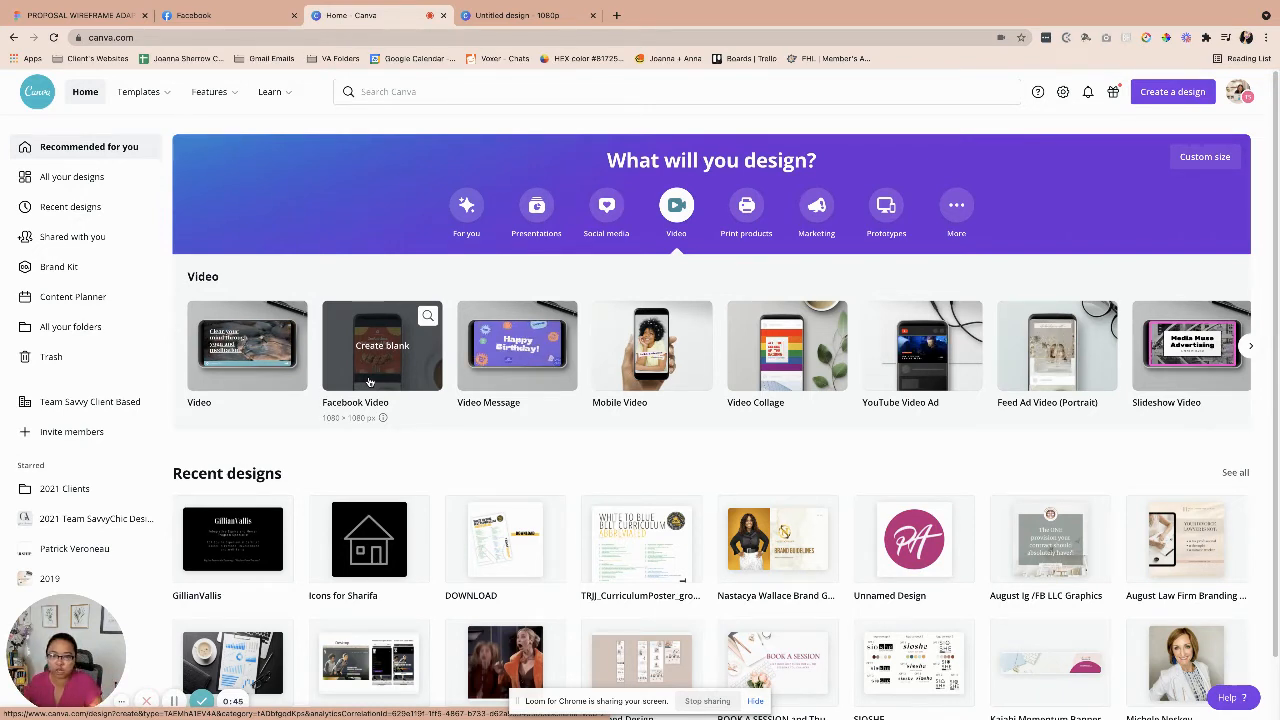
{"action": "left_click", "coordinate": [380, 344]}
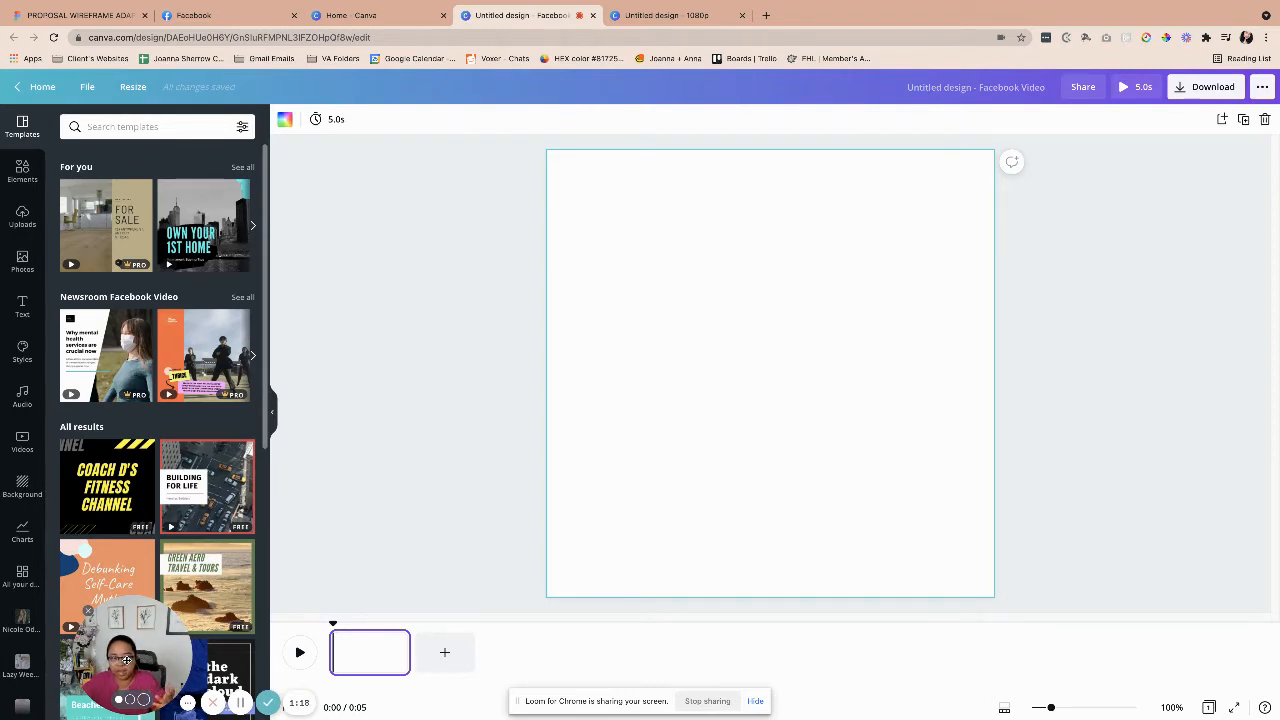
{"action": "mouse_move", "coordinate": [324, 320]}
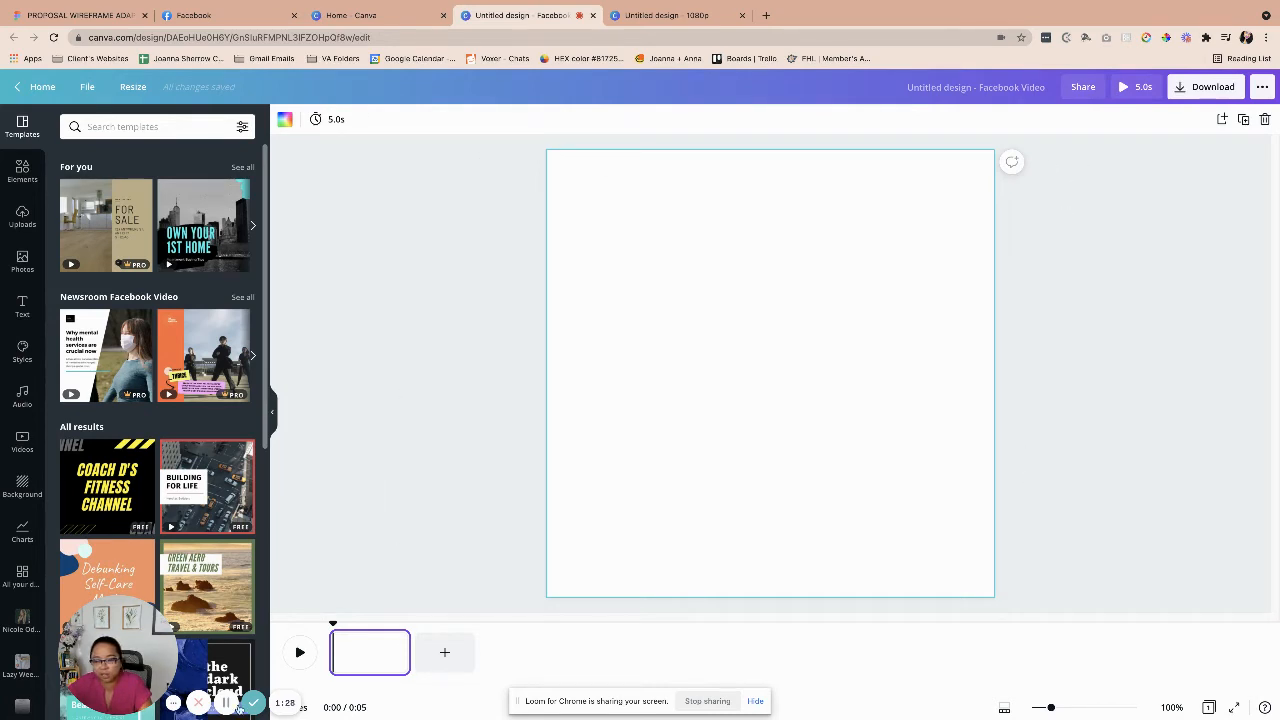
- Add a second page to the timeline and bring up the transition choices between pages
{"action": "left_click", "coordinate": [444, 652]}
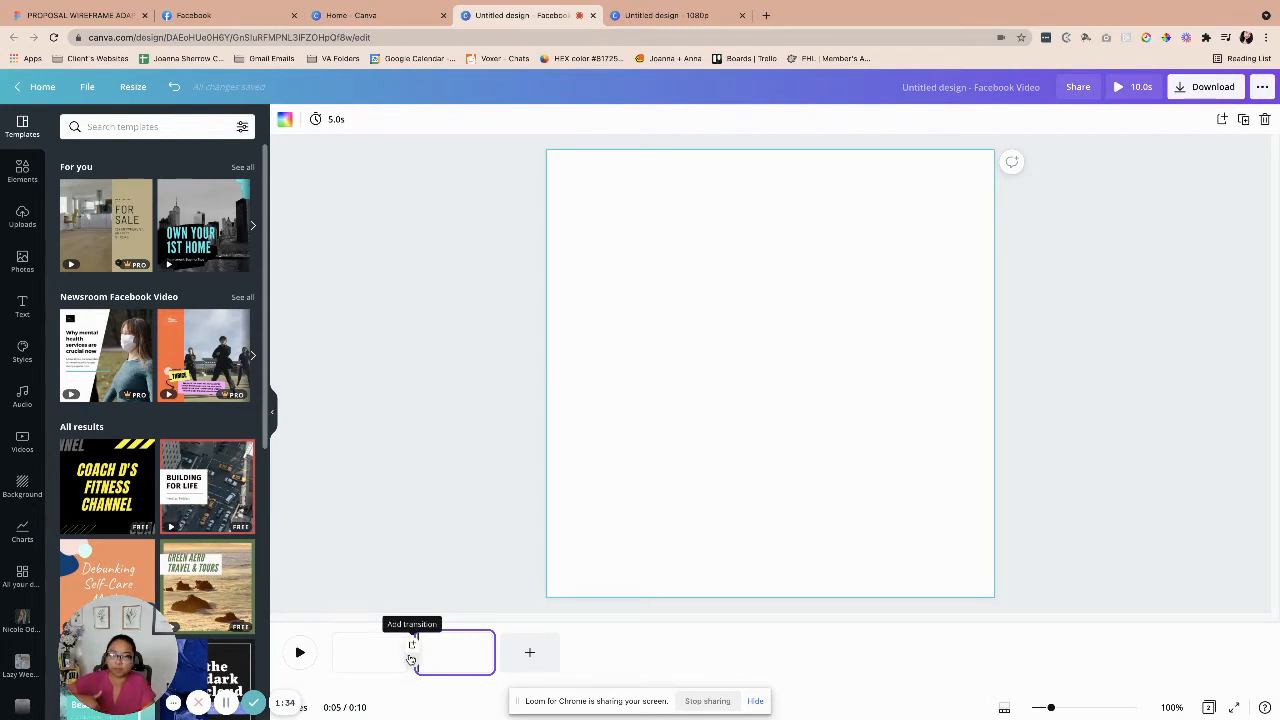
{"action": "left_click", "coordinate": [412, 652]}
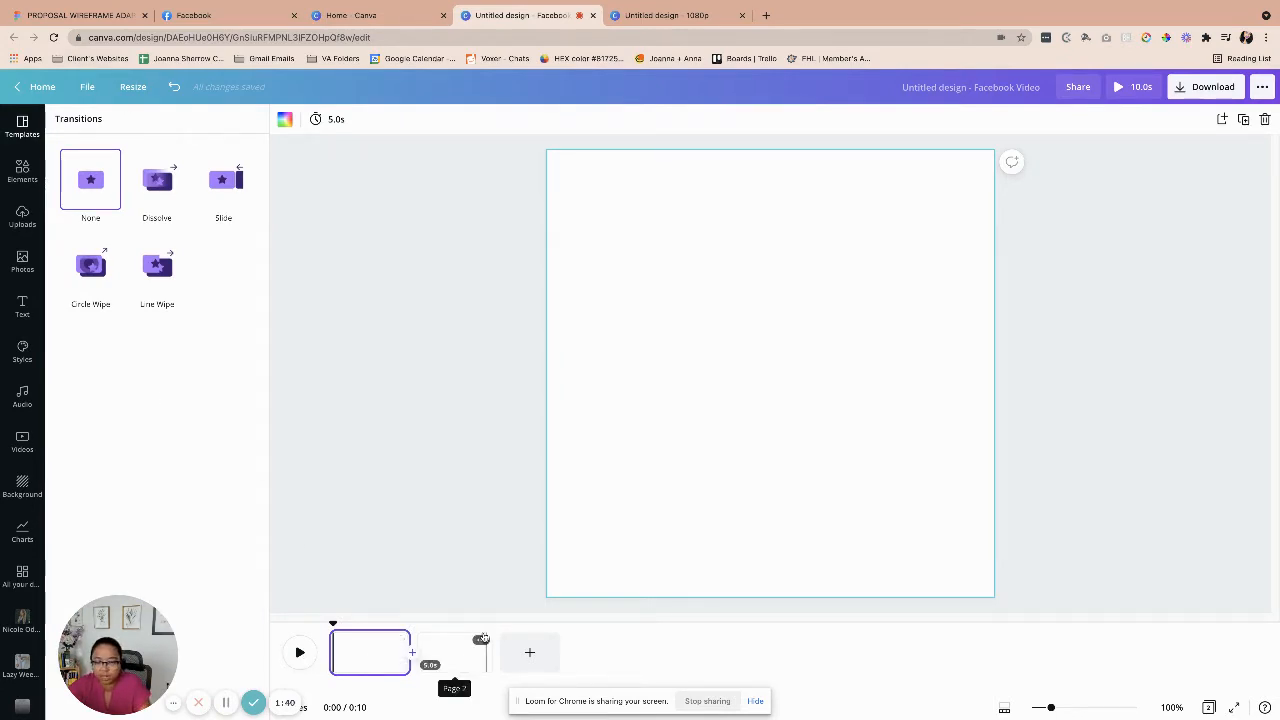
{"action": "right_click", "coordinate": [456, 652]}
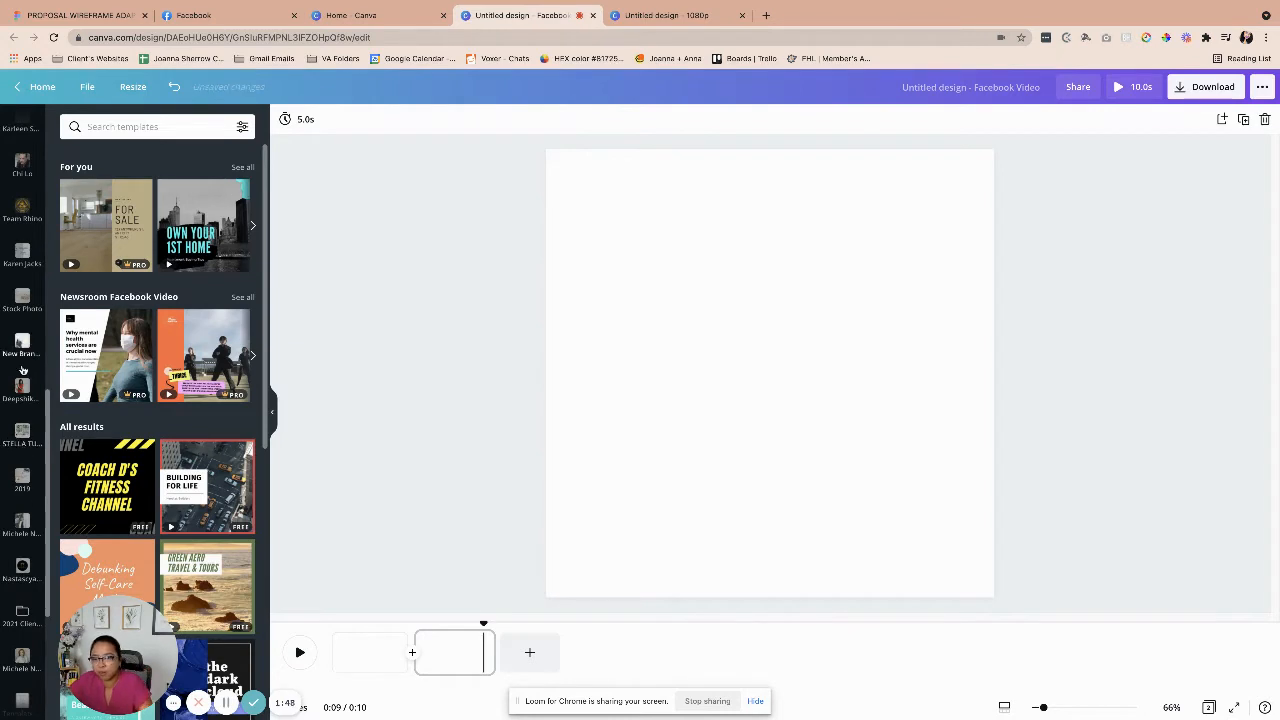
- Browse the brand Photos folder for the seated woman shot
{"action": "left_click", "coordinate": [22, 344]}
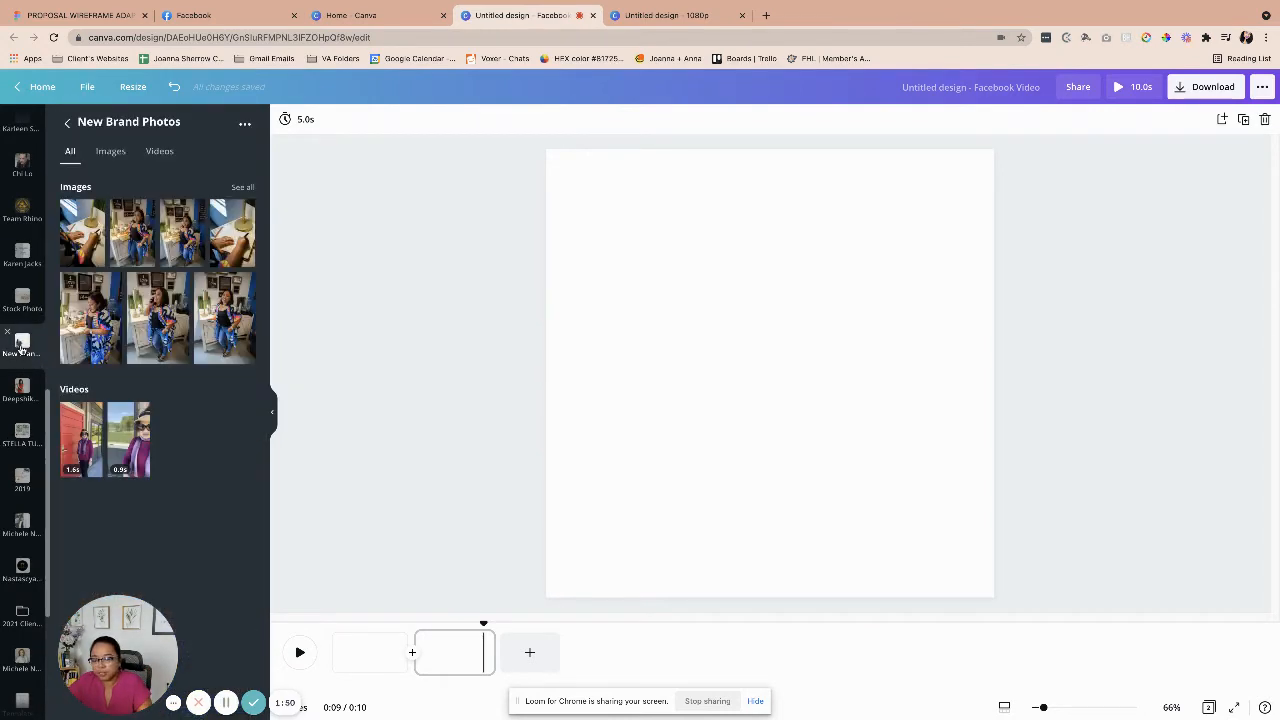
{"action": "scroll", "scroll_direction": "down", "scroll_amount": 3}
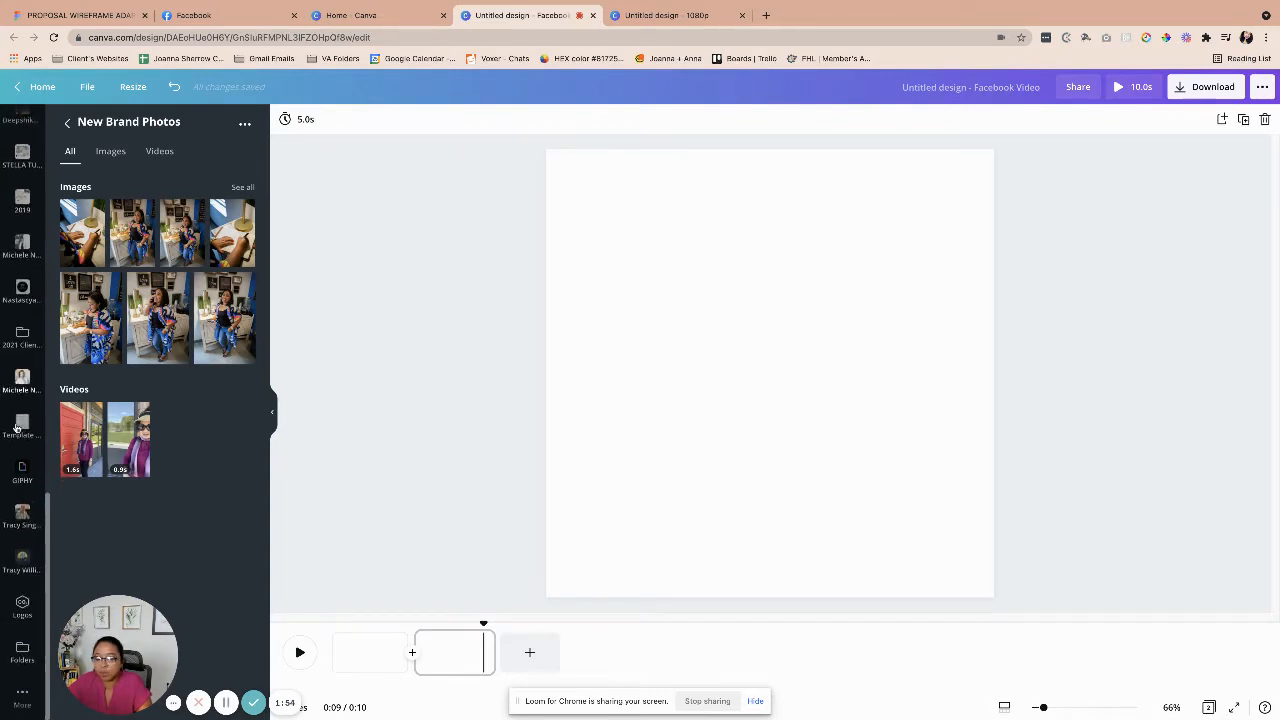
{"action": "scroll", "scroll_direction": "up", "scroll_amount": 3}
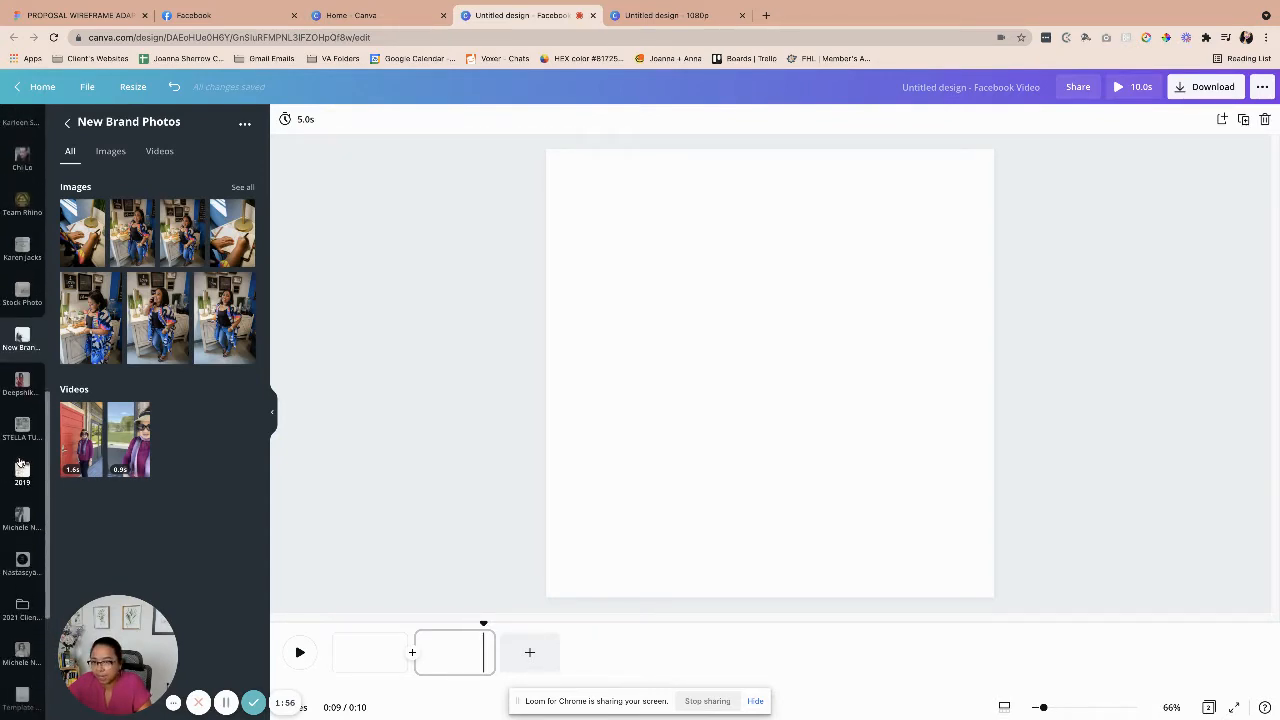
{"action": "scroll", "scroll_direction": "up", "scroll_amount": 3}
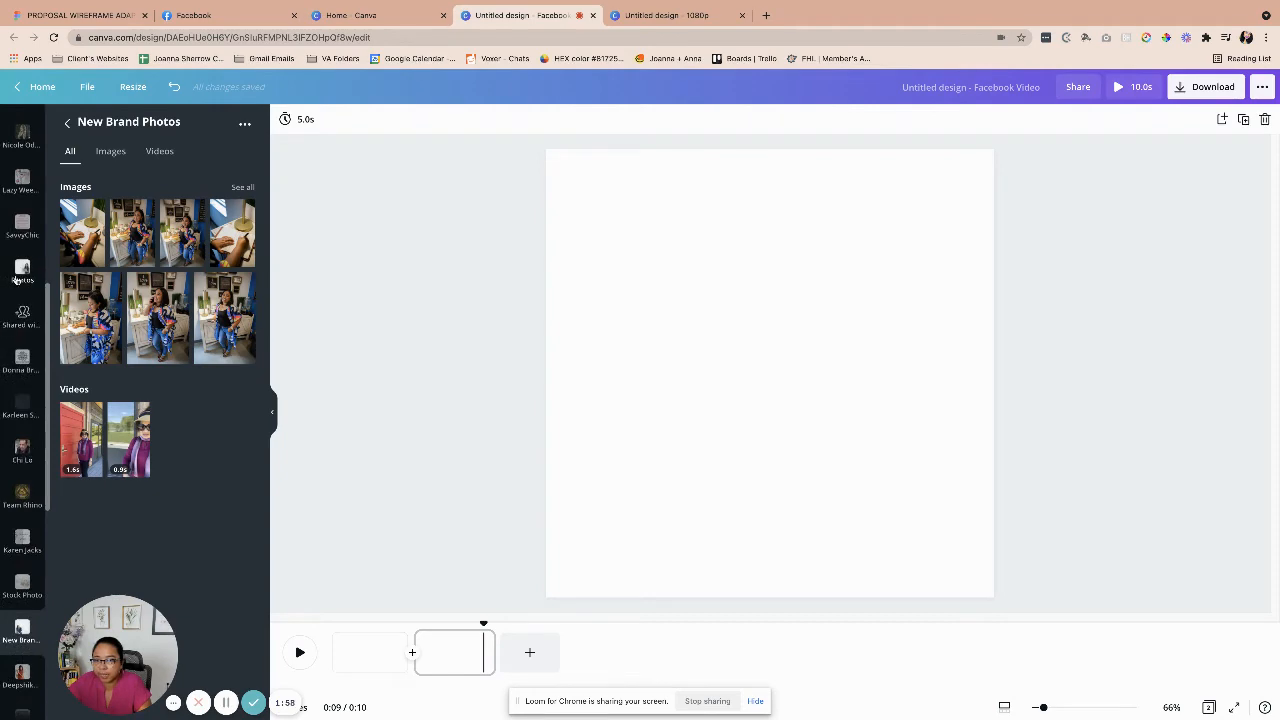
{"action": "left_click", "coordinate": [22, 270]}
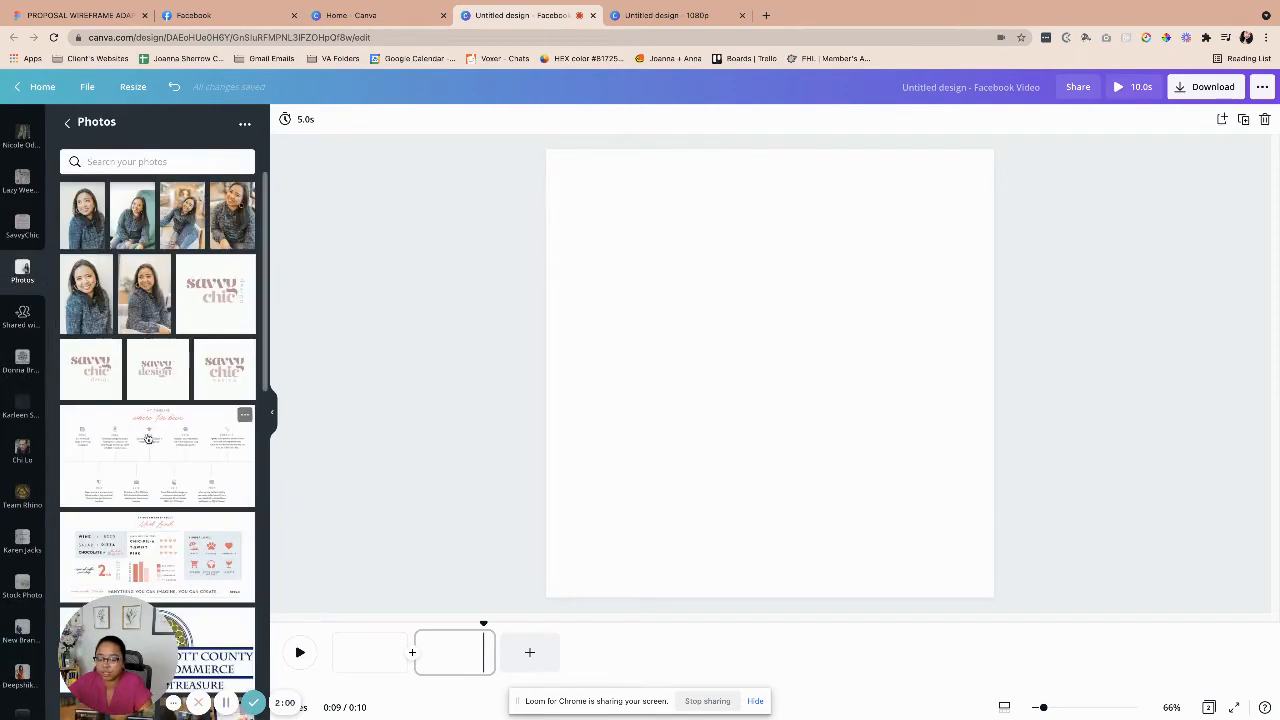
{"action": "scroll", "scroll_direction": "down", "scroll_amount": 3}
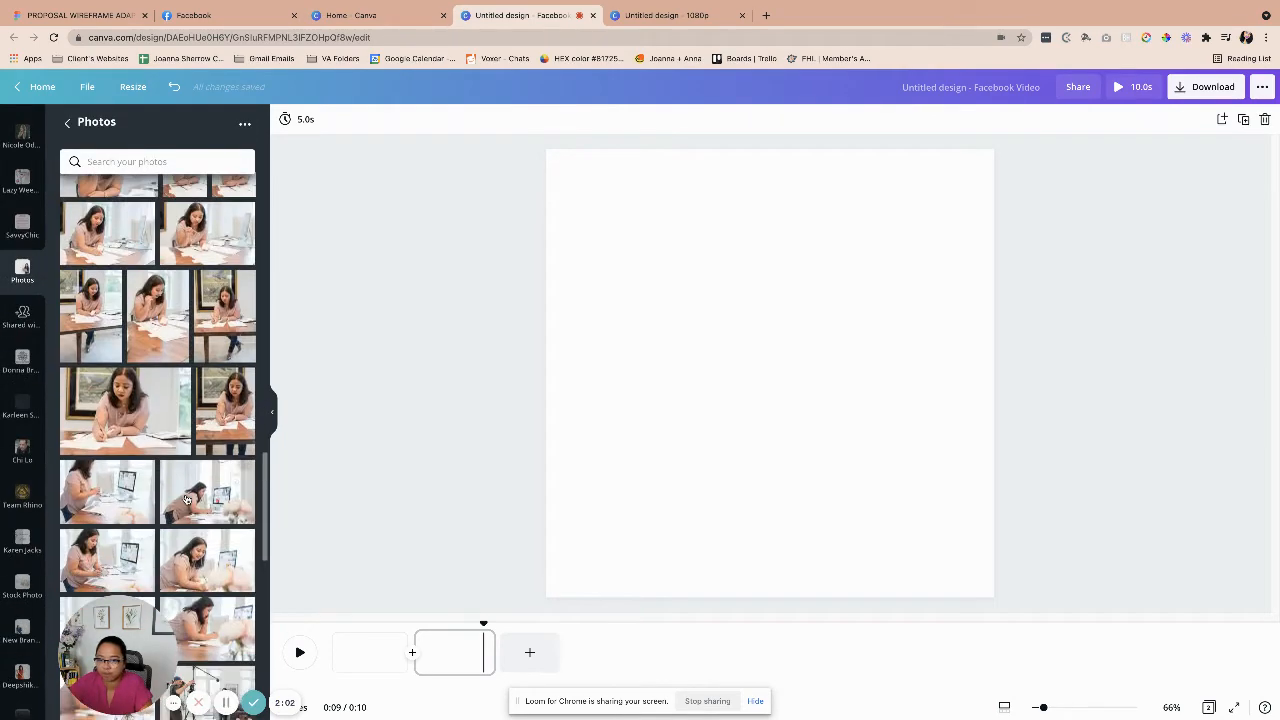
{"action": "scroll", "scroll_direction": "down", "scroll_amount": 3}
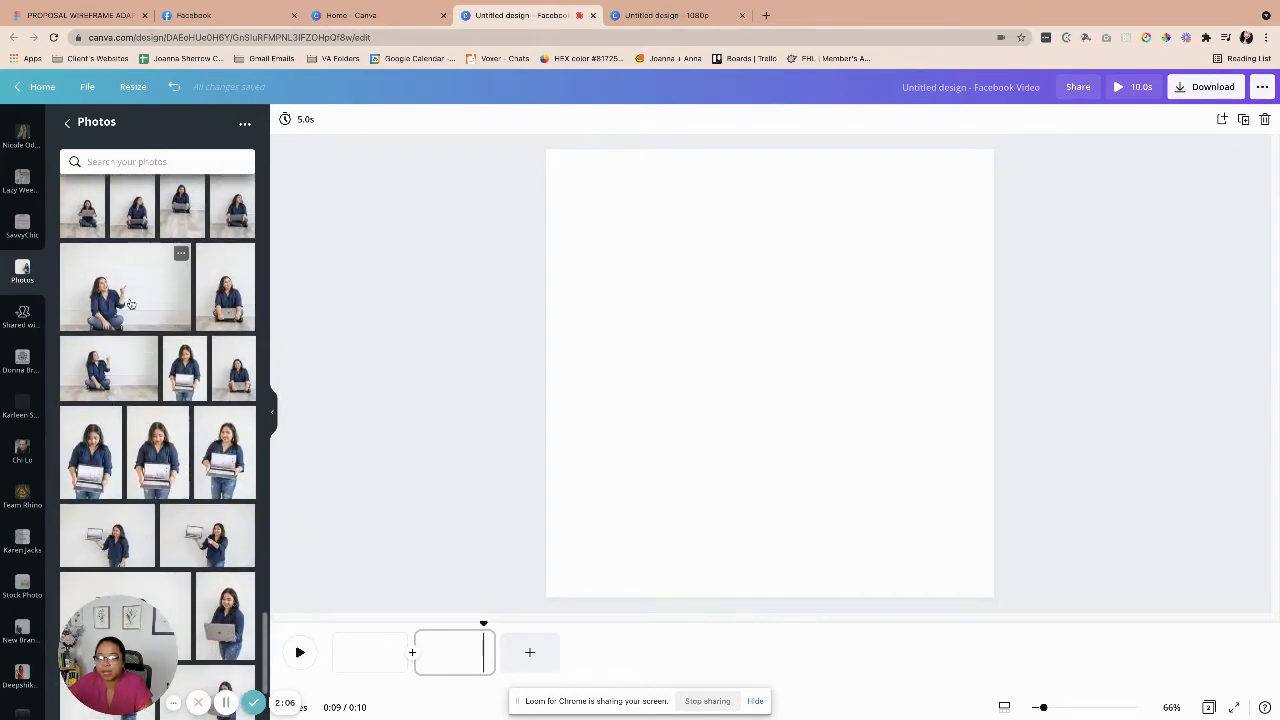
- Set the placed photo as the page background and delete the empty page
{"action": "right_click", "coordinate": [770, 376]}
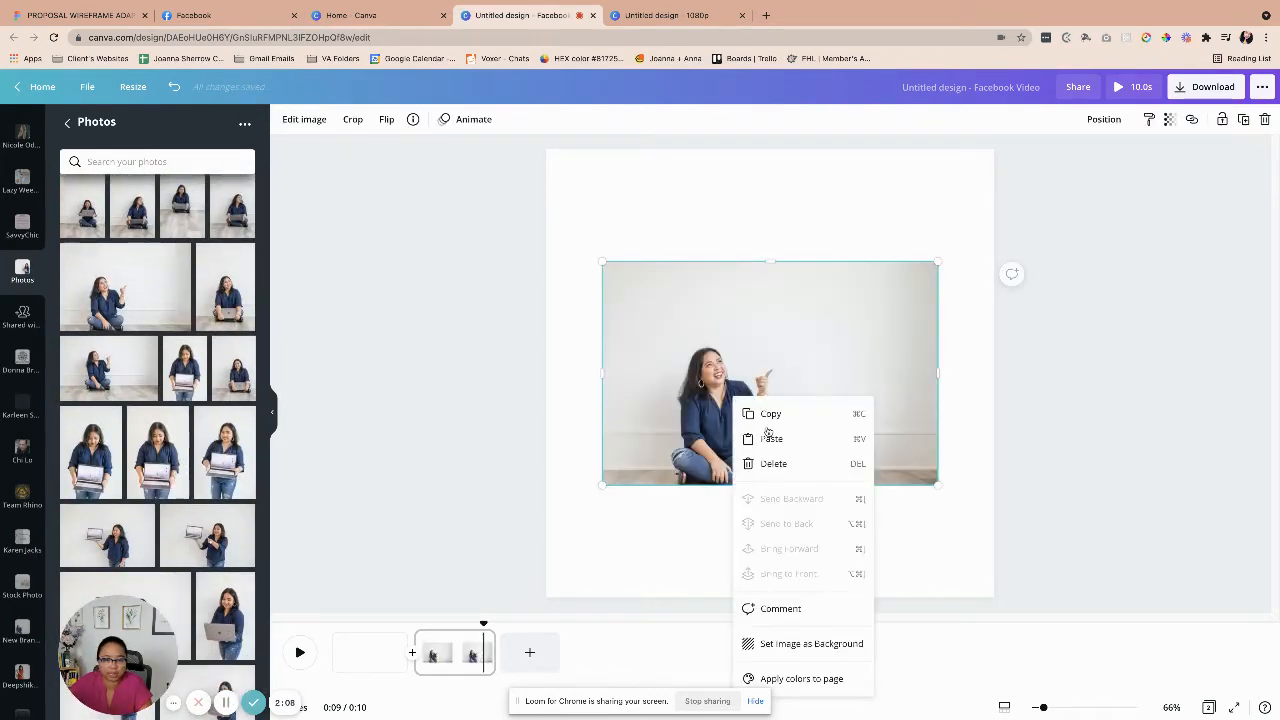
{"action": "mouse_move", "coordinate": [640, 236]}
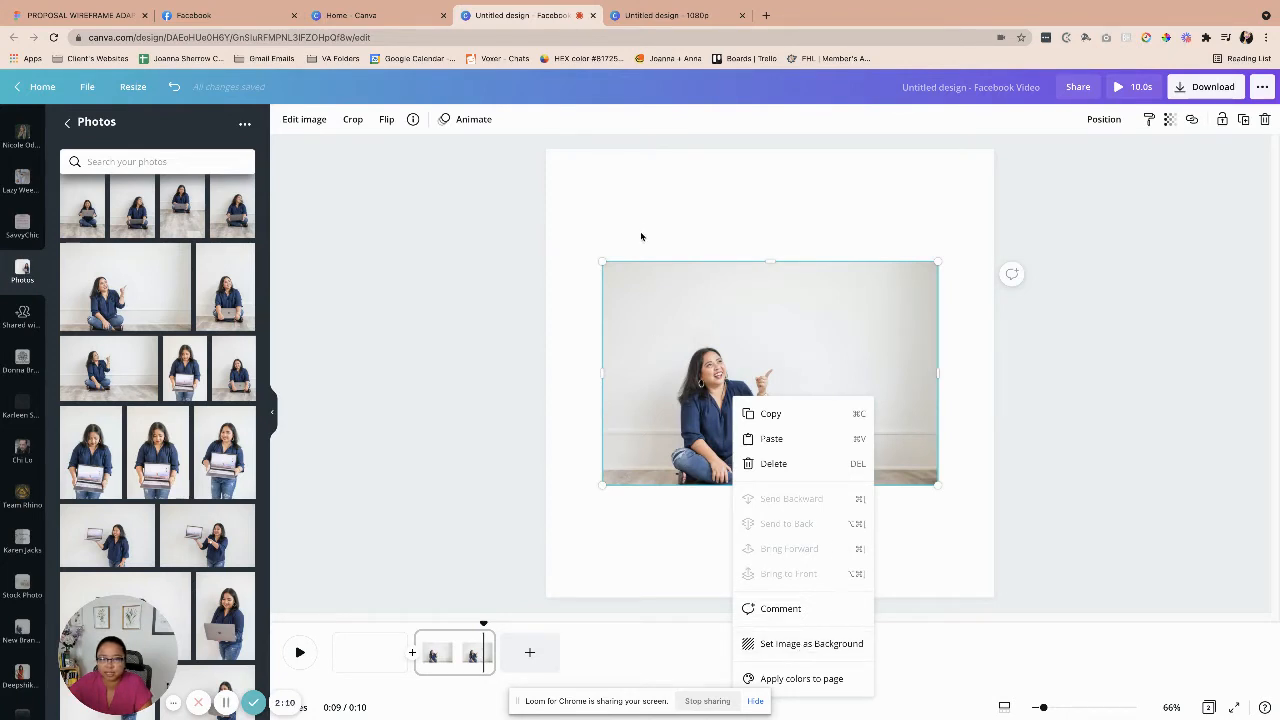
{"action": "mouse_move", "coordinate": [720, 346]}
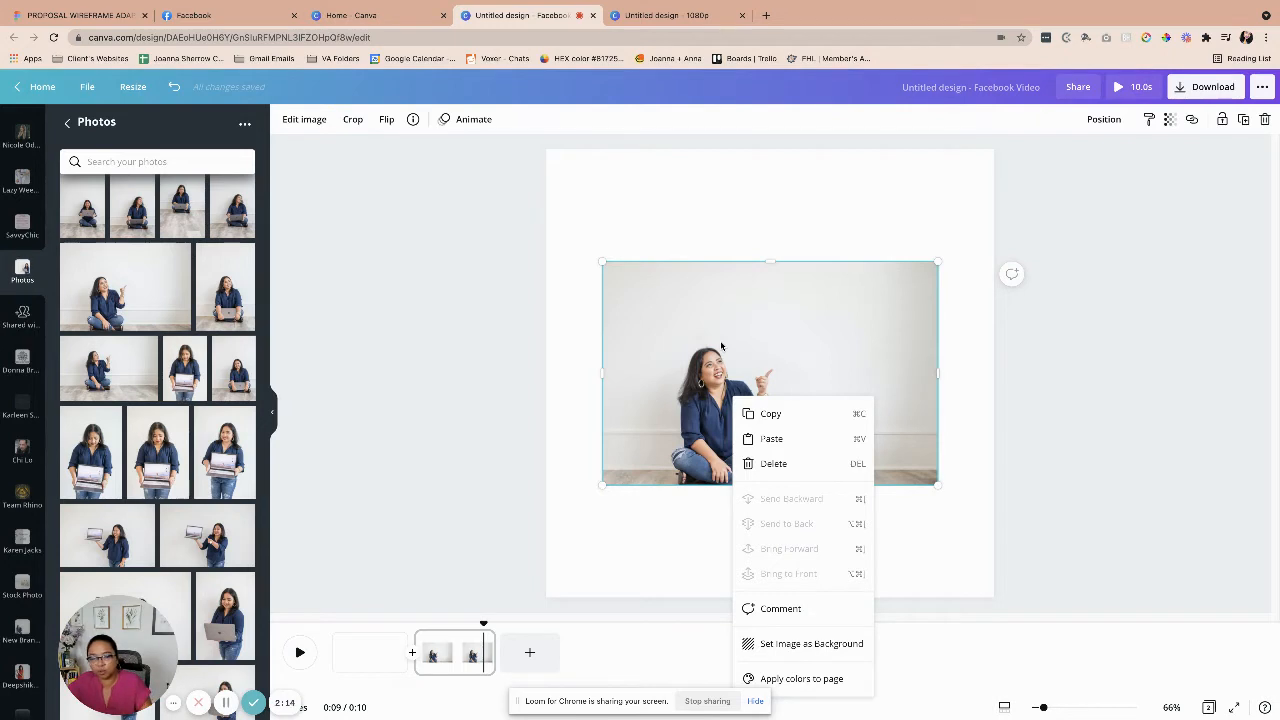
{"action": "left_click", "coordinate": [810, 644]}
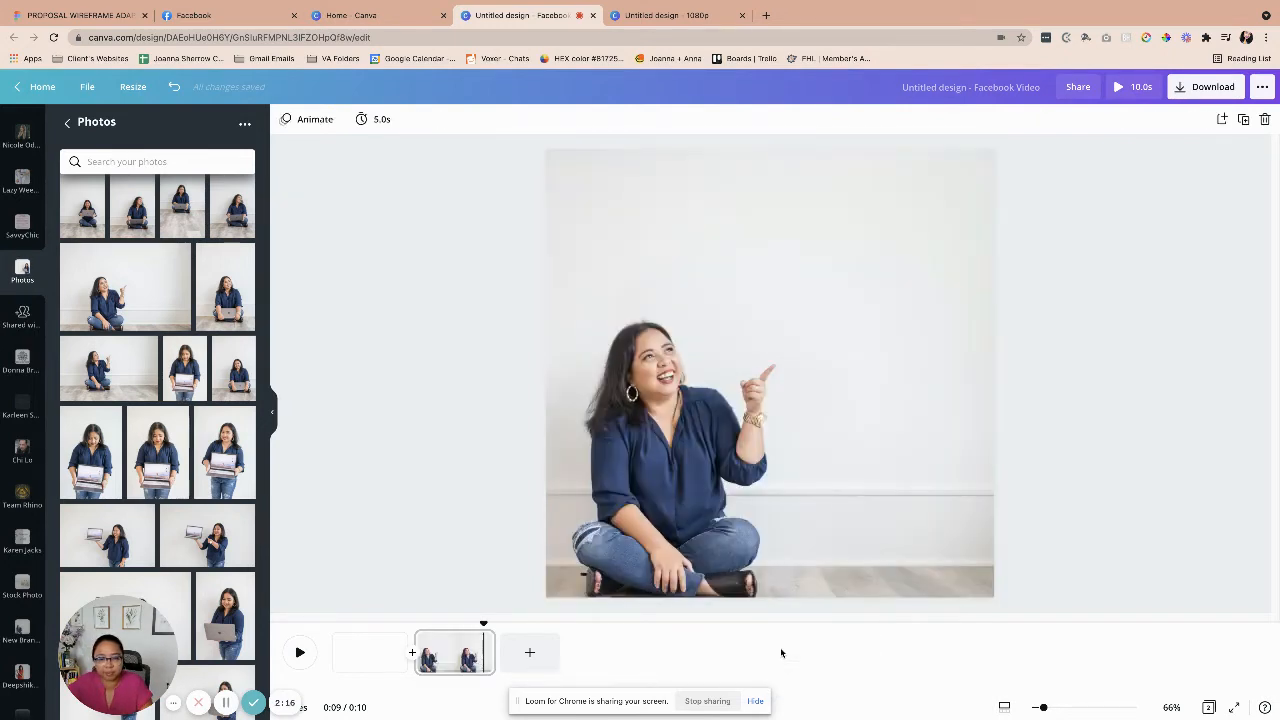
{"action": "mouse_move", "coordinate": [384, 692]}
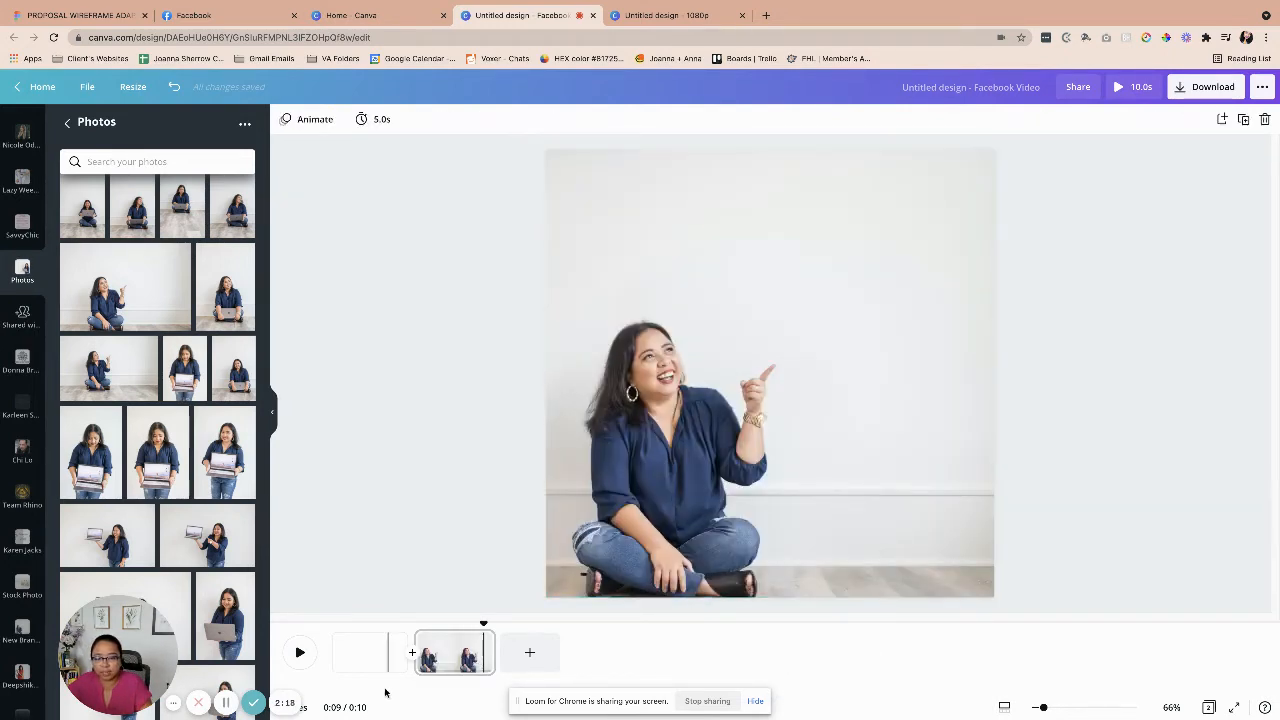
{"action": "right_click", "coordinate": [368, 652]}
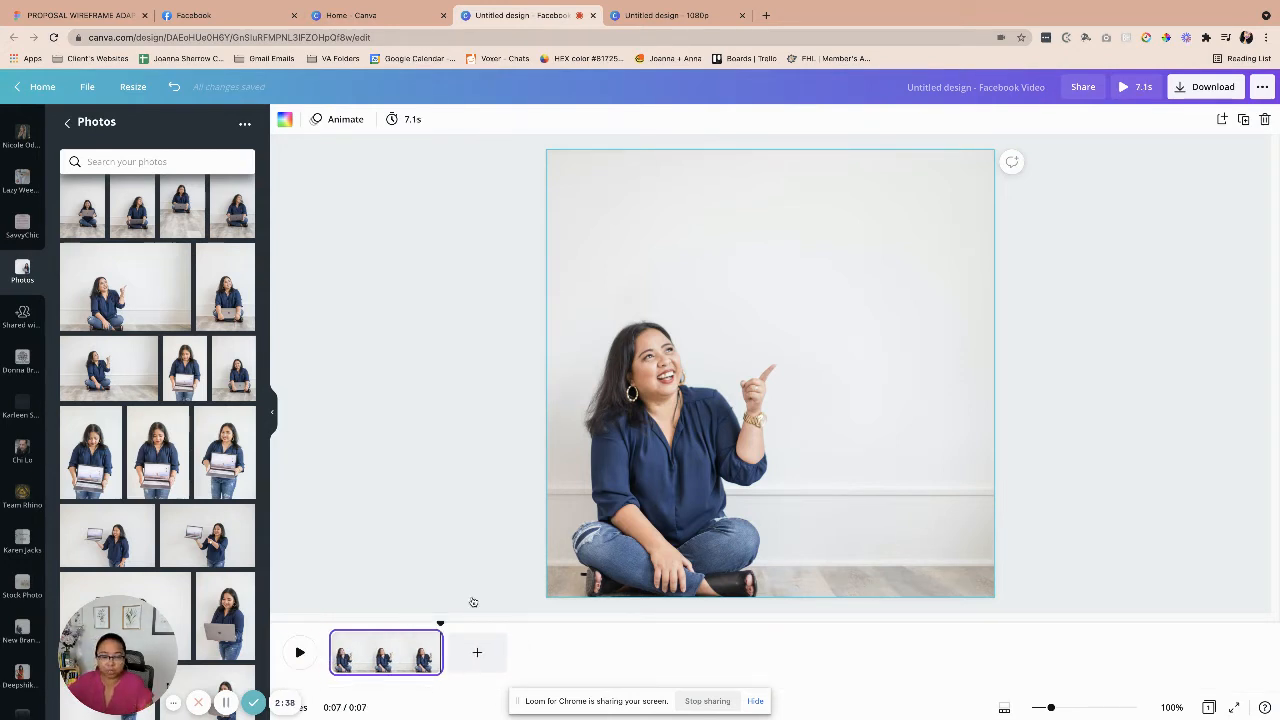
- Zoom Chrome to 125% and collapse the Photos panel so the design fills the window
{"action": "left_click", "coordinate": [1264, 36]}
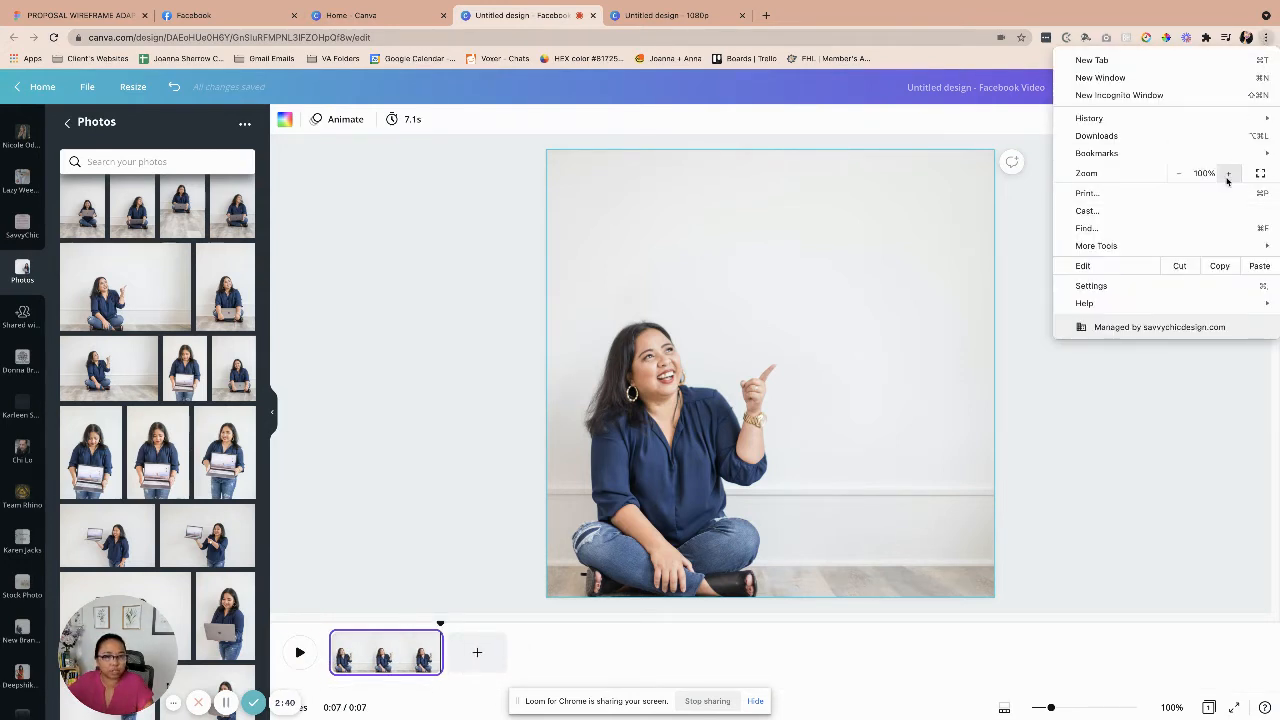
{"action": "left_click", "coordinate": [1228, 172]}
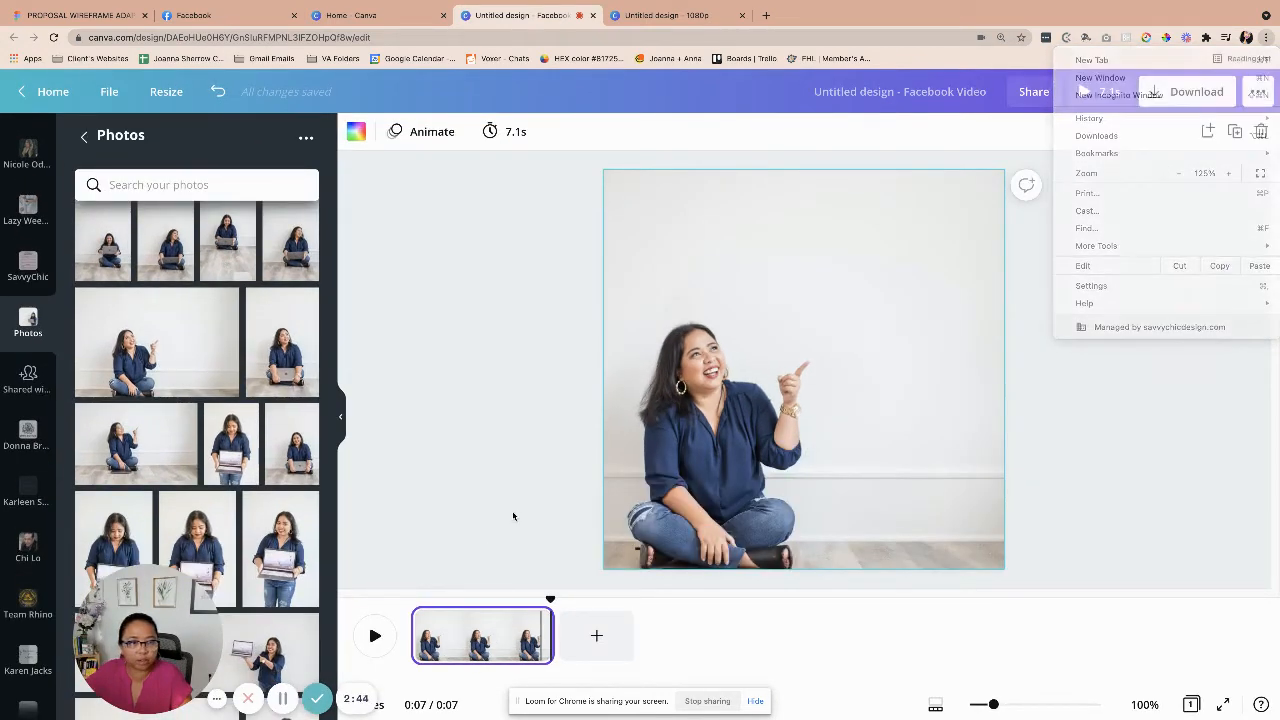
{"action": "left_click", "coordinate": [512, 516]}
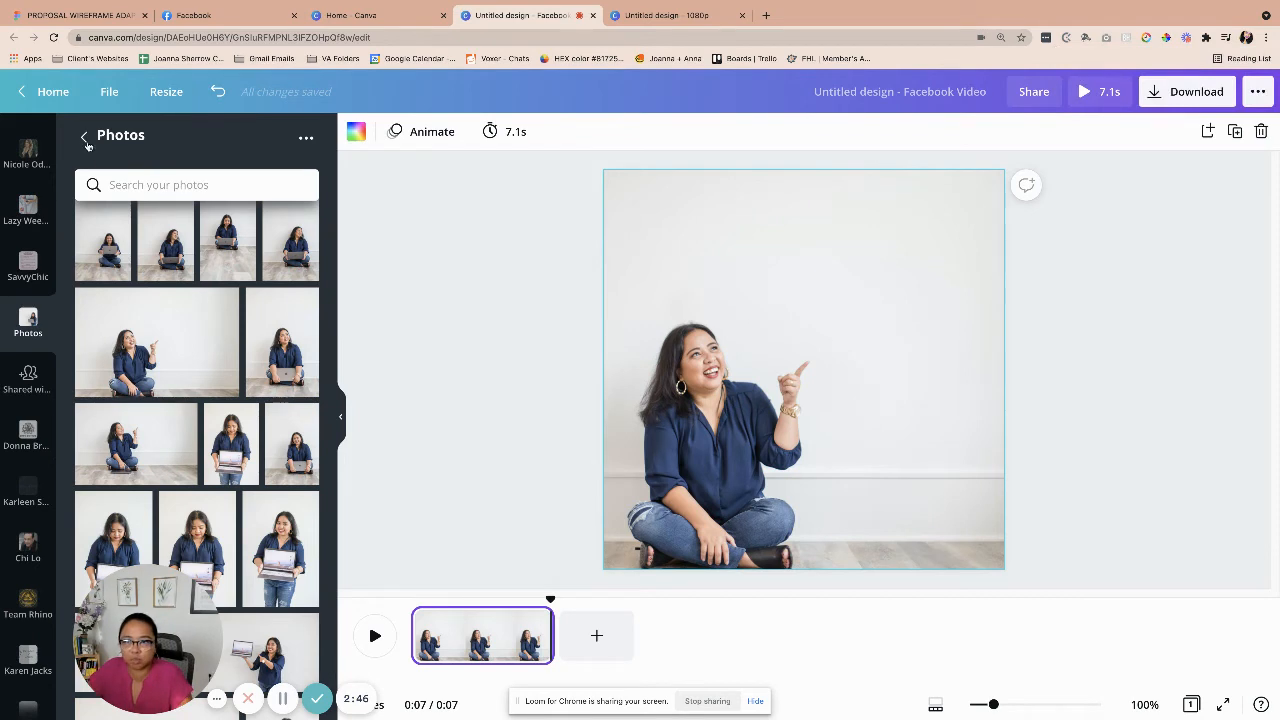
{"action": "left_click", "coordinate": [84, 136]}
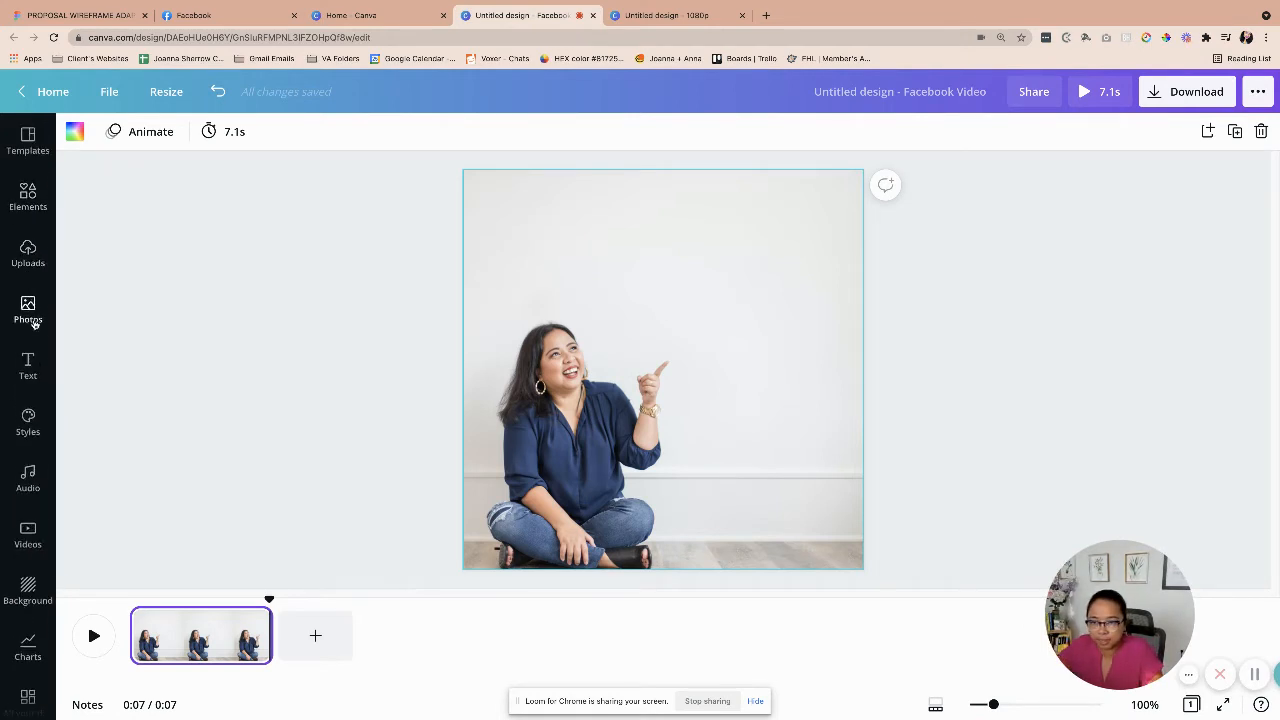
- Add a body text box reading 'The Podcast' under the Savvy Connection title
{"action": "left_click", "coordinate": [28, 364]}
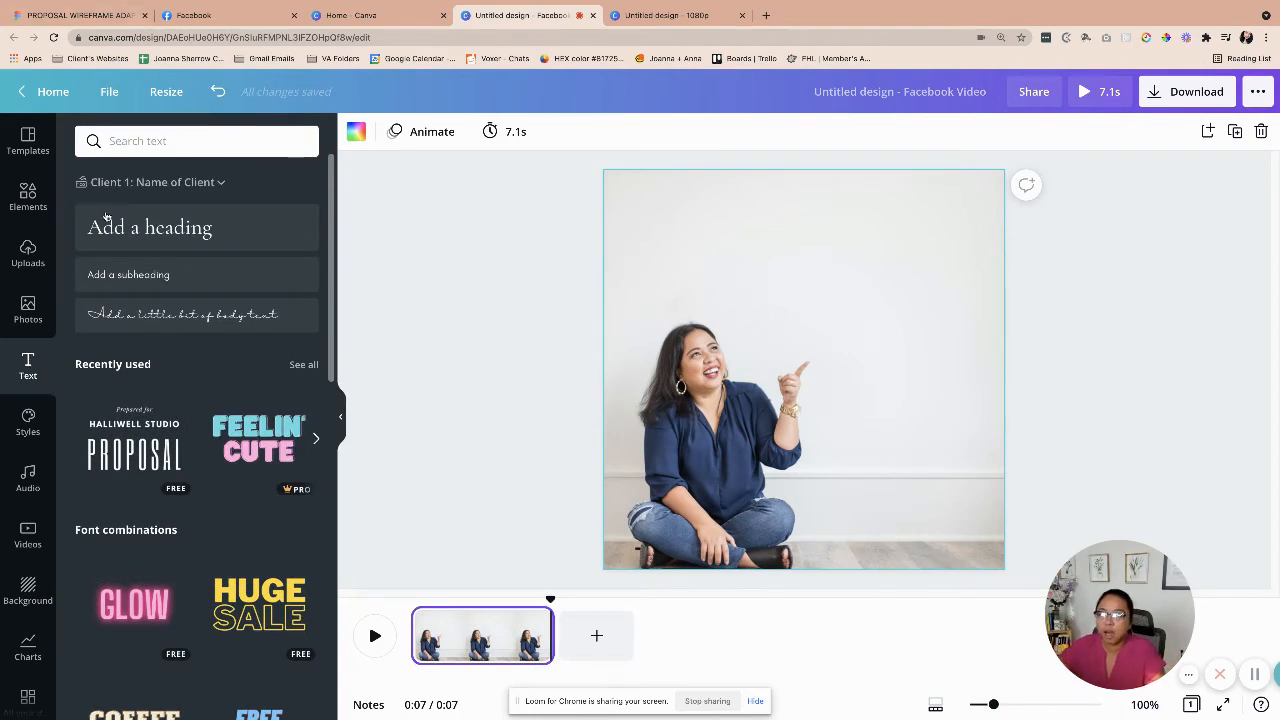
{"action": "left_click", "coordinate": [186, 314]}
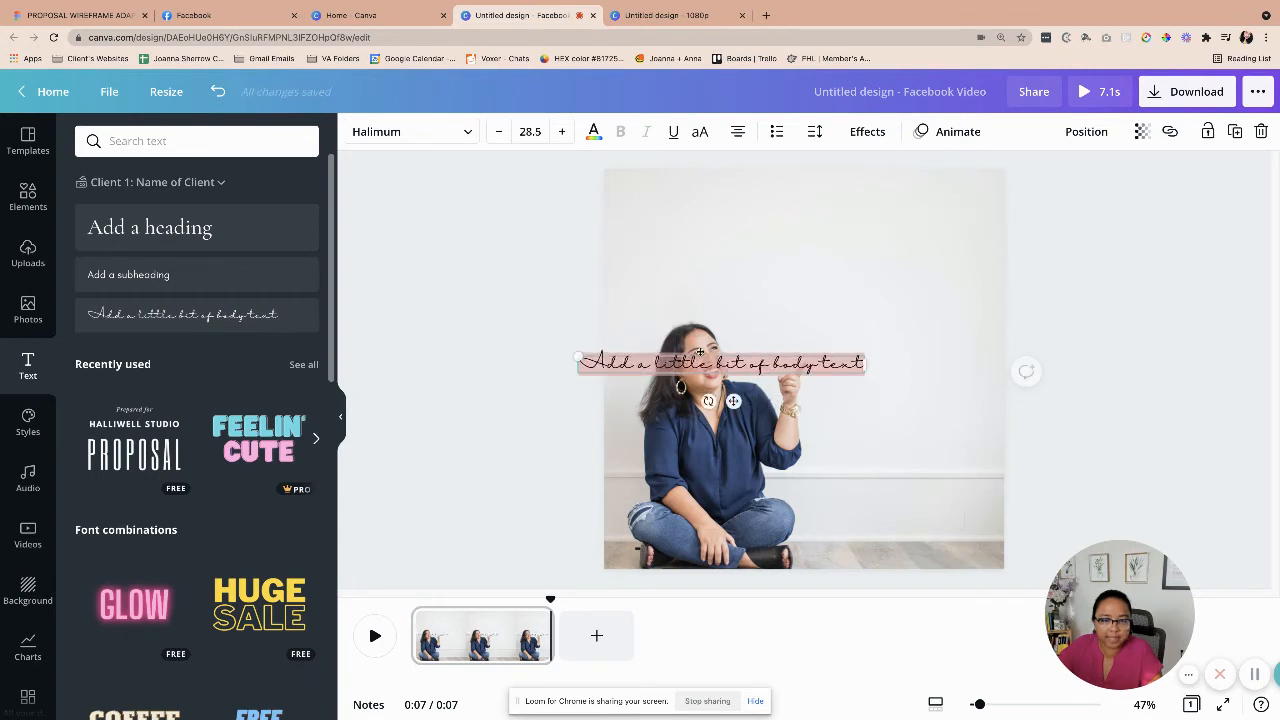
{"action": "left_click_drag", "start_coordinate": [720, 364], "coordinate": [804, 244]}
{"action": "type", "text": "Savvy Connection"}
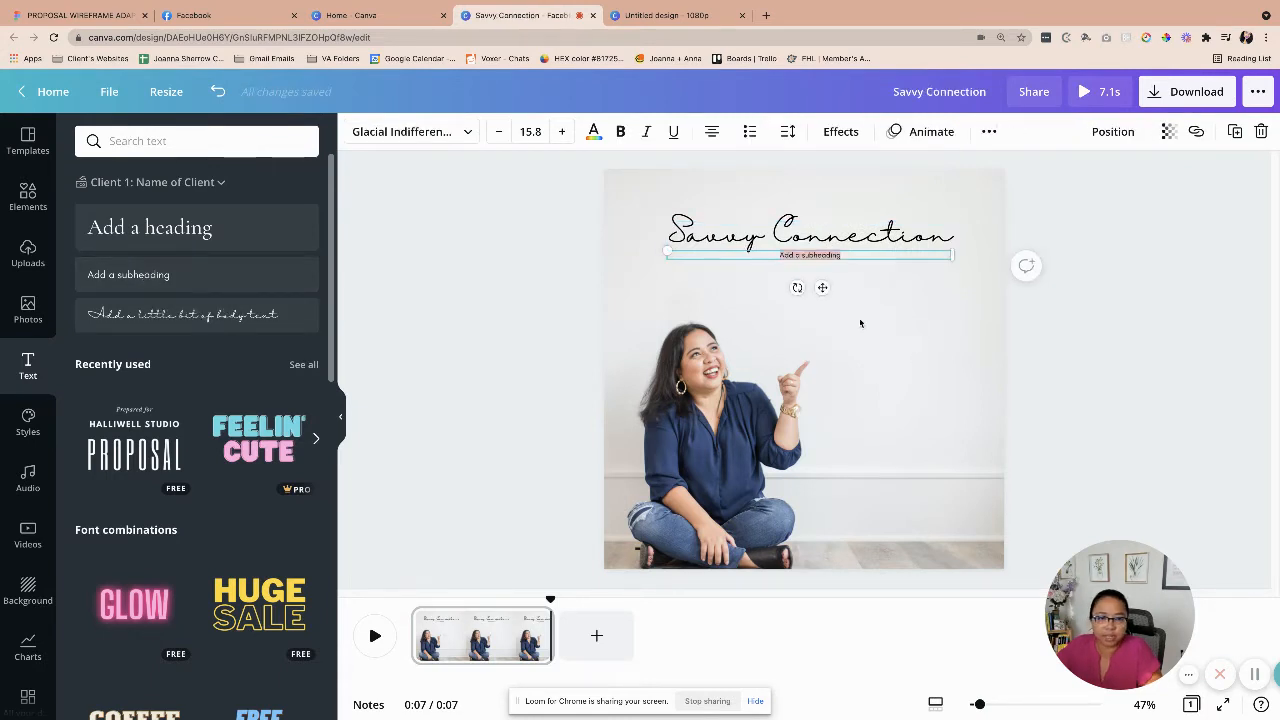
{"action": "type", "text": "This"}
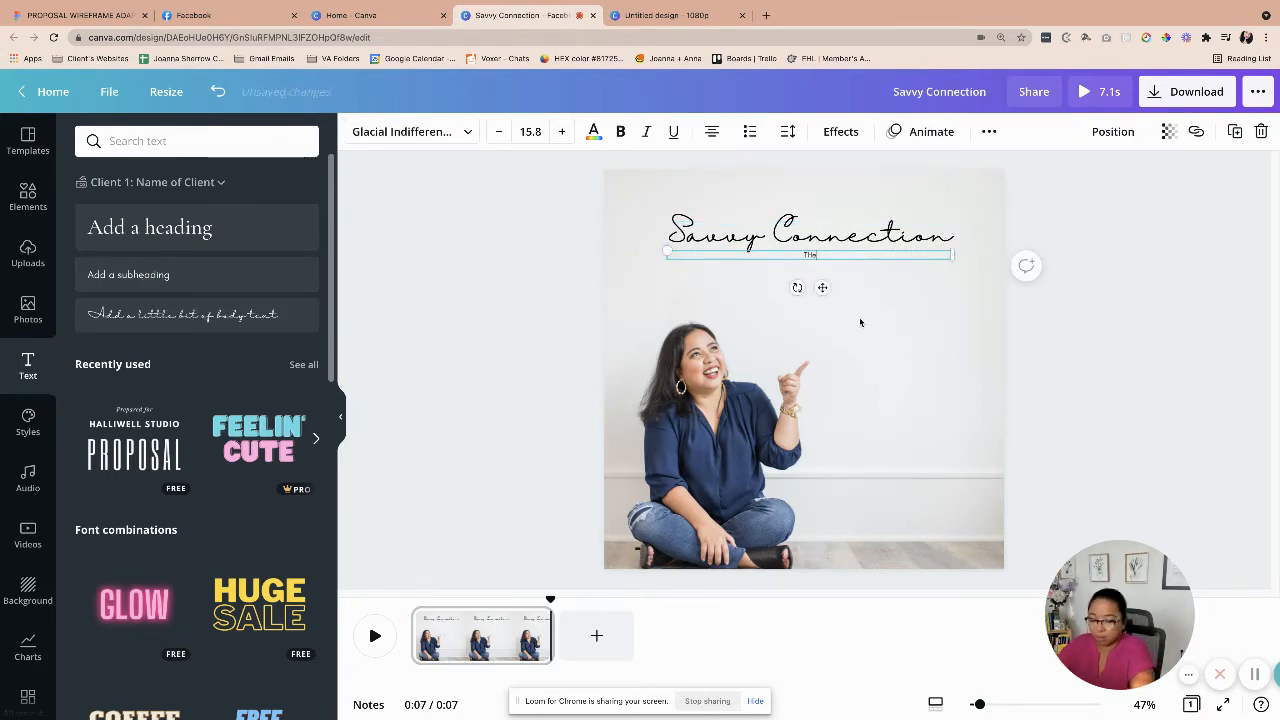
{"action": "type", "text": "The Pods"}
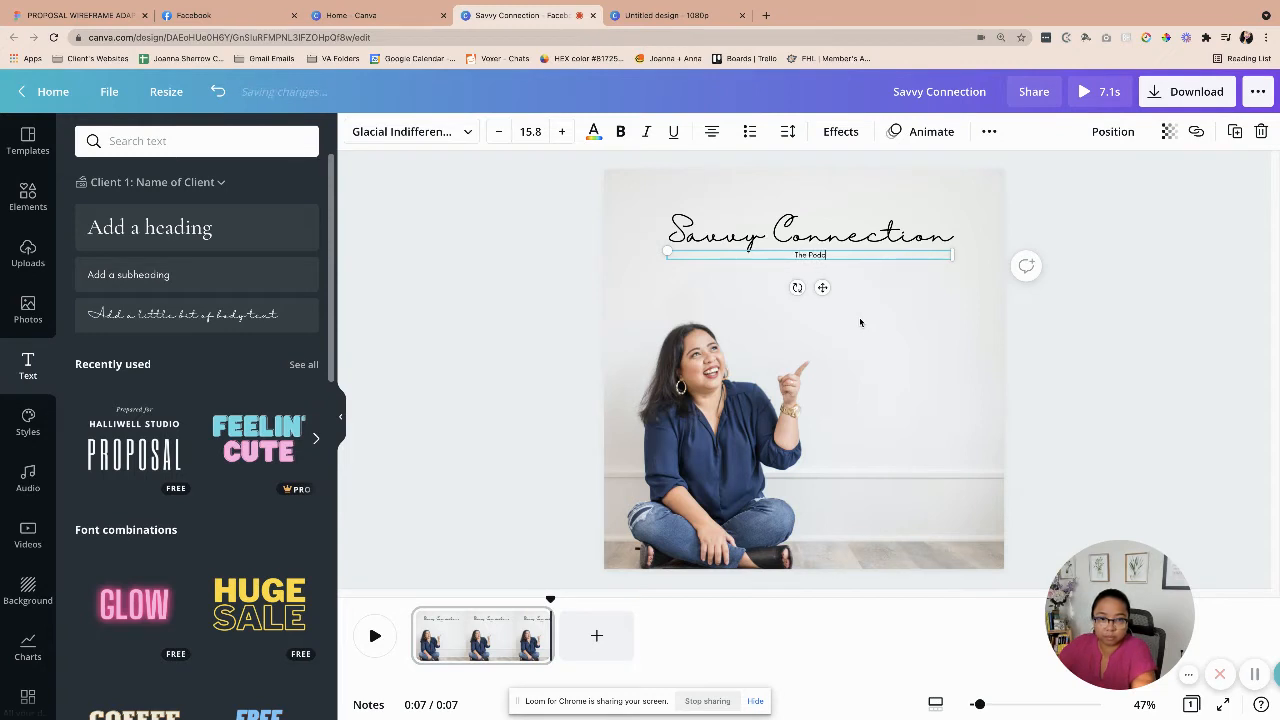
- Enlarge The Podcast subtitle several steps and right-align it beneath the title
{"action": "left_click", "coordinate": [560, 132]}
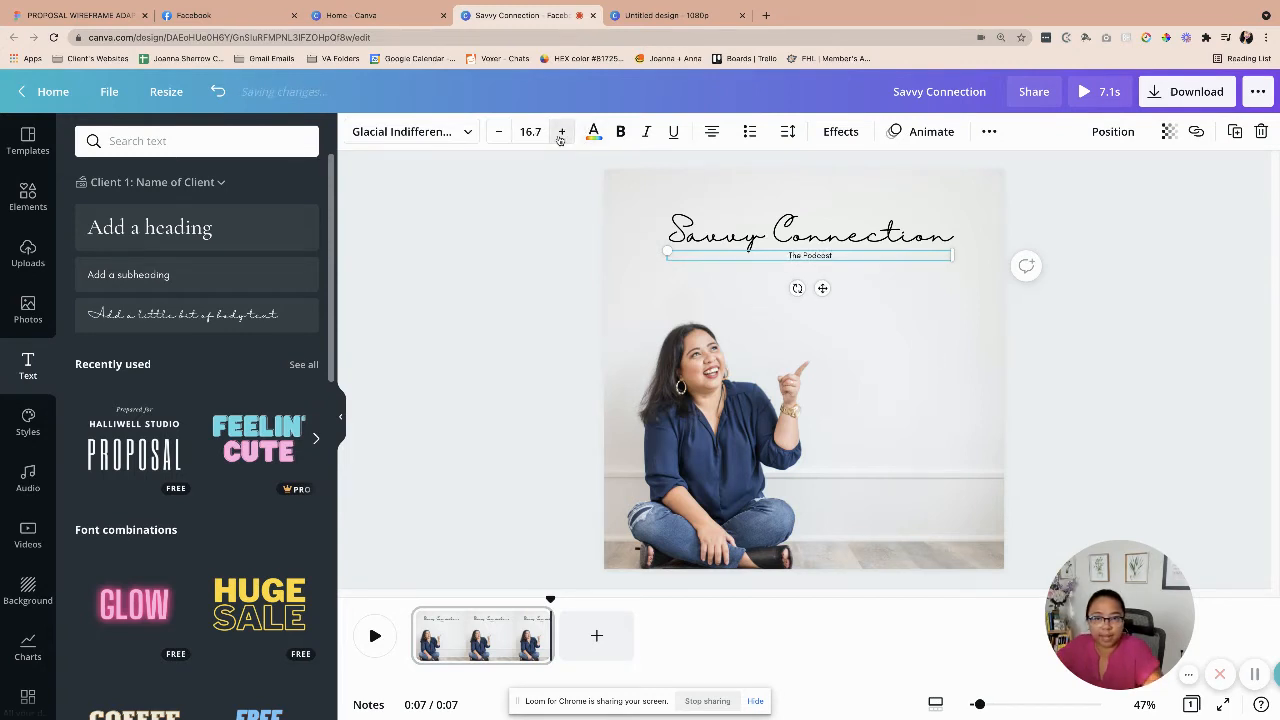
{"action": "left_click", "coordinate": [560, 132]}
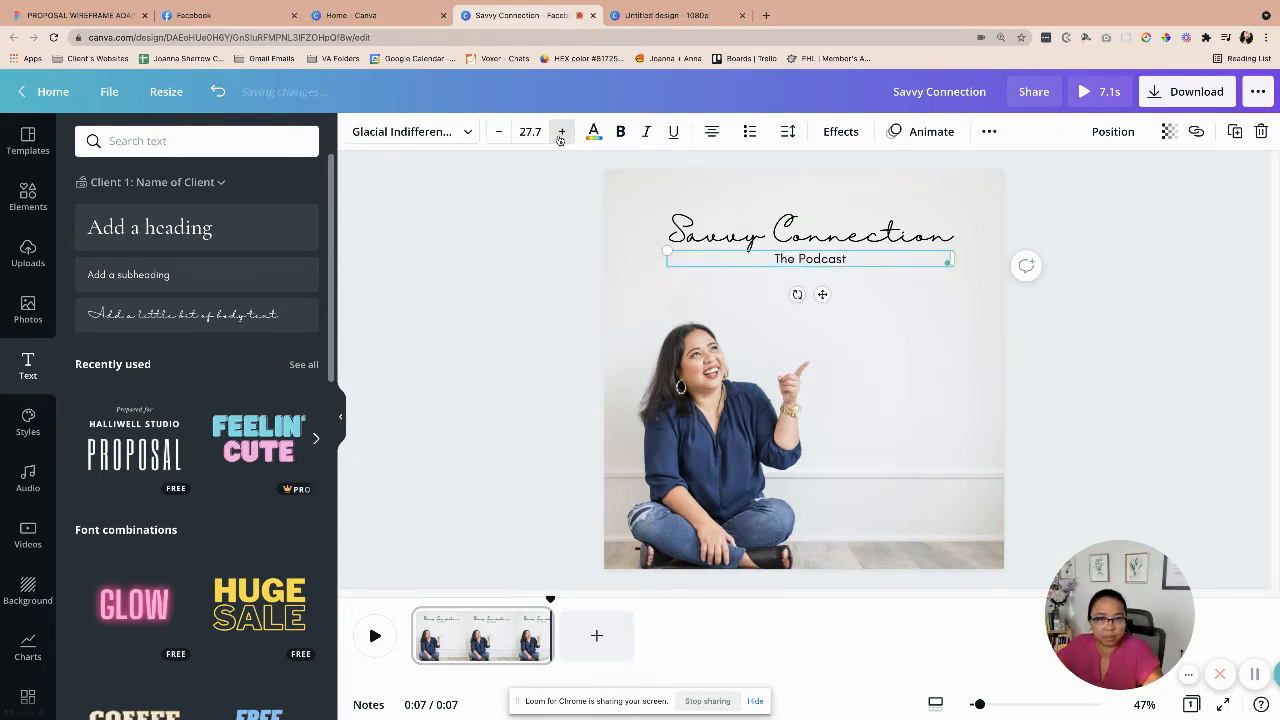
{"action": "left_click", "coordinate": [560, 132]}
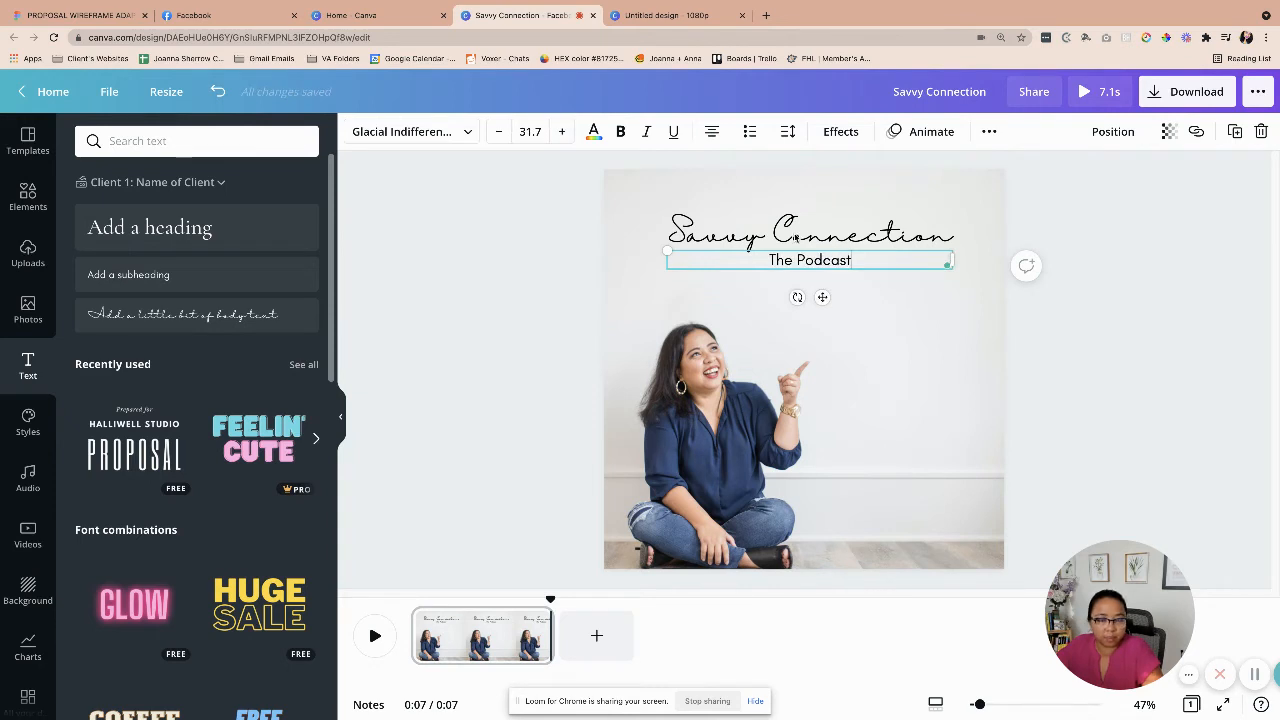
{"action": "left_click", "coordinate": [808, 234]}
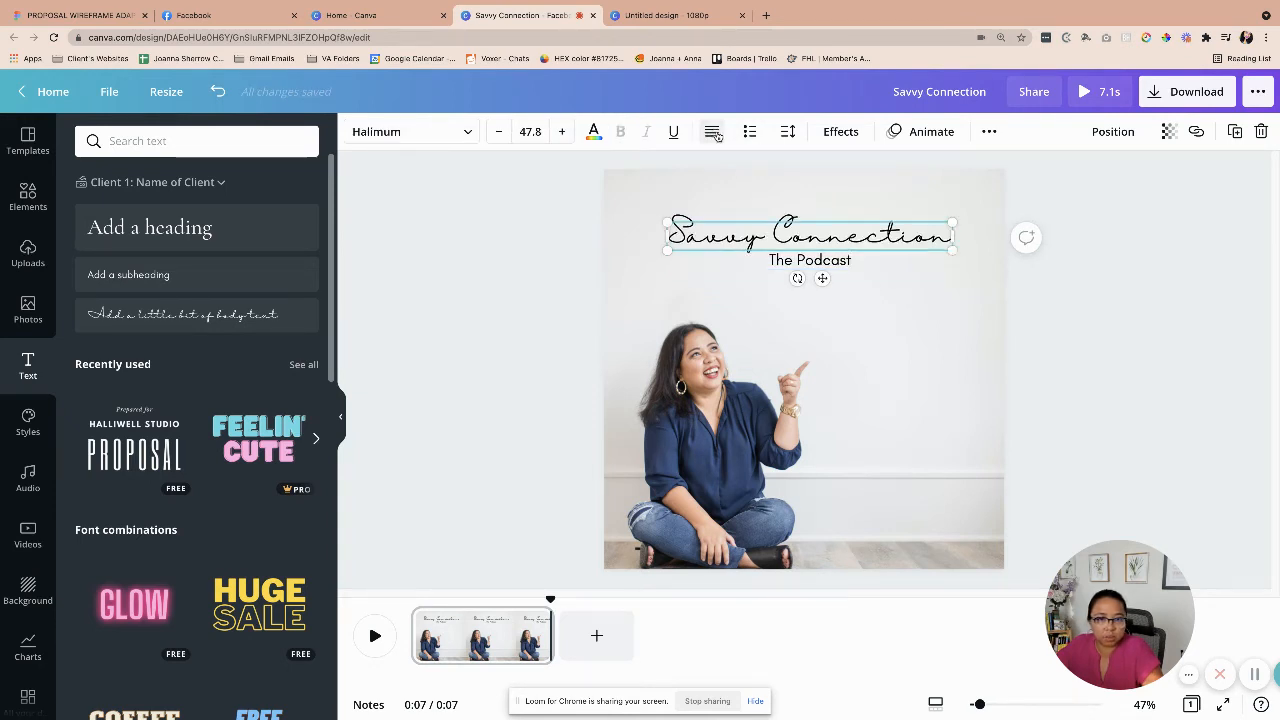
{"action": "left_click", "coordinate": [808, 260]}
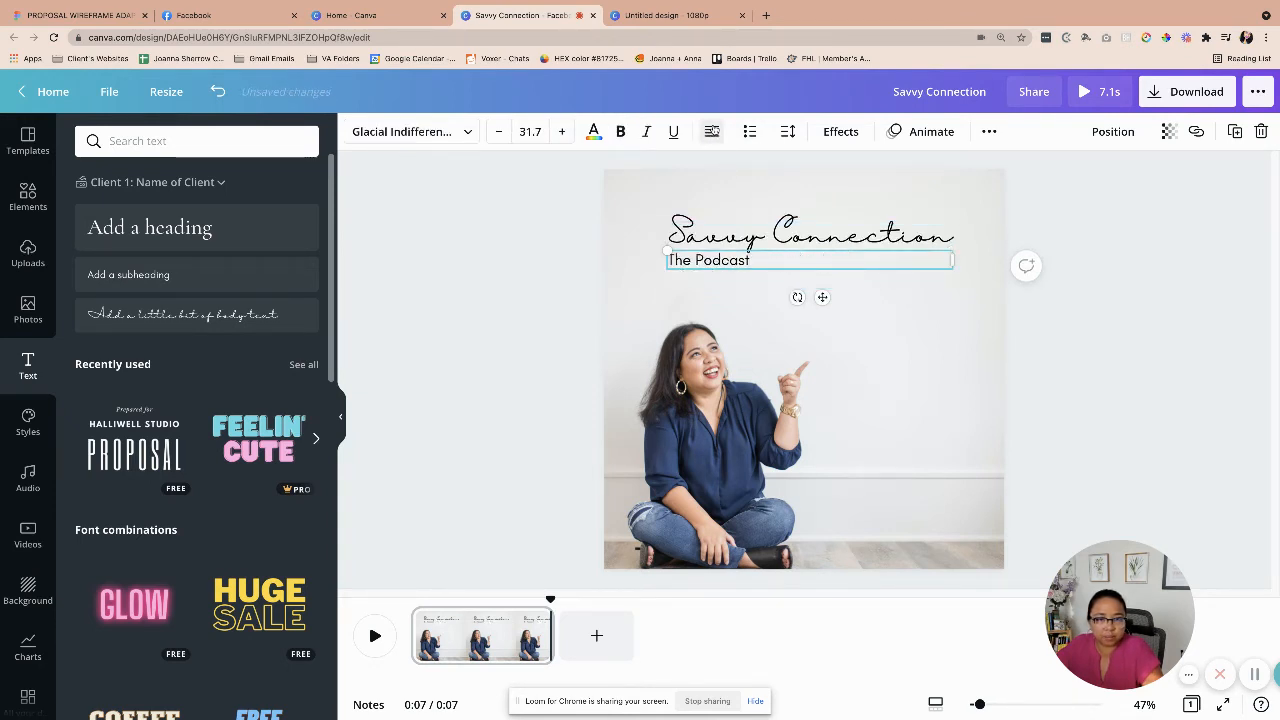
{"action": "left_click", "coordinate": [1084, 292]}
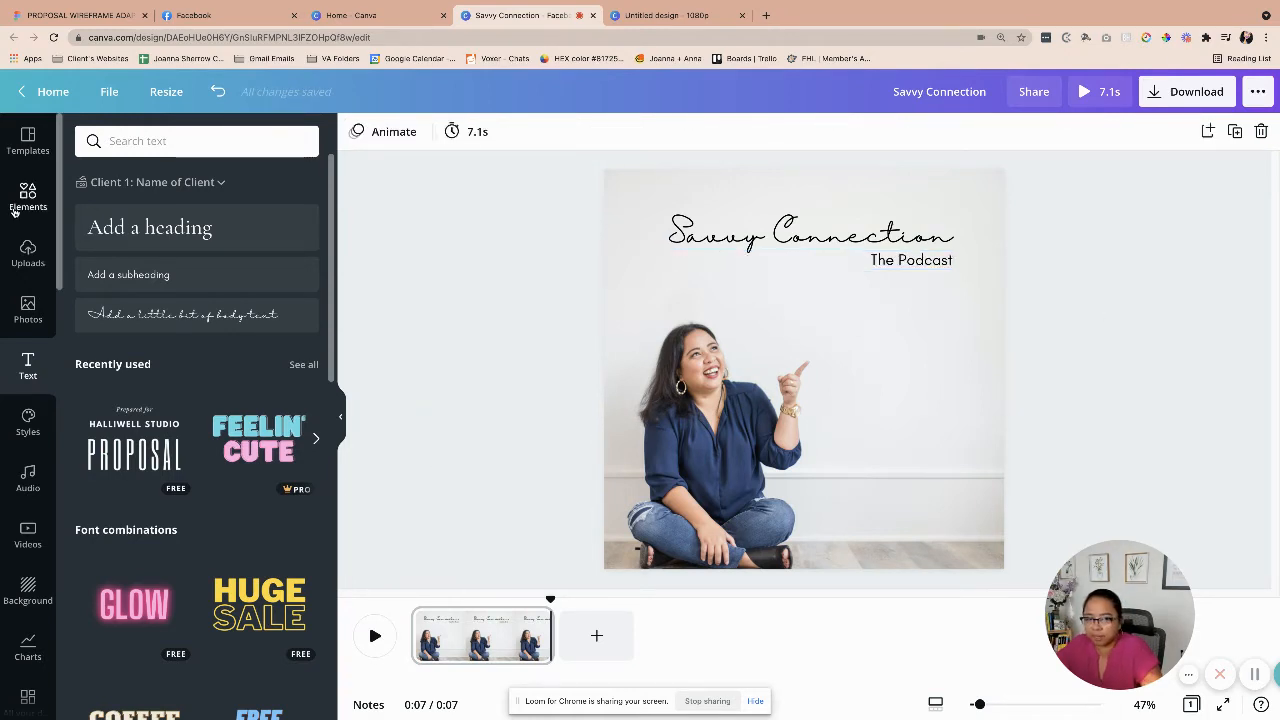
- Add three small dots beside The Podcast and recolour them brown and mauve
{"action": "left_click", "coordinate": [28, 198]}
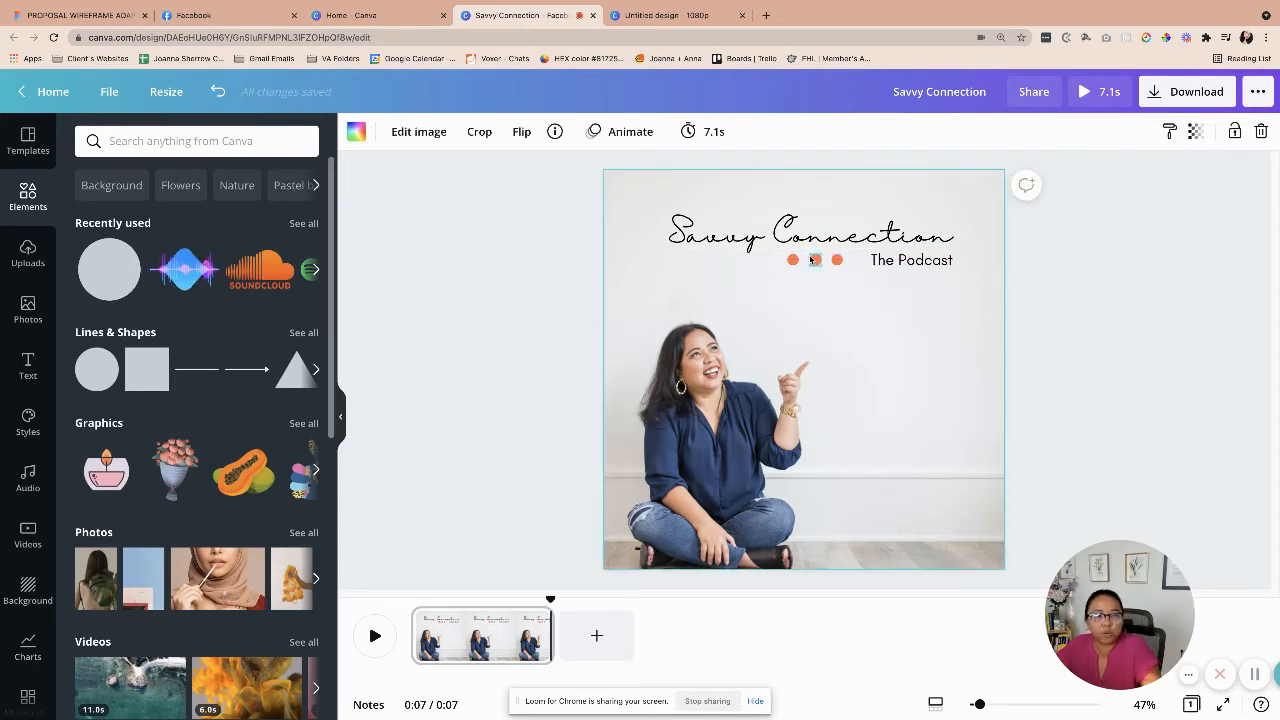
{"action": "left_click", "coordinate": [910, 260]}
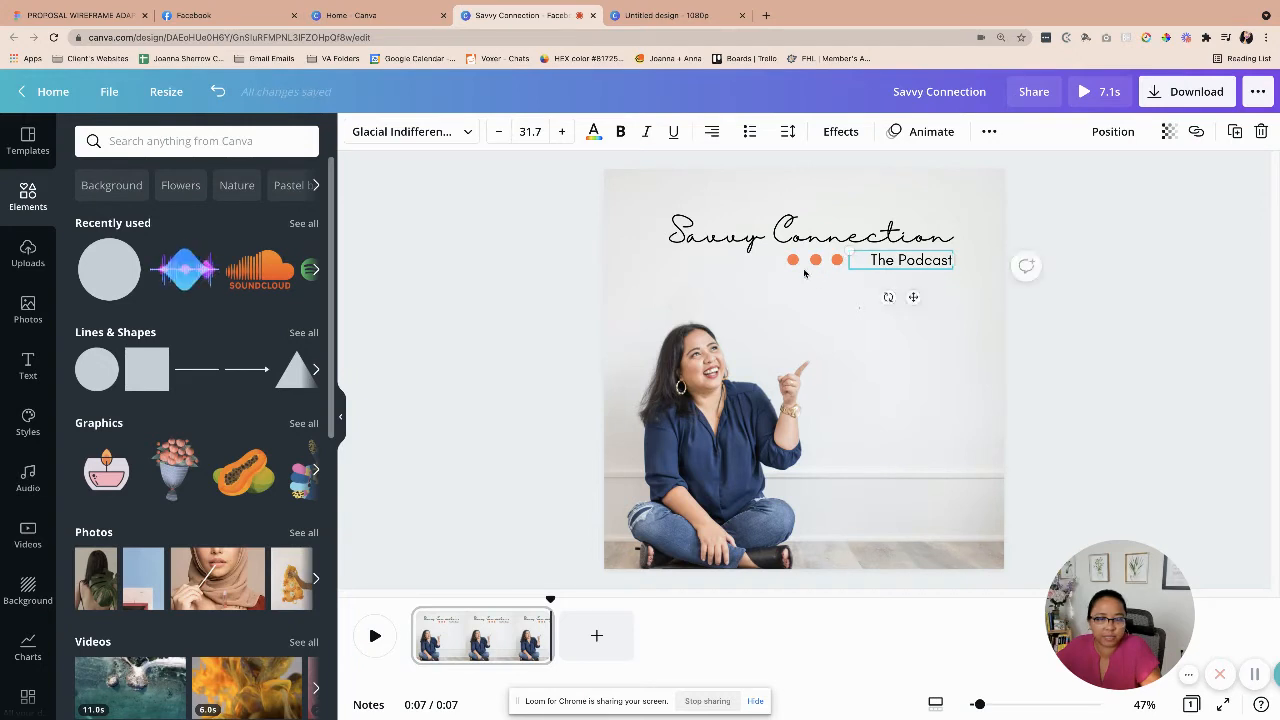
{"action": "left_click", "coordinate": [816, 260]}
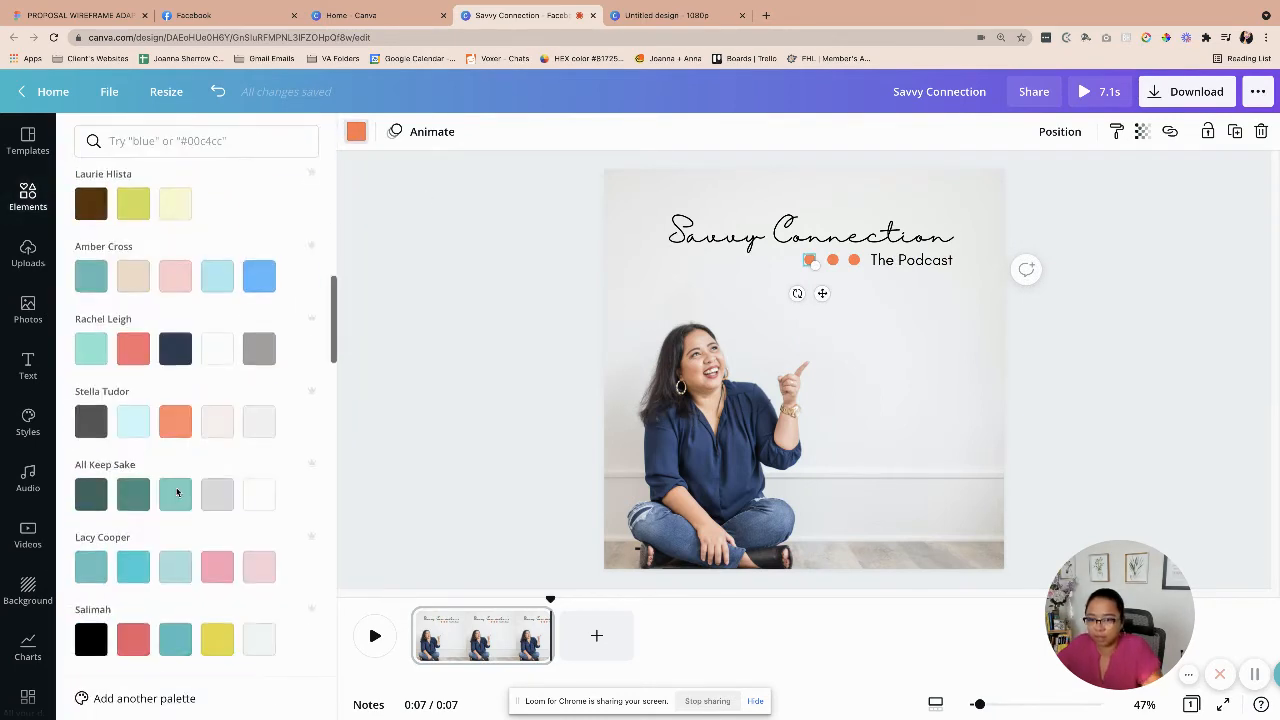
{"action": "scroll", "scroll_direction": "down", "scroll_amount": 3}
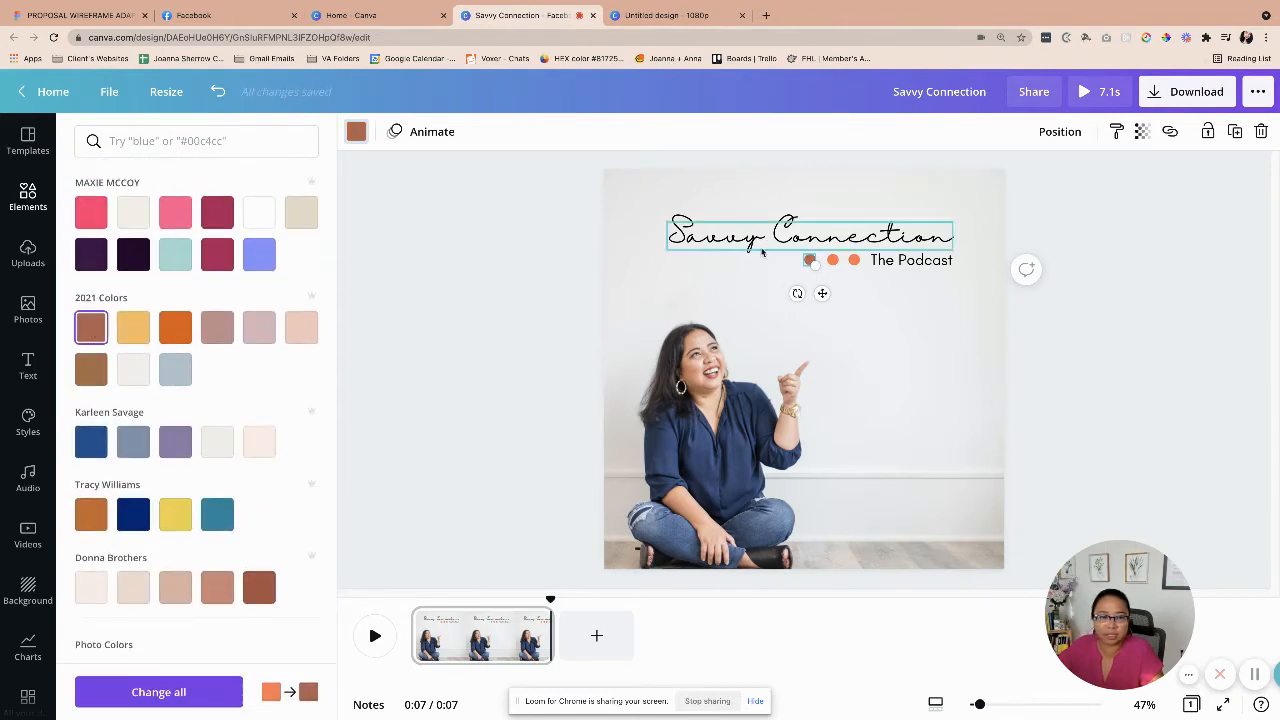
{"action": "left_click", "coordinate": [28, 198]}
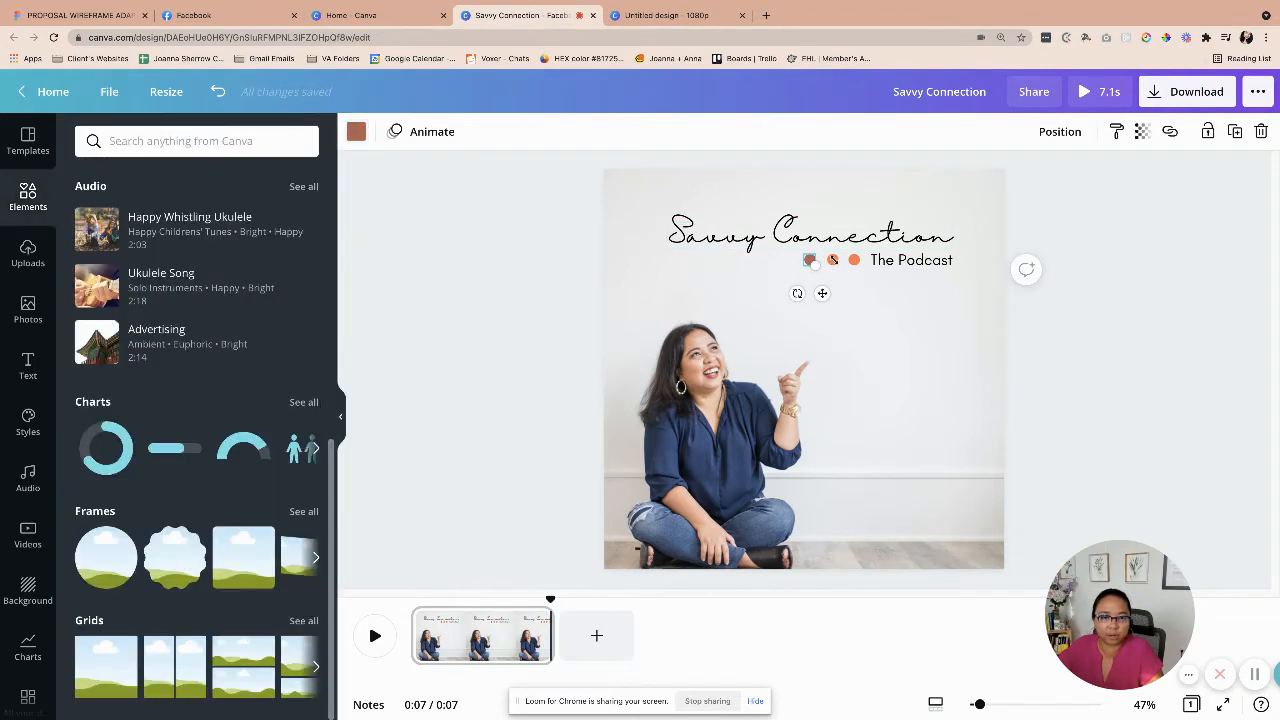
{"action": "left_click", "coordinate": [356, 132]}
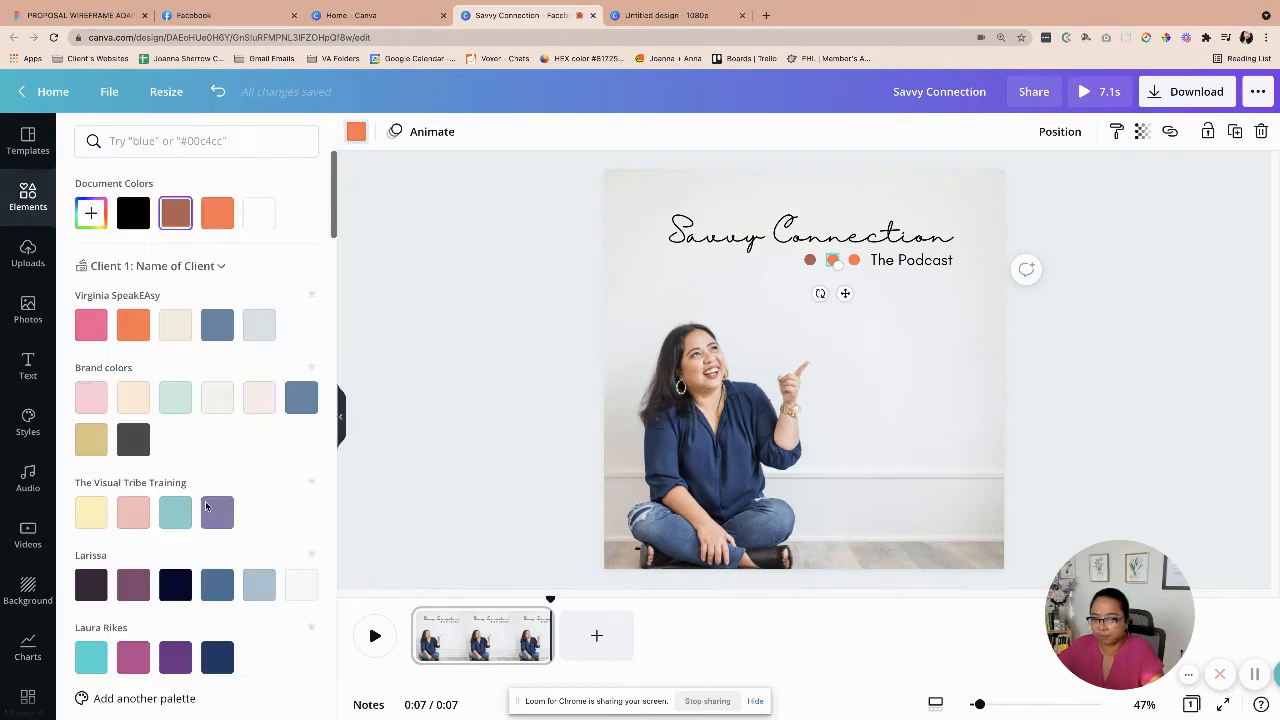
{"action": "scroll", "scroll_direction": "down", "scroll_amount": 3}
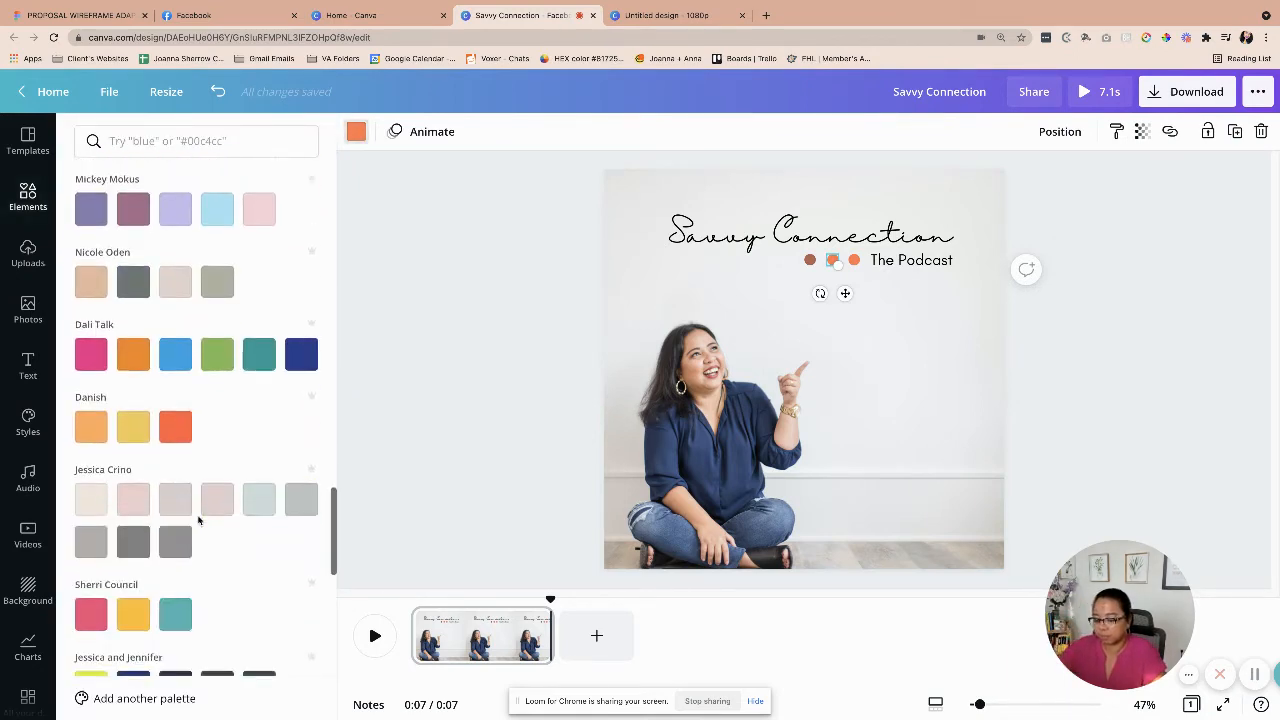
{"action": "scroll", "scroll_direction": "down", "scroll_amount": 3}
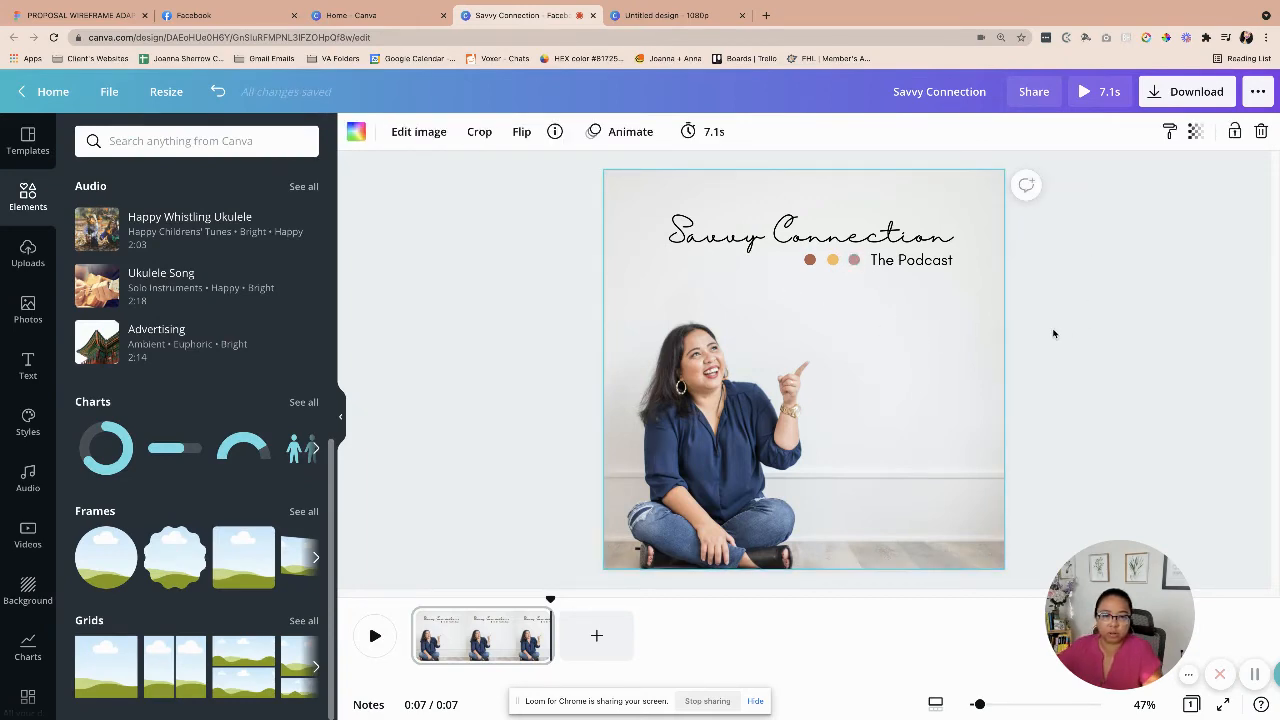
{"action": "mouse_move", "coordinate": [24, 368]}
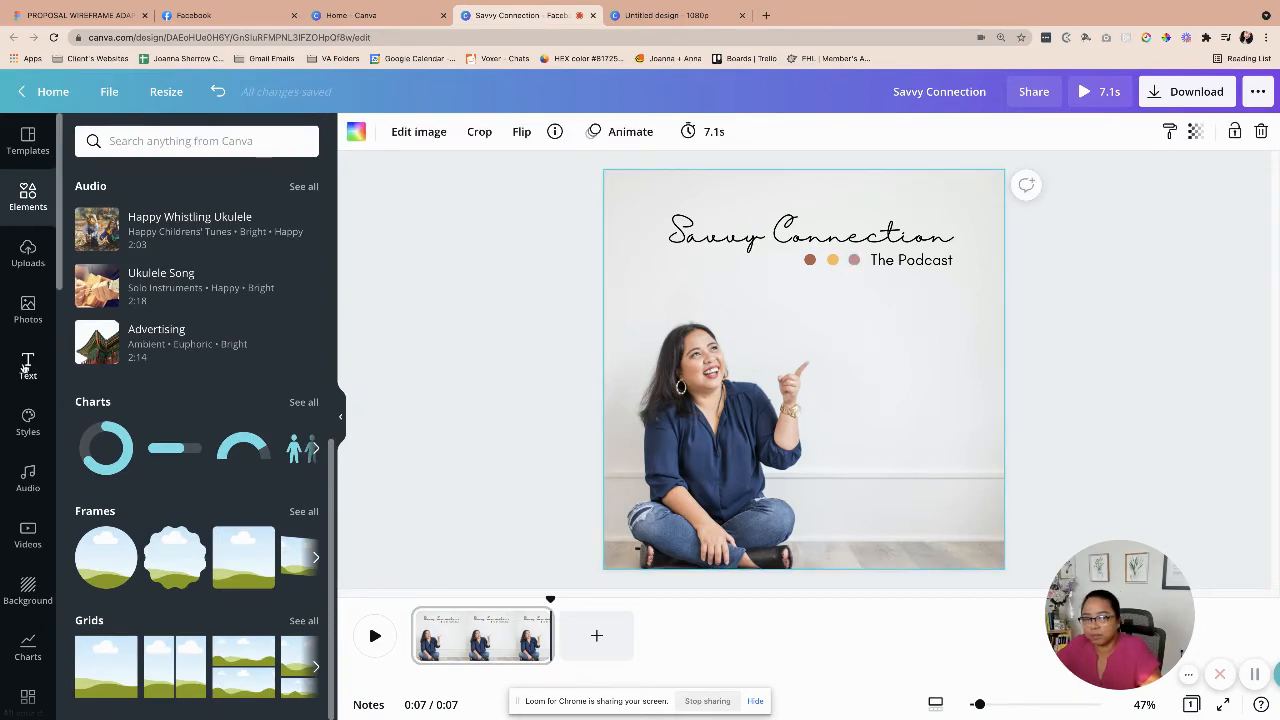
- Add a NEW EPISODE text box beside the guest's pointing hand
{"action": "left_click", "coordinate": [28, 364]}
{"action": "type", "text": "NB"}
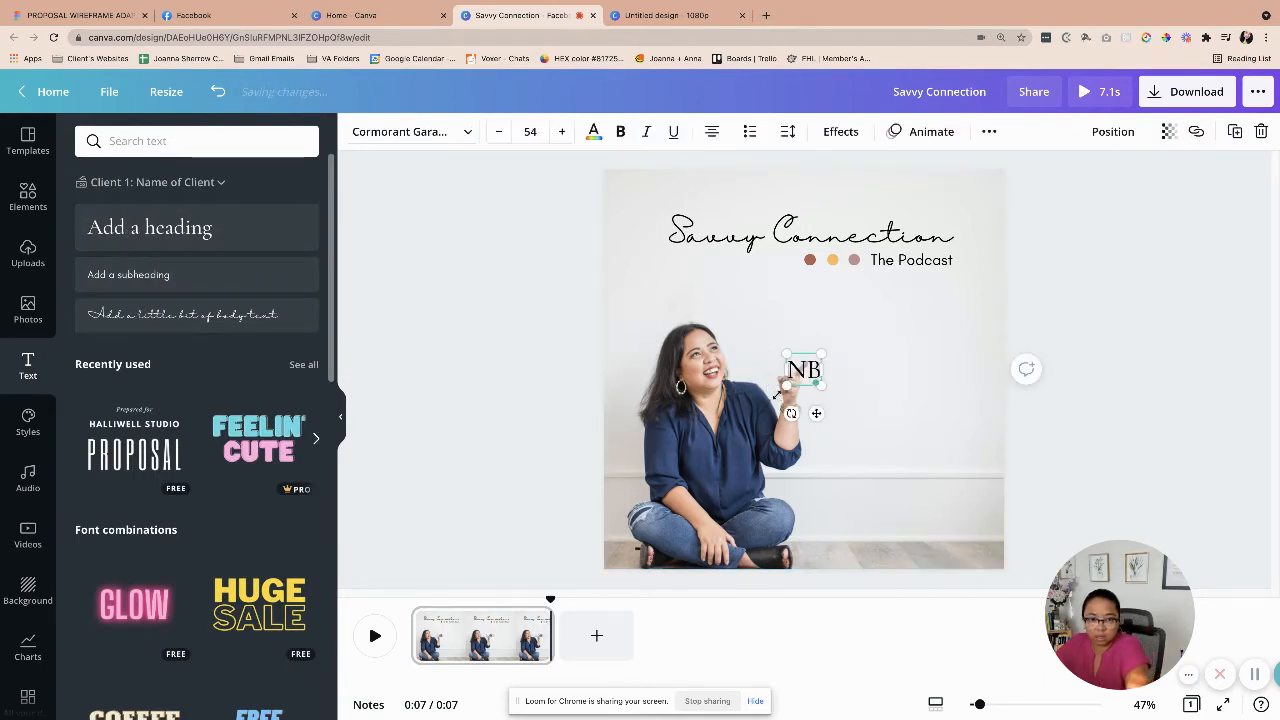
{"action": "type", "text": "EW"}
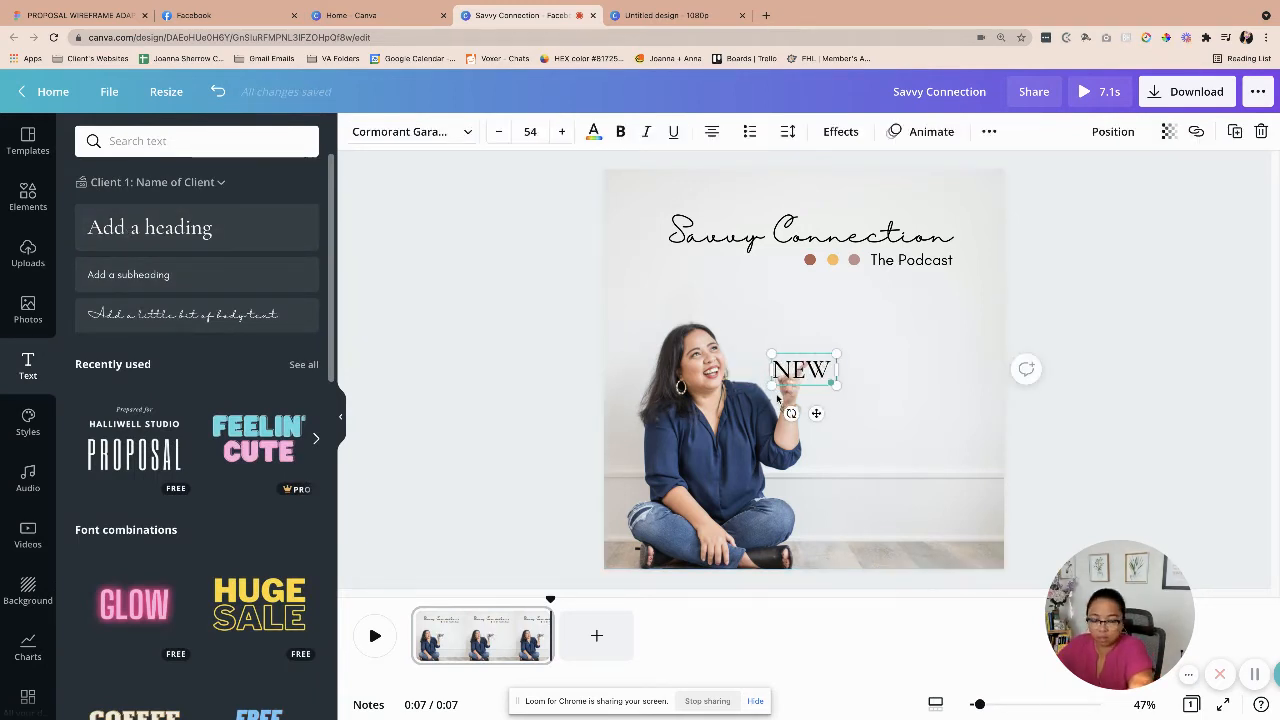
{"action": "type", "text": "EPISODE"}
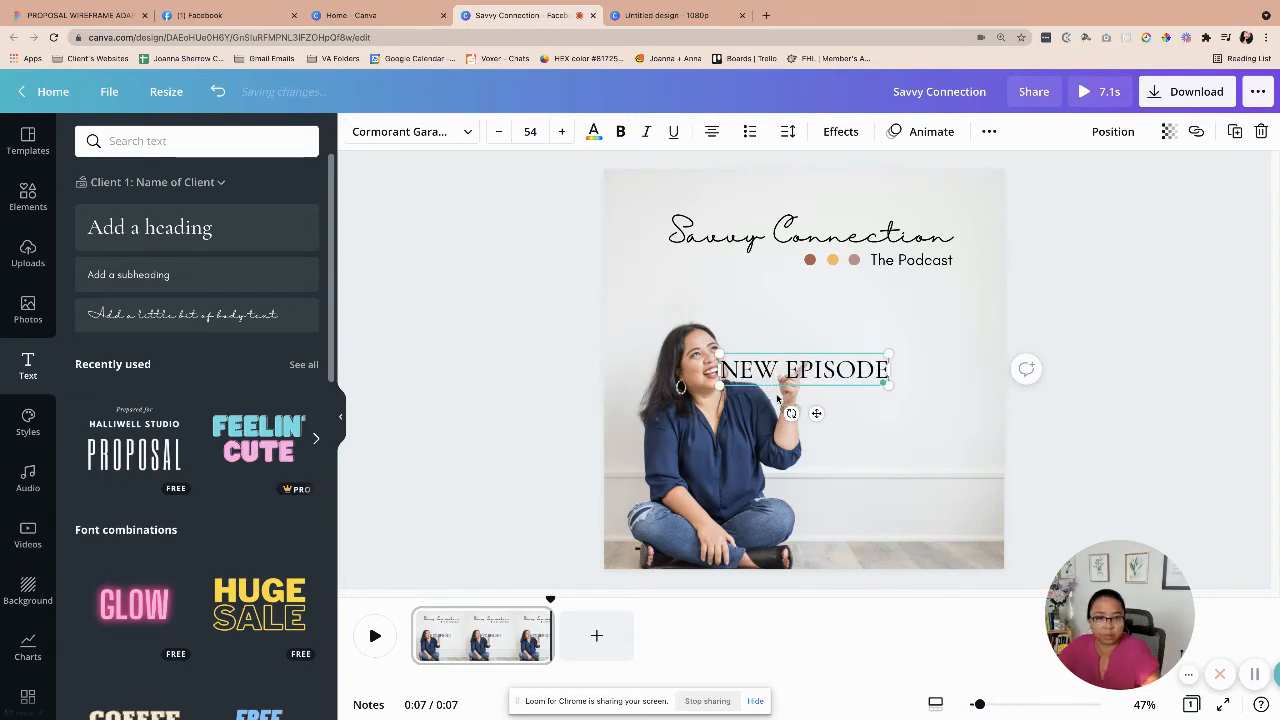
{"action": "left_click_drag", "start_coordinate": [804, 368], "coordinate": [892, 340]}
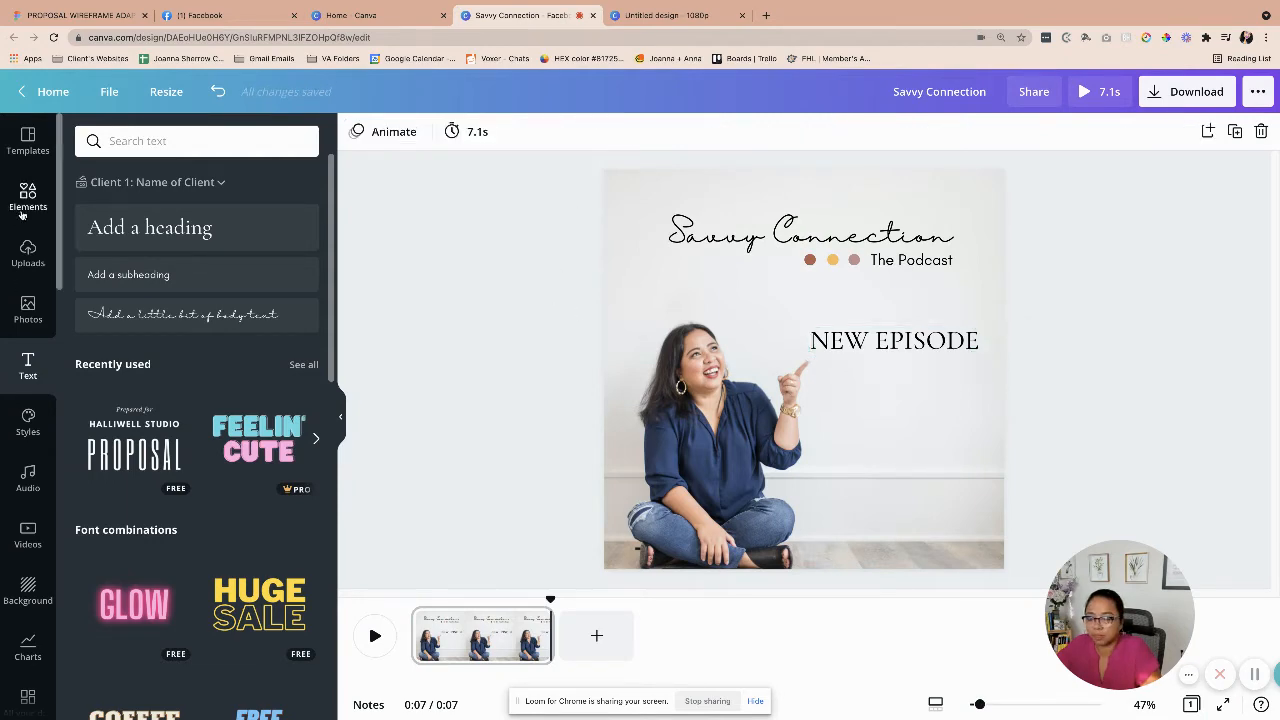
- Add a square from Elements as an orange bar and send it behind NEW EPISODE
{"action": "left_click", "coordinate": [28, 196]}
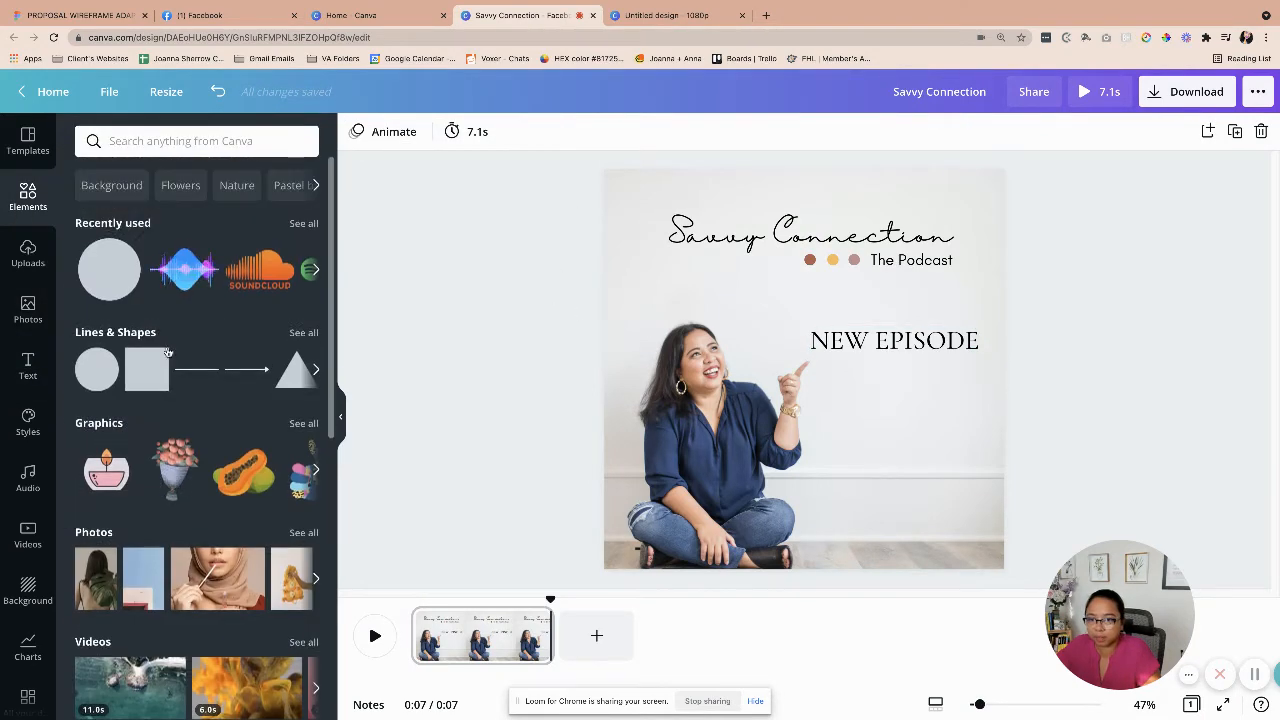
{"action": "left_click", "coordinate": [156, 360]}
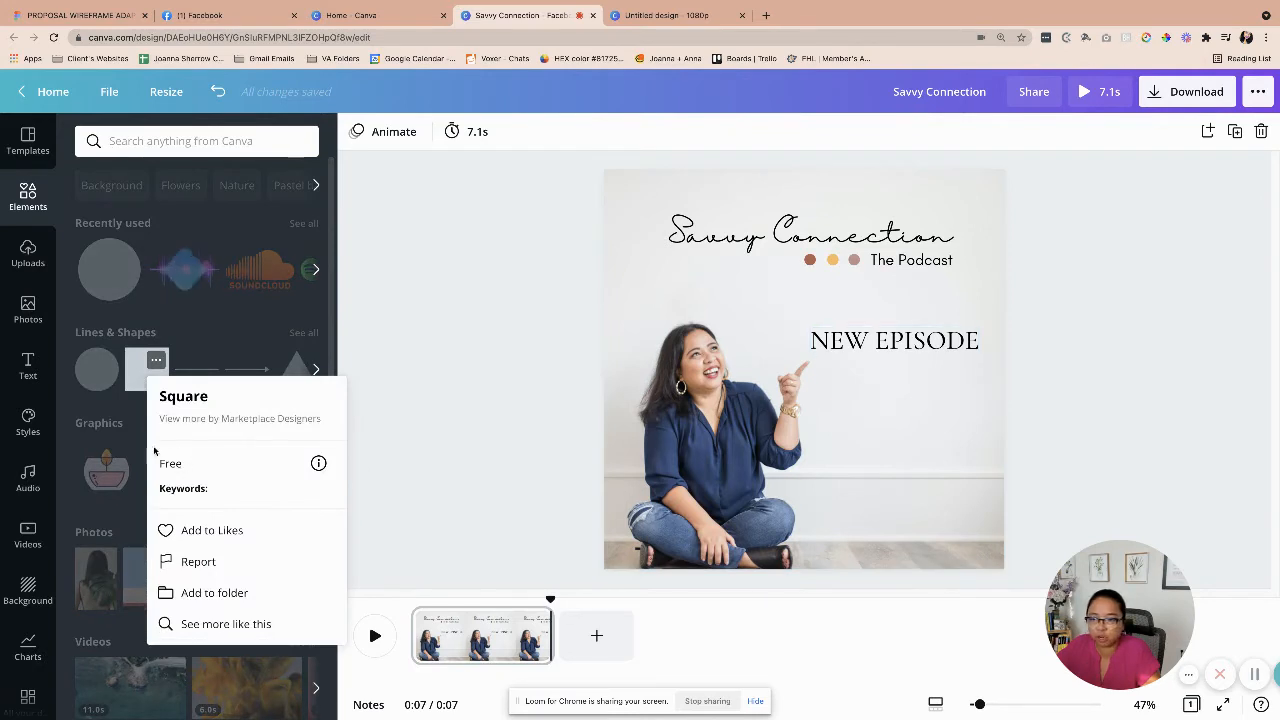
{"action": "left_click", "coordinate": [148, 368]}
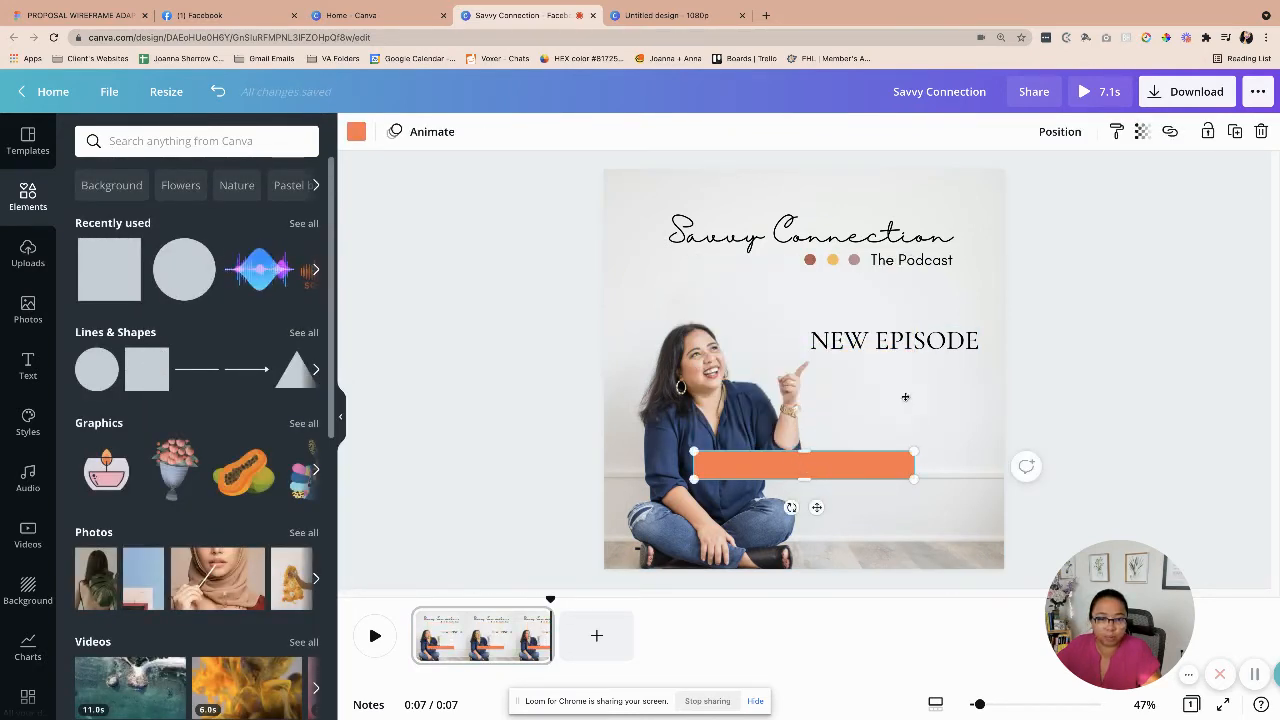
{"action": "left_click_drag", "start_coordinate": [804, 464], "coordinate": [900, 350]}
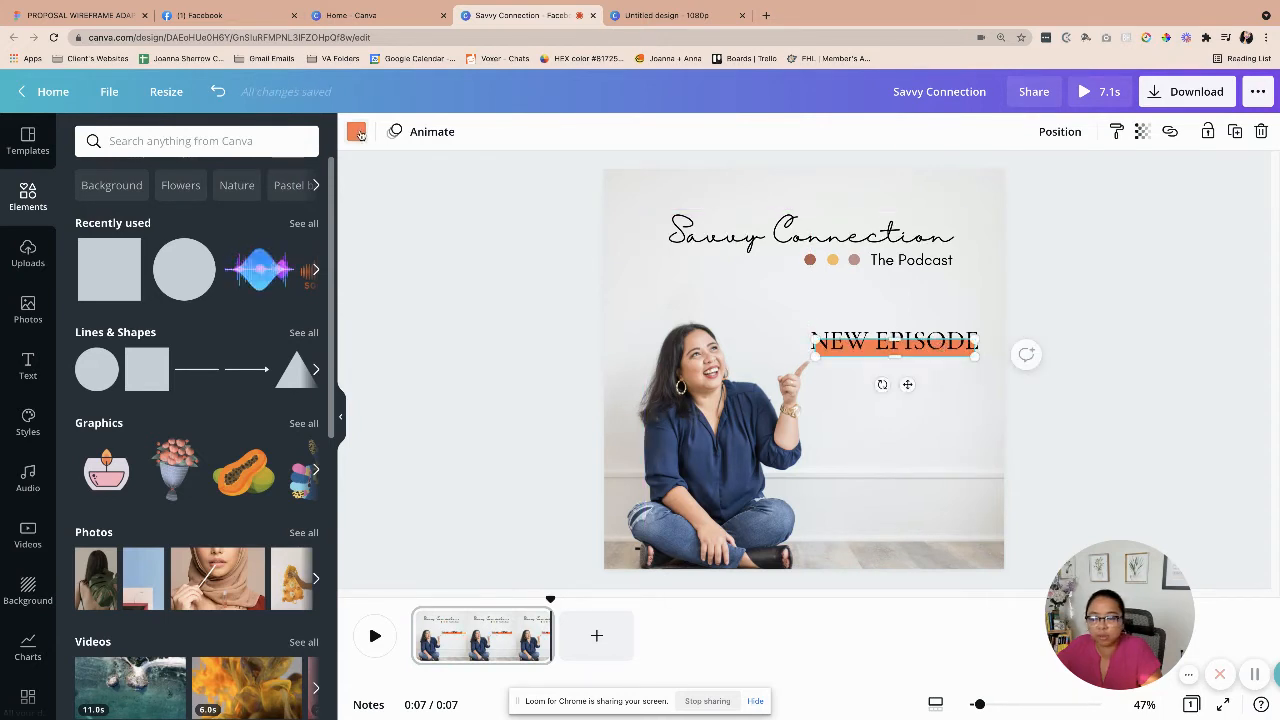
{"action": "left_click", "coordinate": [356, 132]}
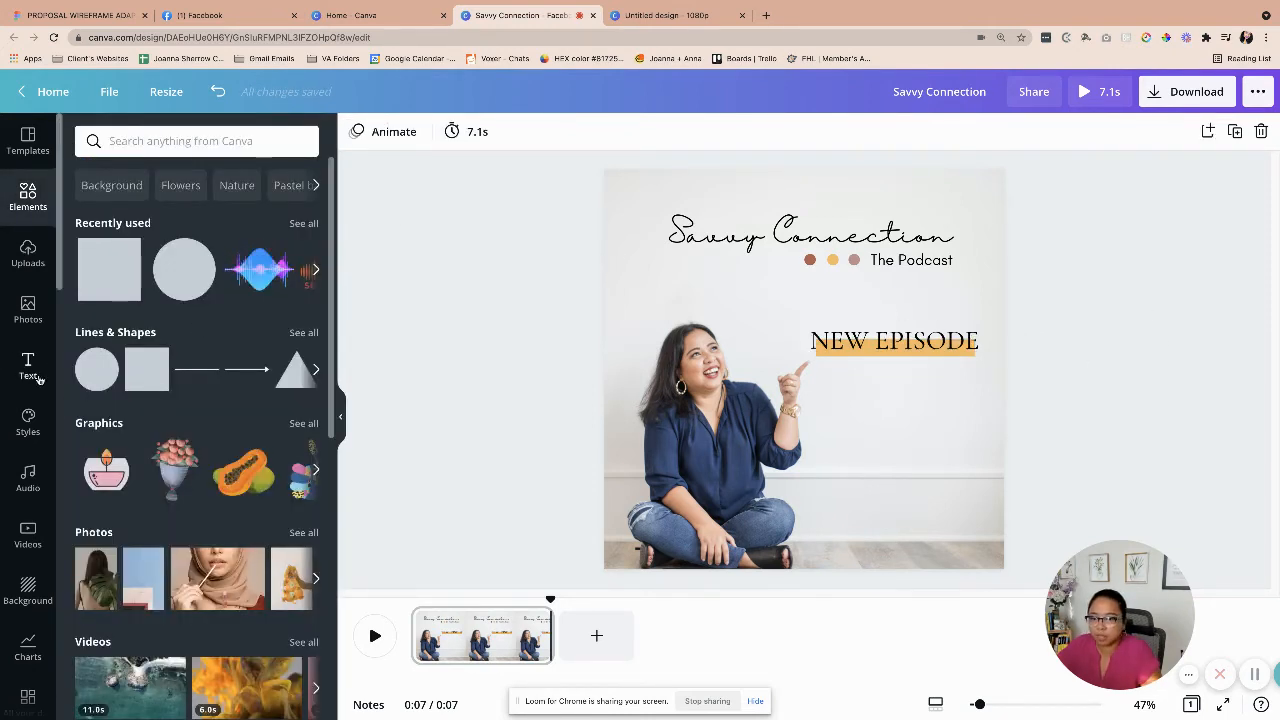
- Add the guest name text below the heading with a circular photo frame above it
{"action": "left_click", "coordinate": [28, 364]}
{"action": "type", "text": "With Guest"}
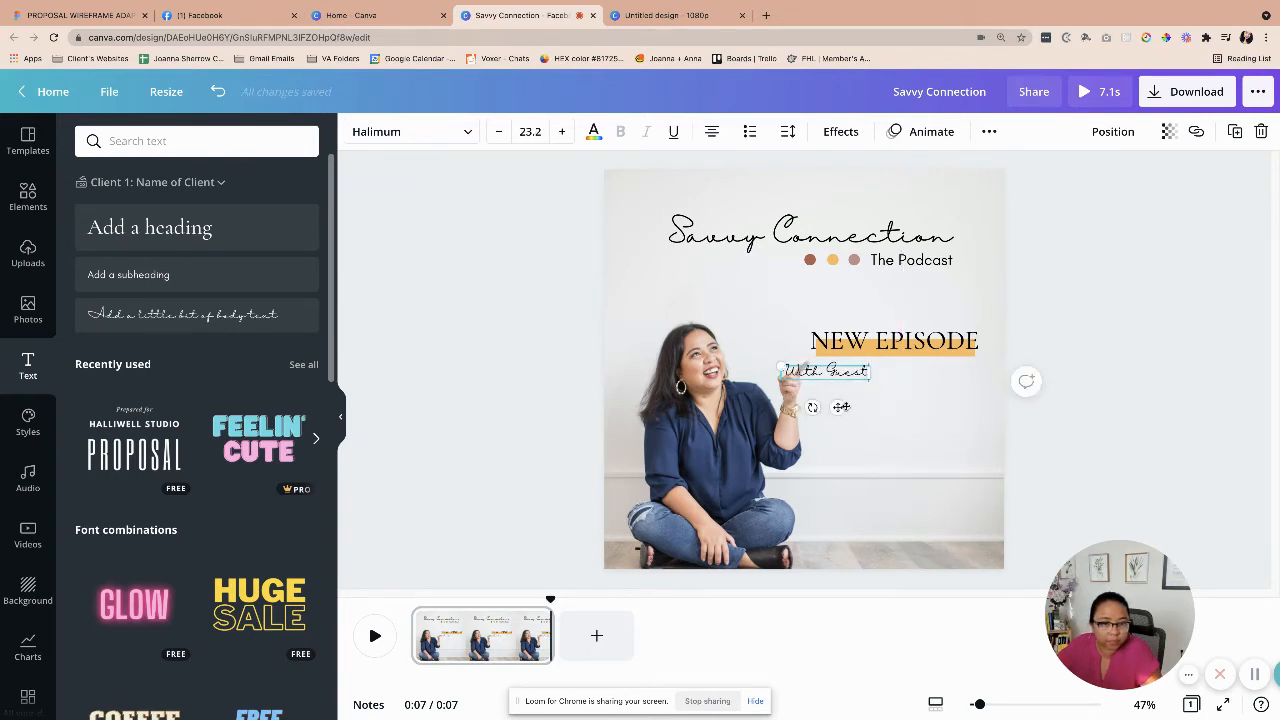
{"action": "left_click_drag", "start_coordinate": [824, 370], "coordinate": [936, 362]}
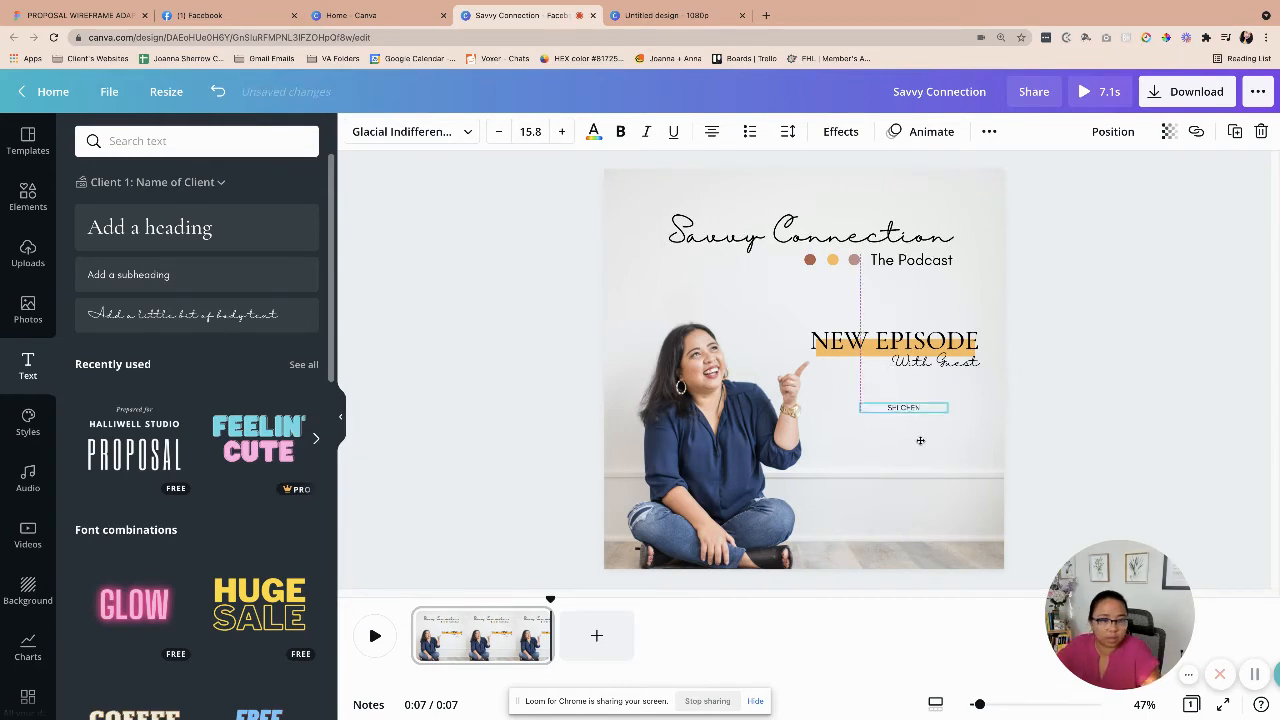
{"action": "left_click_drag", "start_coordinate": [904, 408], "coordinate": [890, 448]}
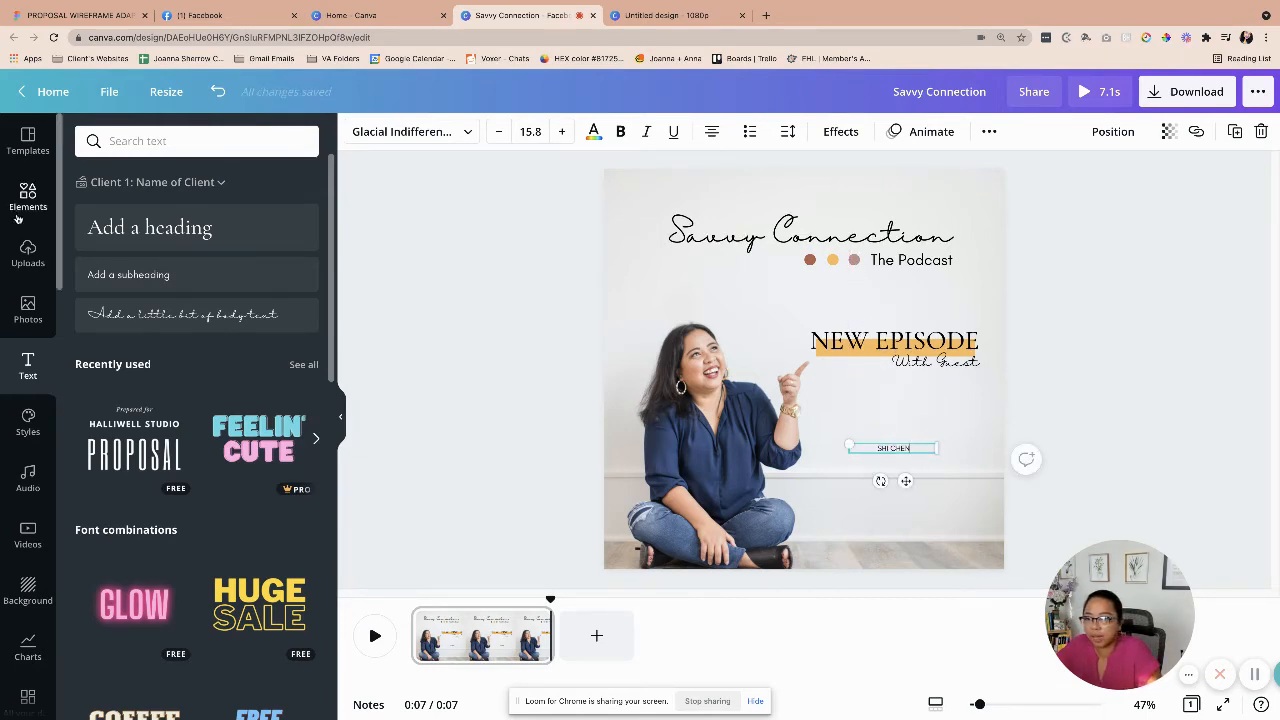
{"action": "left_click", "coordinate": [28, 196]}
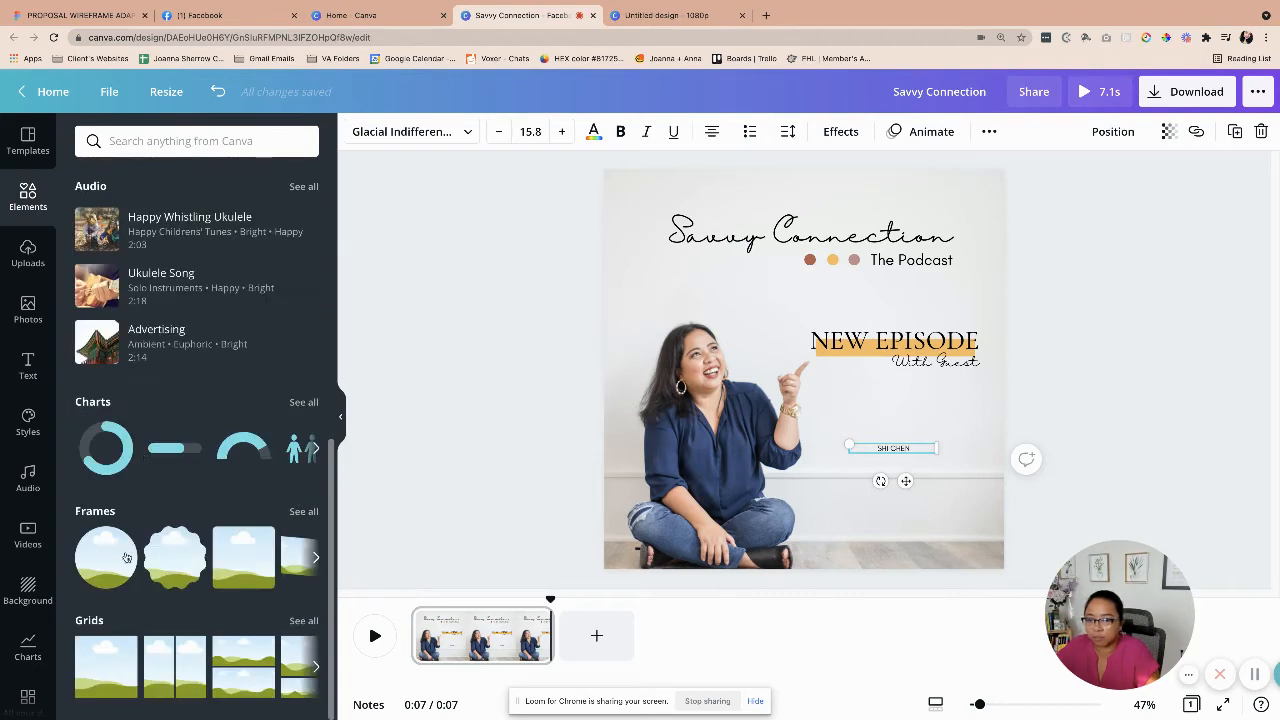
{"action": "left_click", "coordinate": [106, 556]}
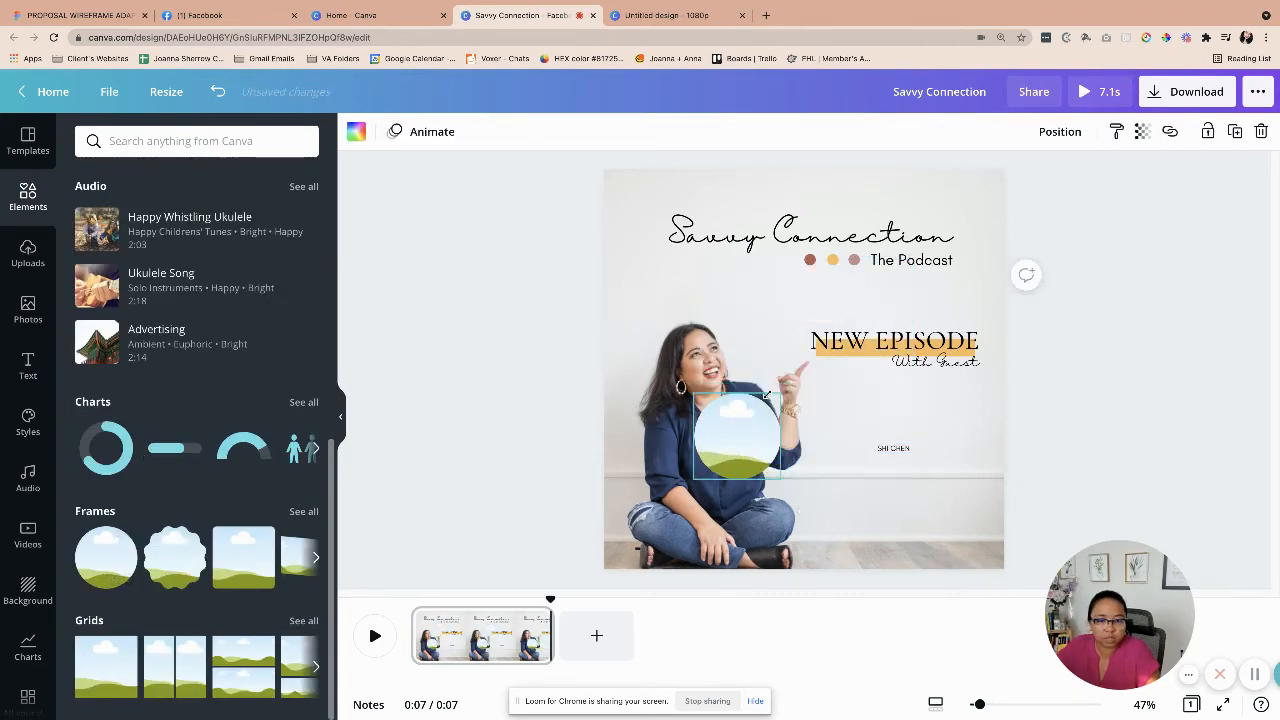
{"action": "left_click_drag", "start_coordinate": [736, 432], "coordinate": [892, 412]}
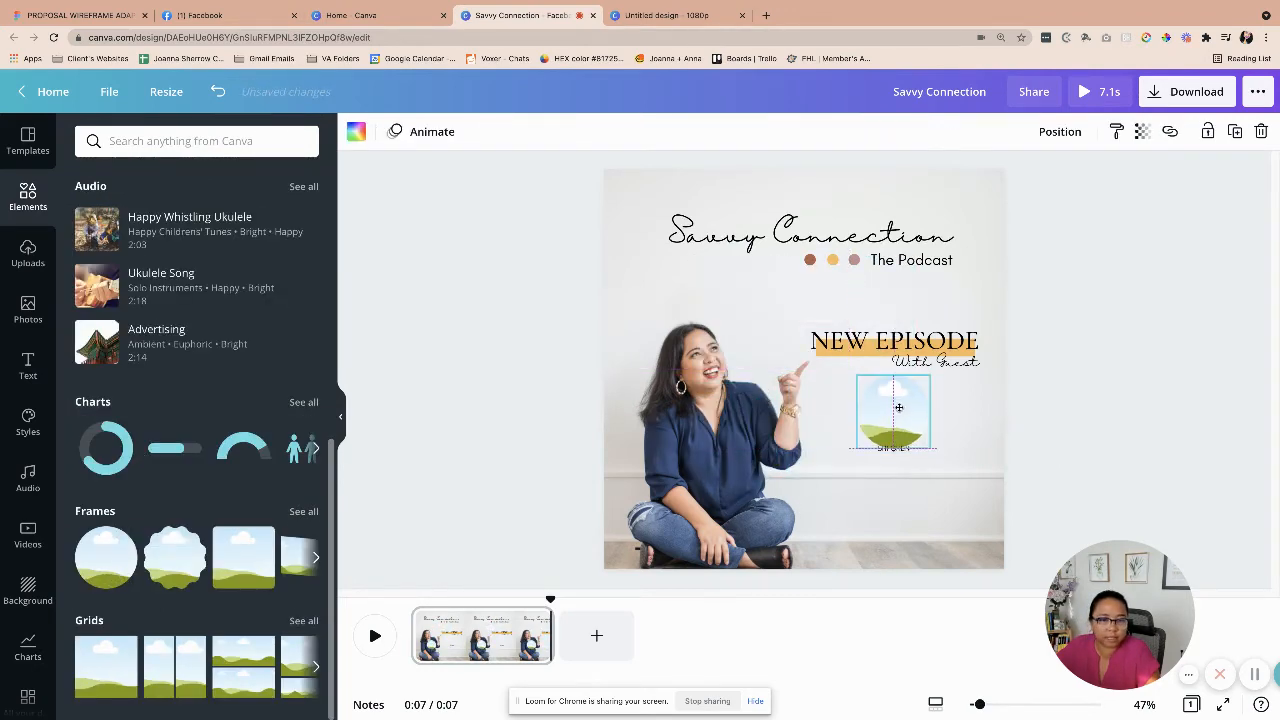
- Drop the uploaded guest photo into the frame and settle the name underneath
{"action": "left_click", "coordinate": [892, 460]}
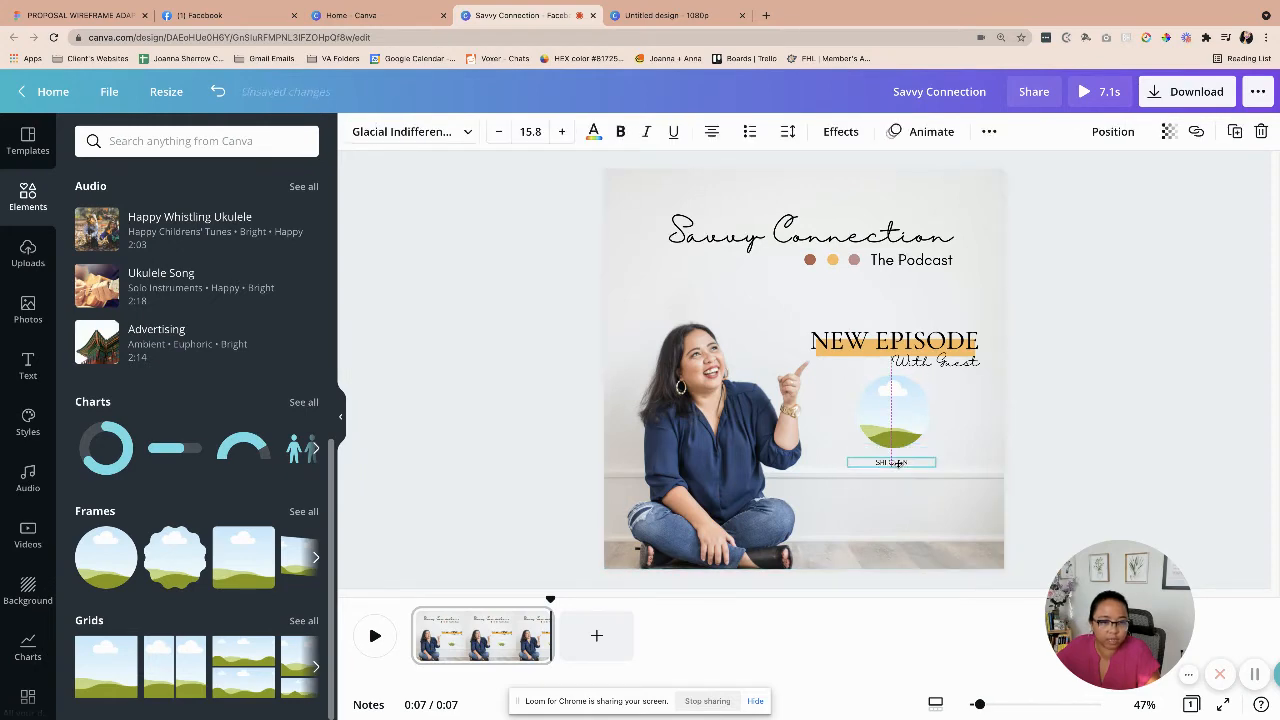
{"action": "left_click", "coordinate": [28, 252]}
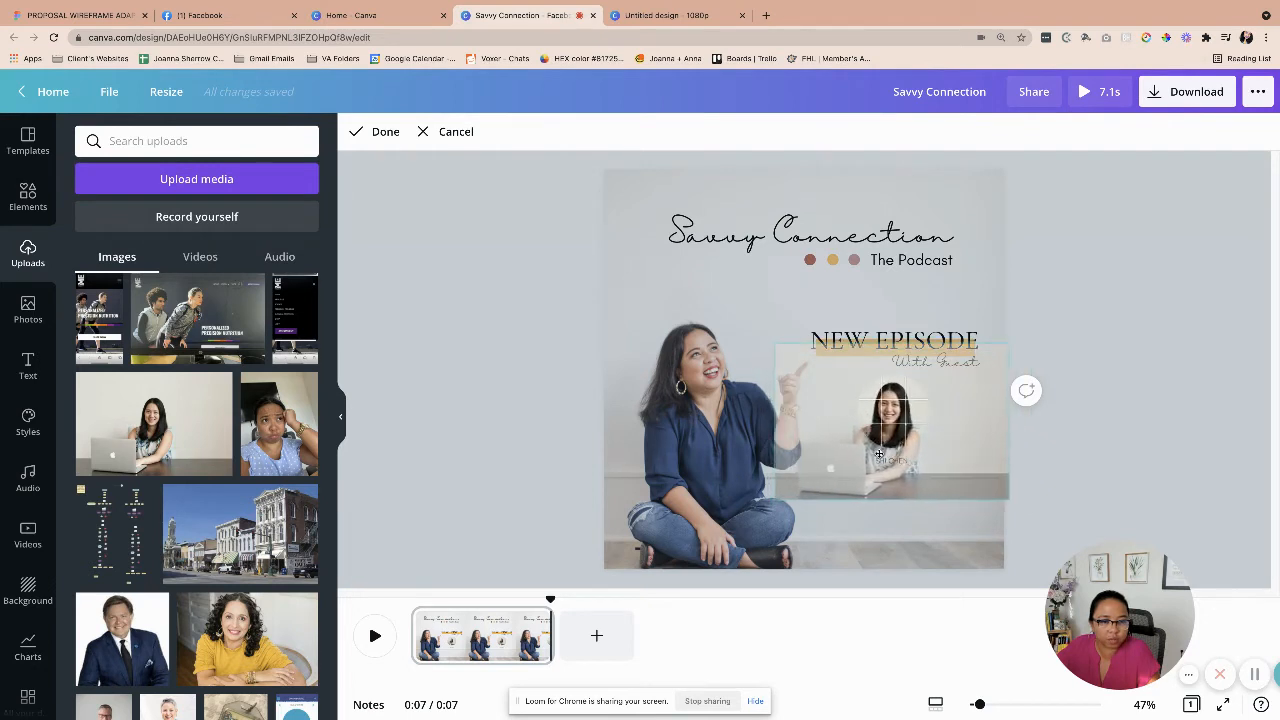
{"action": "left_click", "coordinate": [890, 458]}
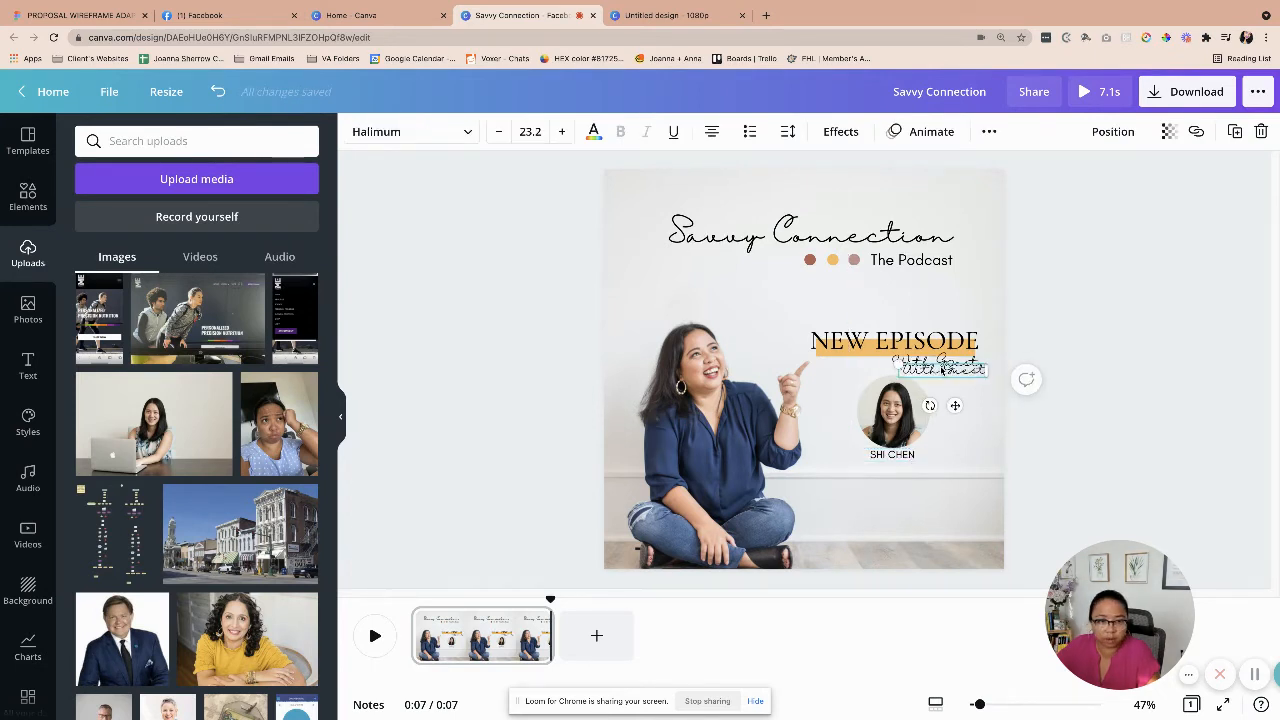
{"action": "left_click_drag", "start_coordinate": [940, 364], "coordinate": [896, 476]}
{"action": "type", "text": "Business Coach"}
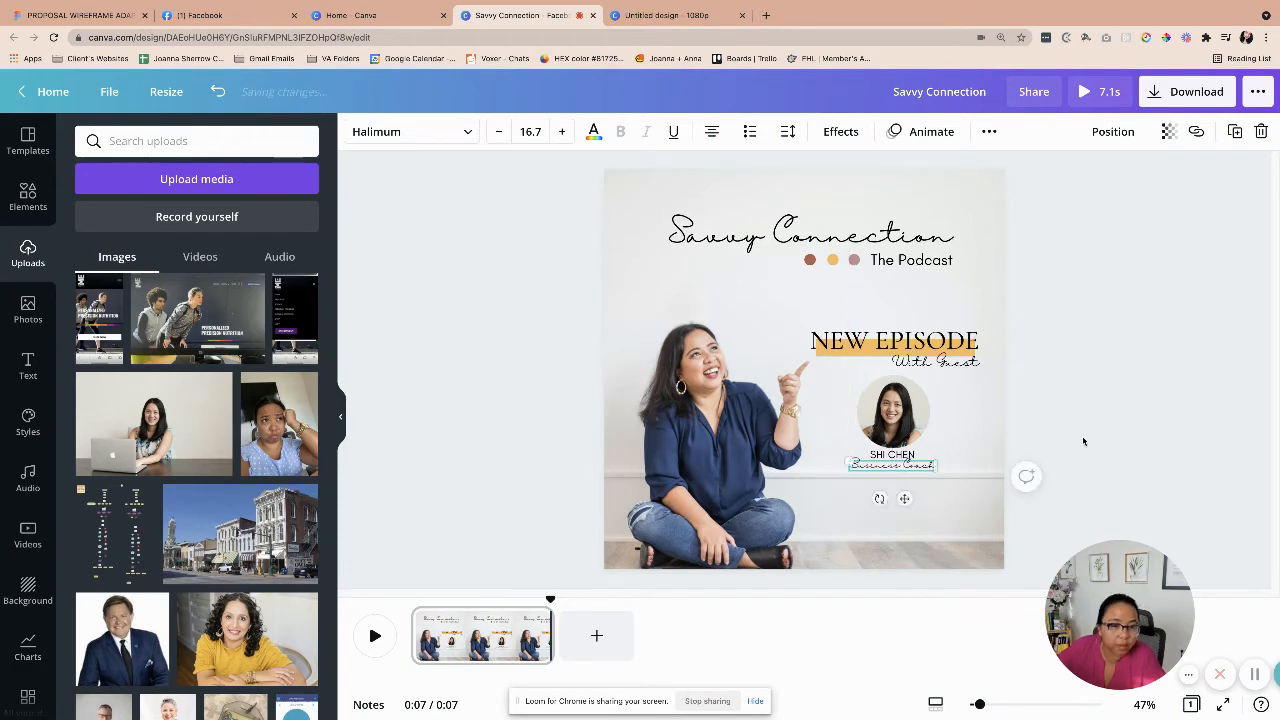
- Select the heading and guest block together and align the group
{"action": "left_click", "coordinate": [892, 340]}
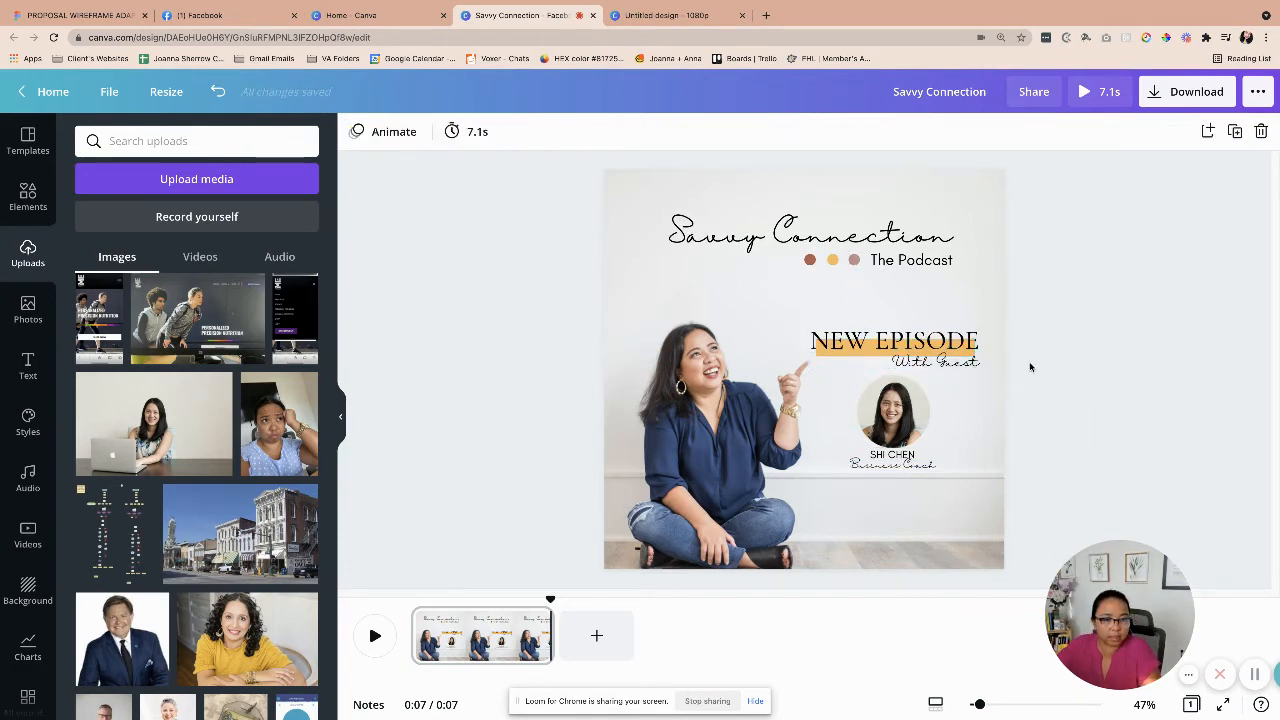
{"action": "left_click", "coordinate": [892, 340]}
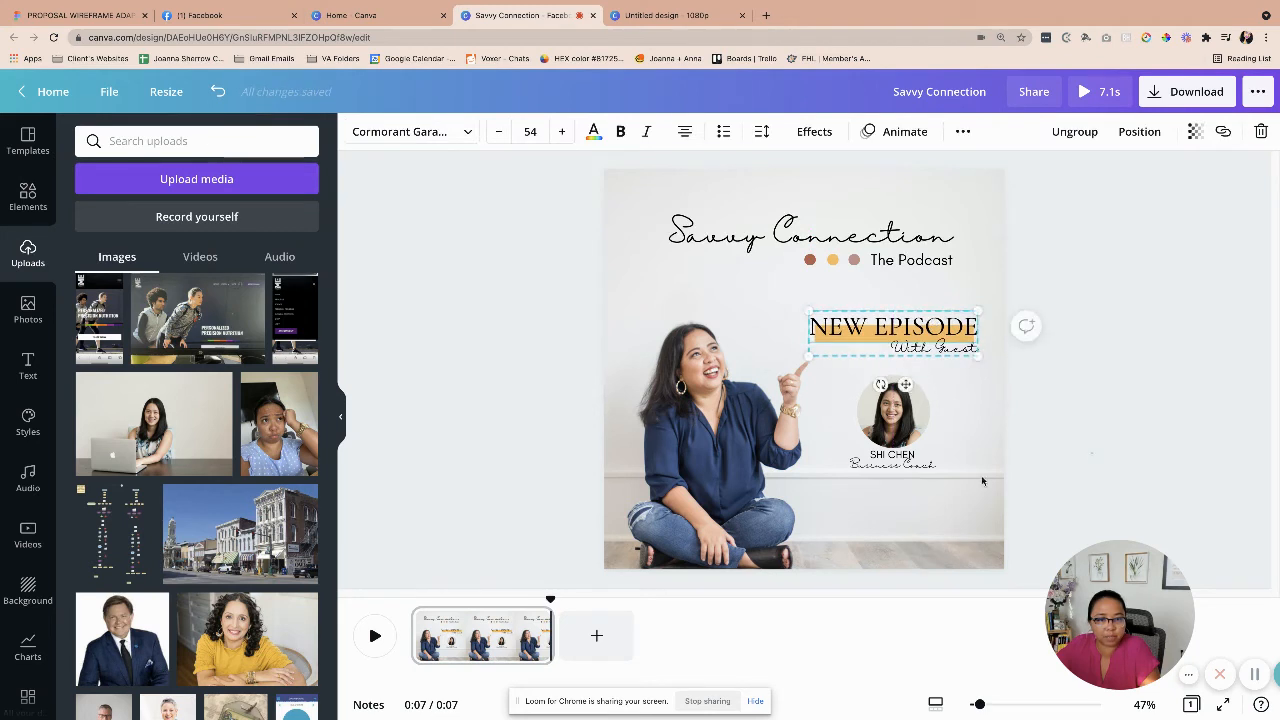
{"action": "left_click", "coordinate": [896, 410]}
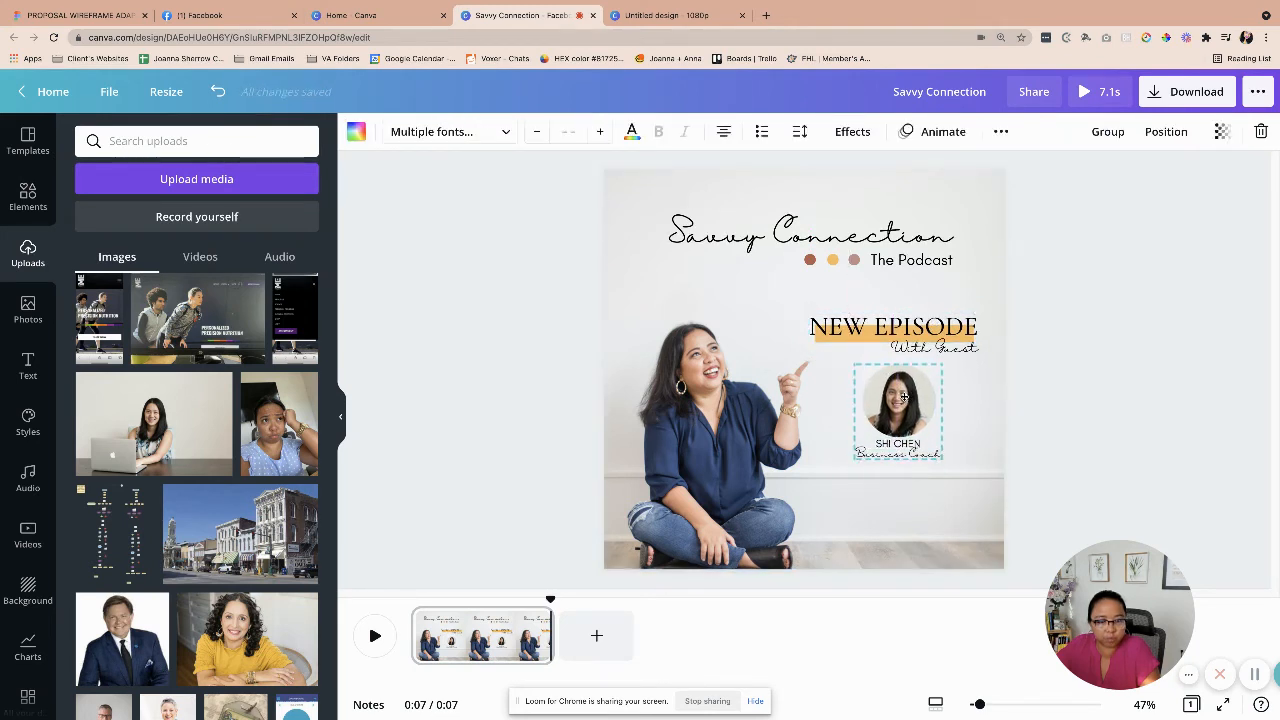
{"action": "left_click", "coordinate": [400, 280]}
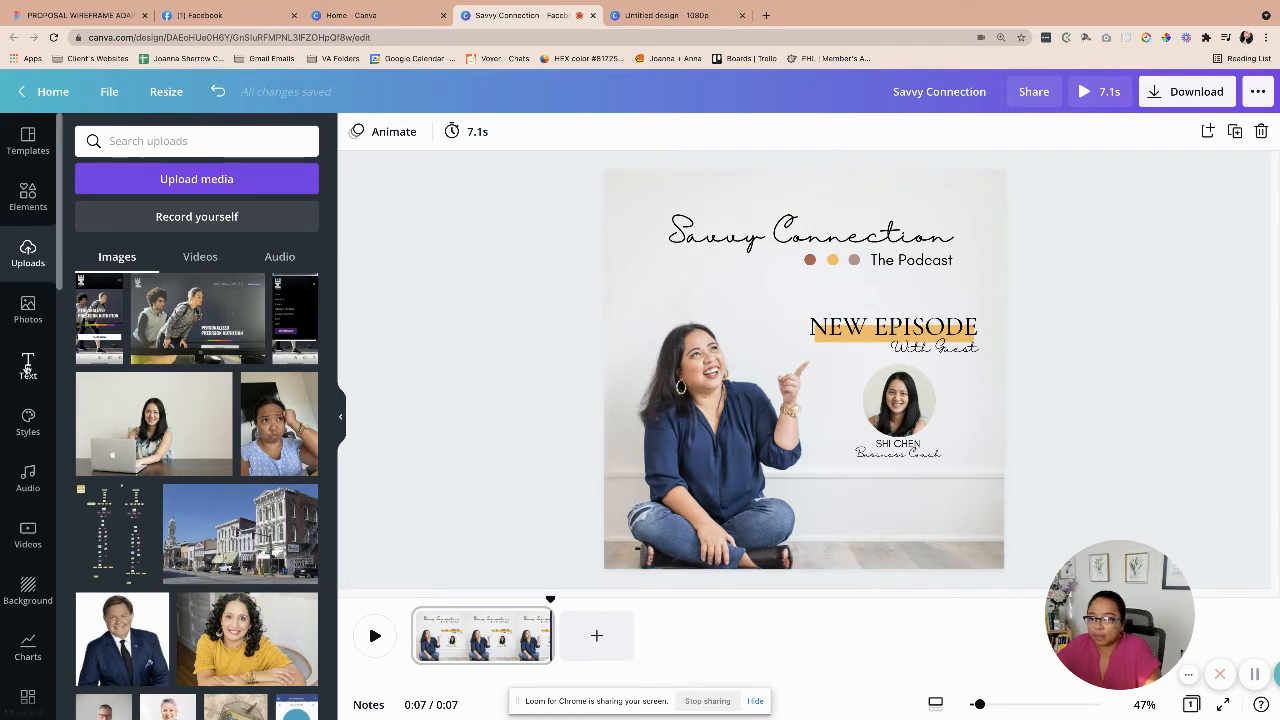
- Add a subscribe-or-listen subheading near the bottom of the design
{"action": "left_click", "coordinate": [28, 364]}
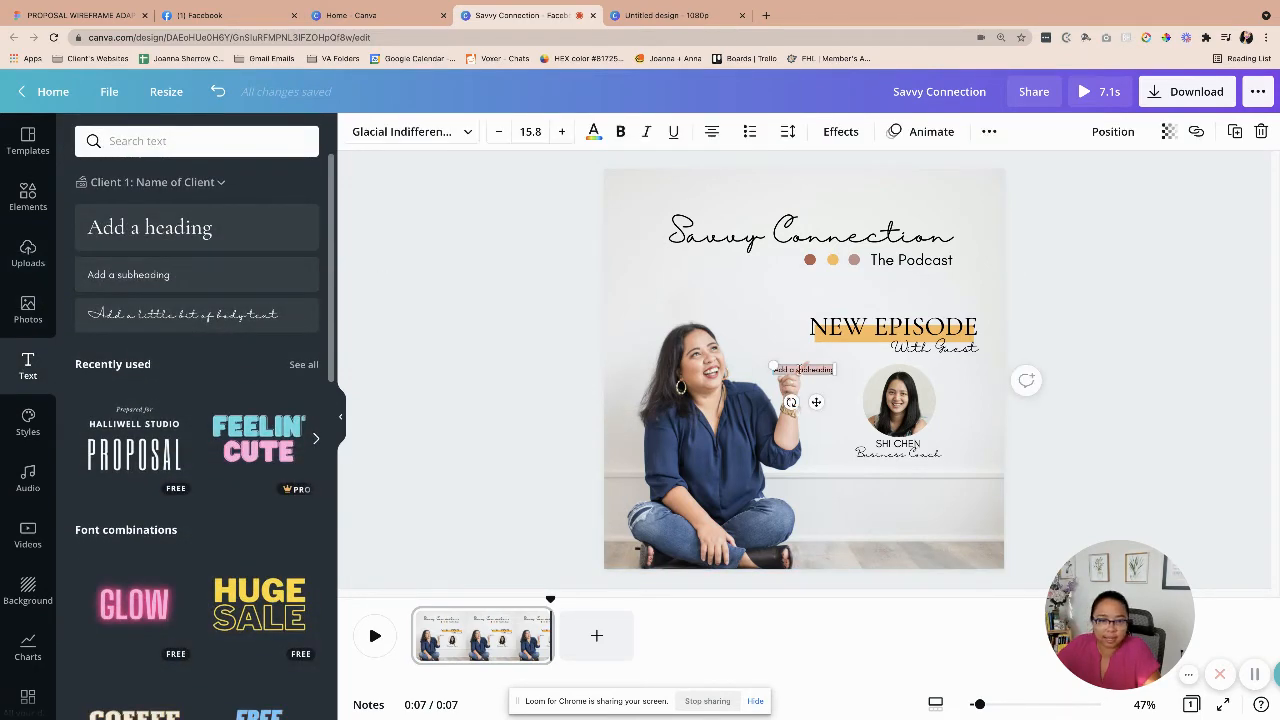
{"action": "left_click_drag", "start_coordinate": [800, 368], "coordinate": [838, 500]}
{"action": "type", "text": "Subscribe or Listen"}
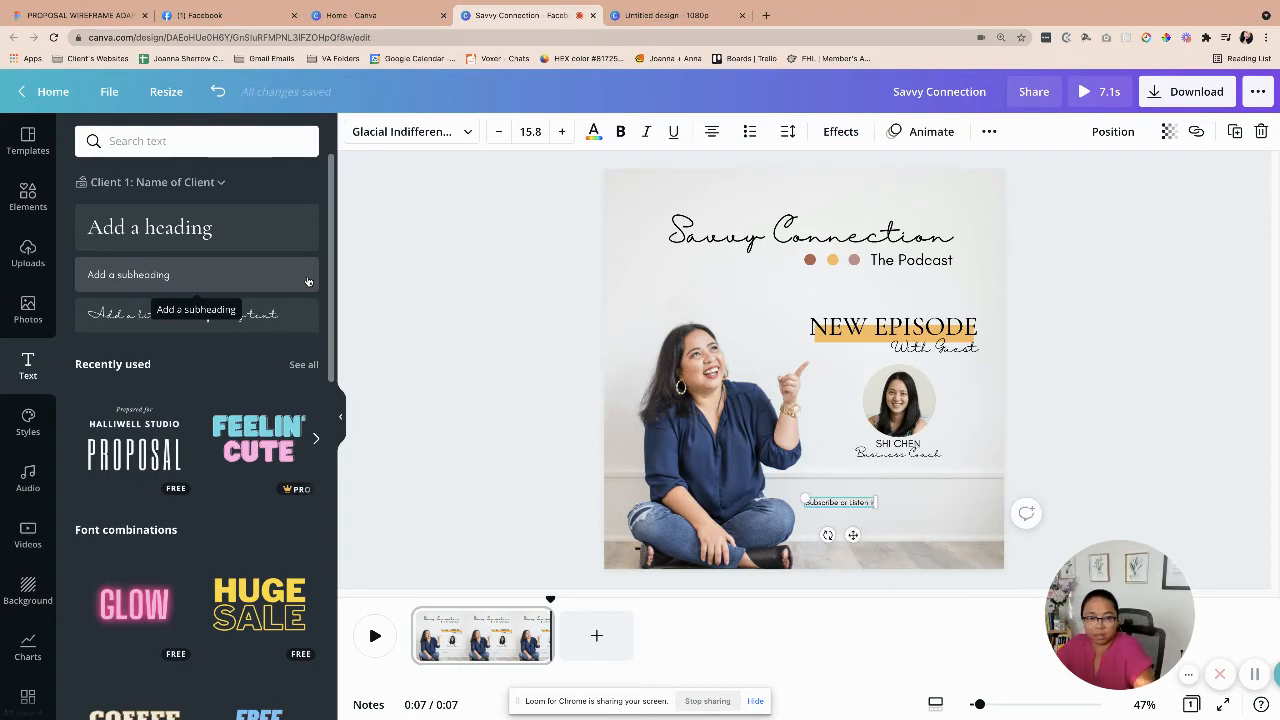
{"action": "left_click", "coordinate": [28, 198]}
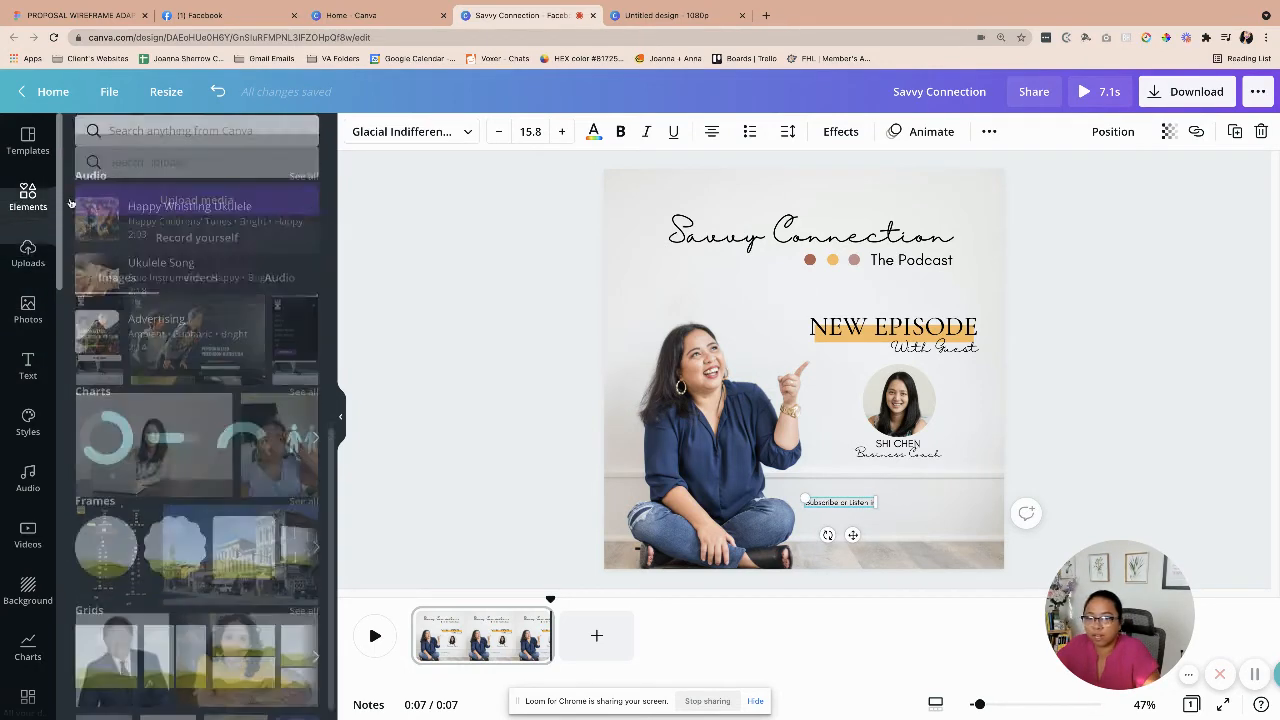
{"action": "left_click", "coordinate": [28, 196]}
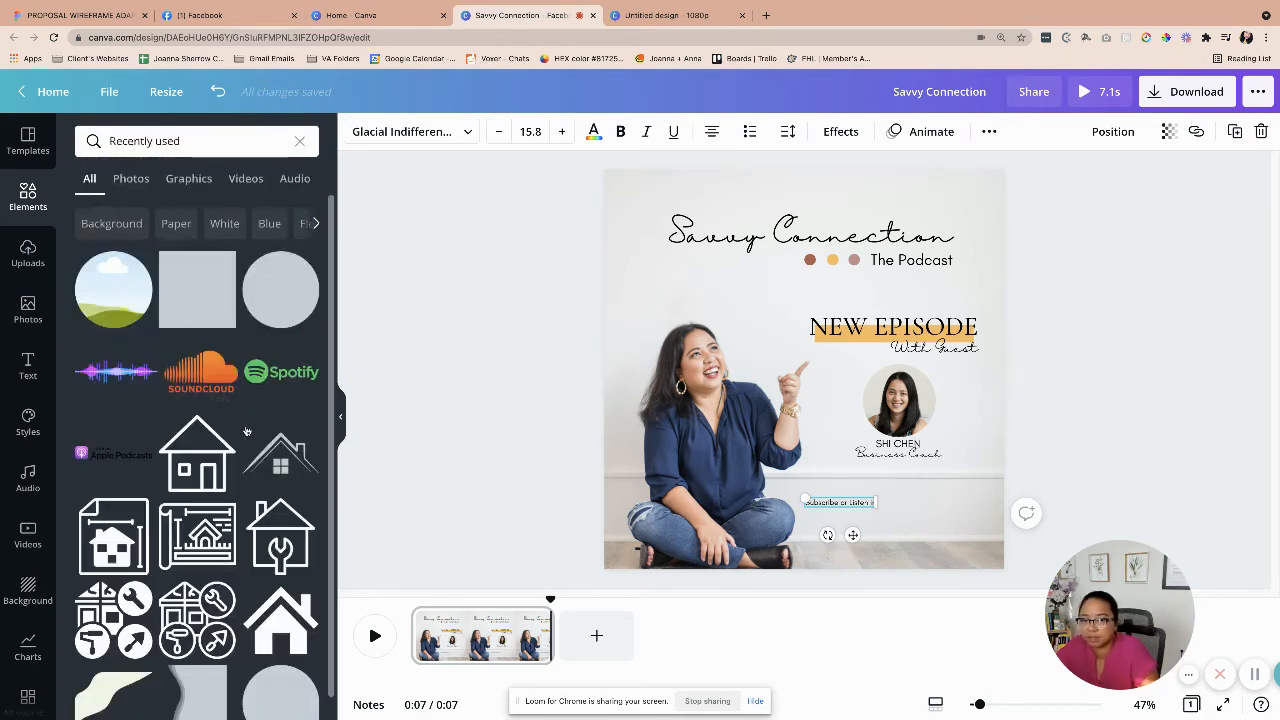
- Add the Apple Podcasts and Spotify logos side by side beside the subscribe line
{"action": "left_click", "coordinate": [800, 370]}
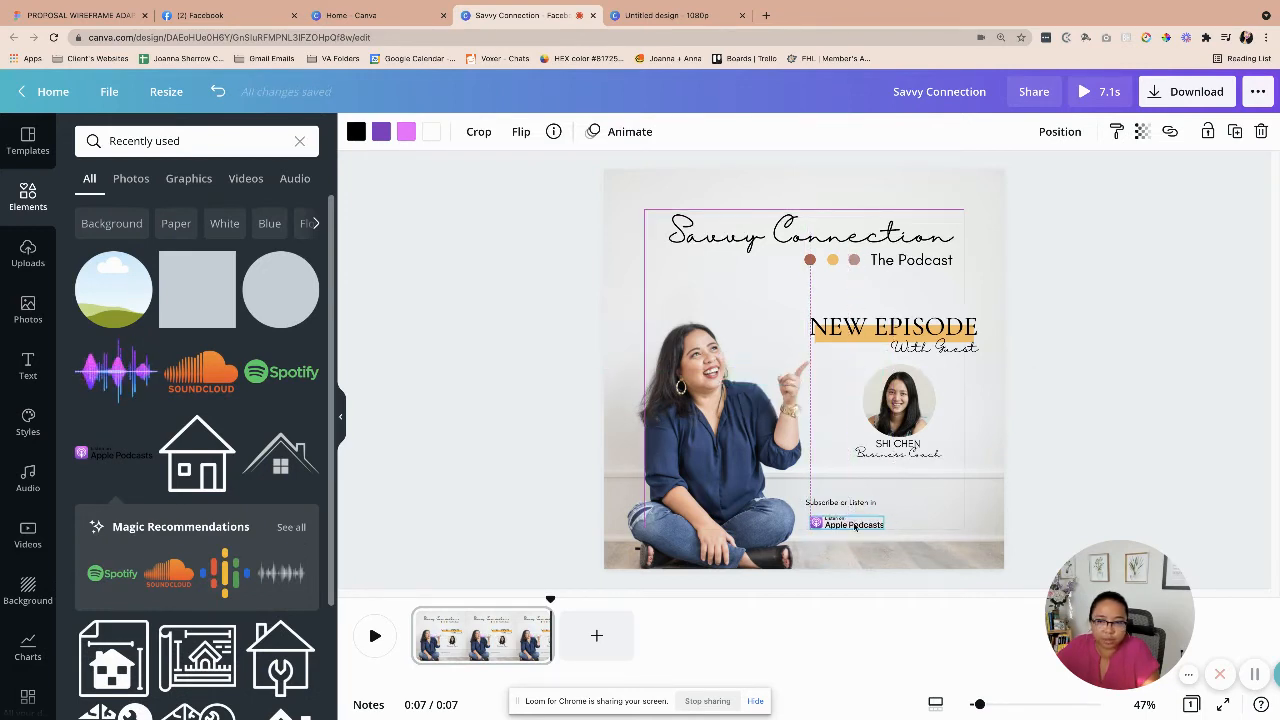
{"action": "left_click", "coordinate": [280, 370]}
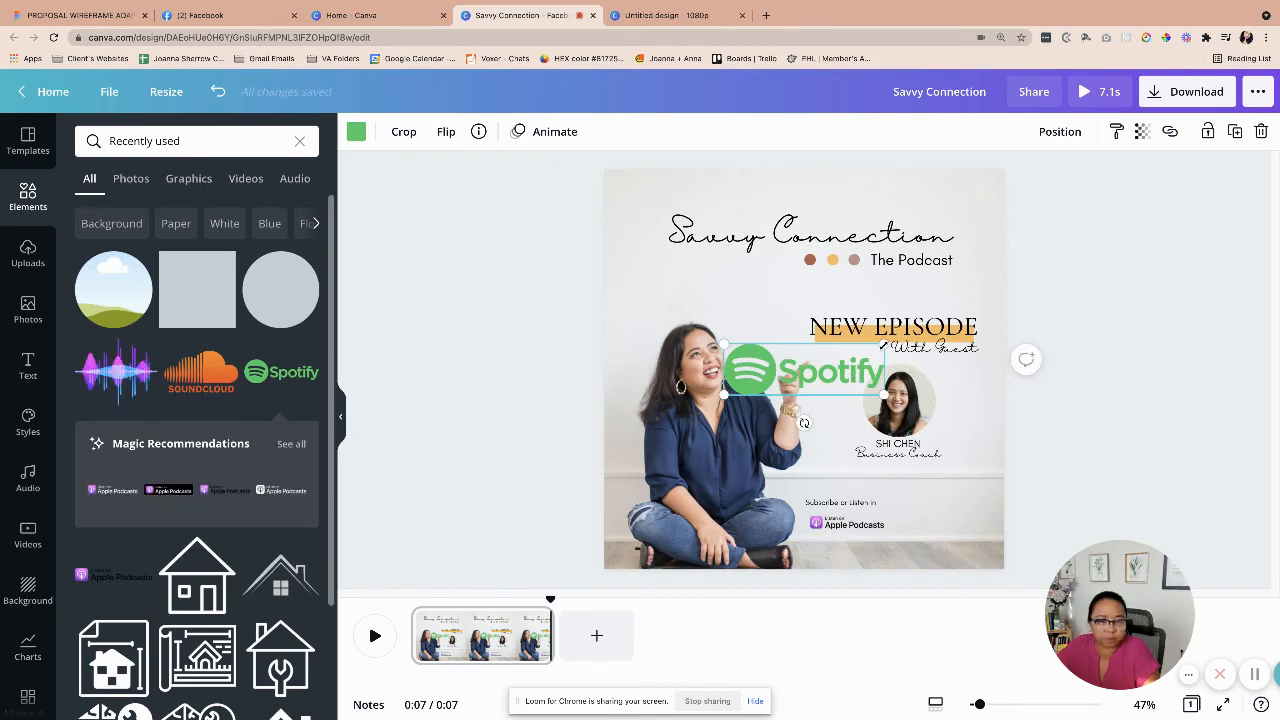
{"action": "left_click_drag", "start_coordinate": [804, 370], "coordinate": [950, 498]}
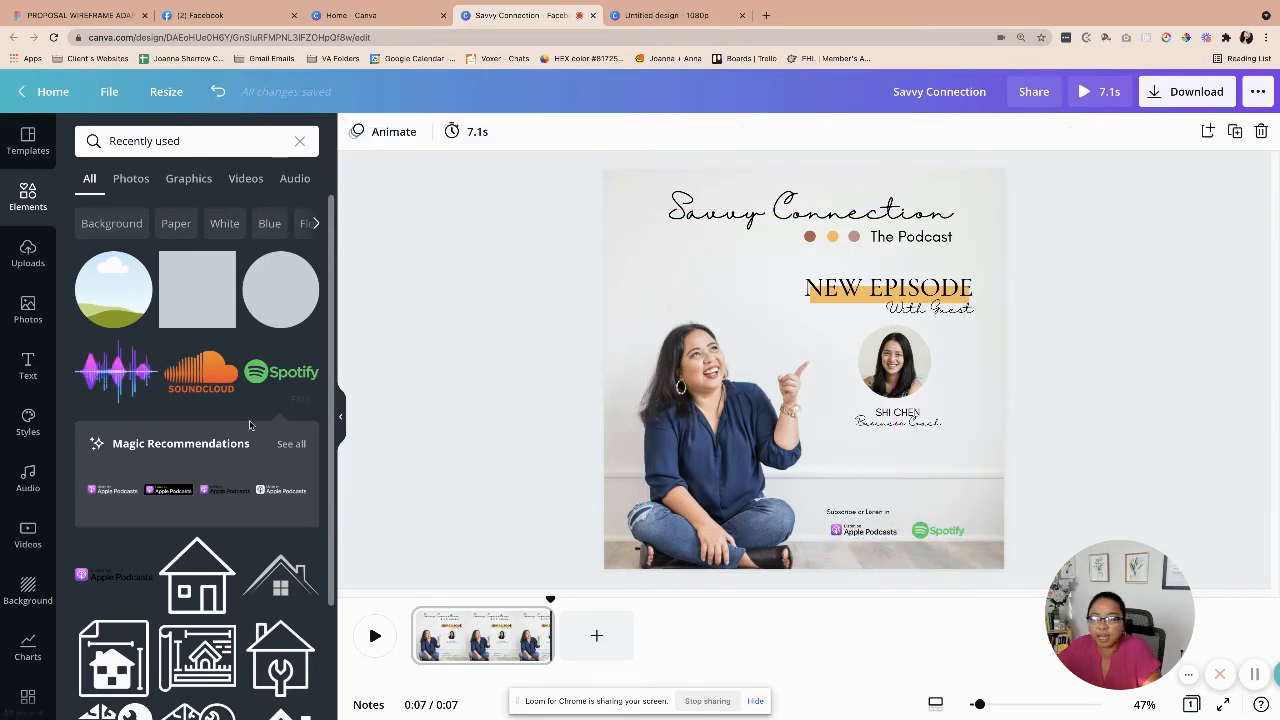
- Add the purple audio wave sticker and place it below the guest details
{"action": "left_click", "coordinate": [116, 370]}
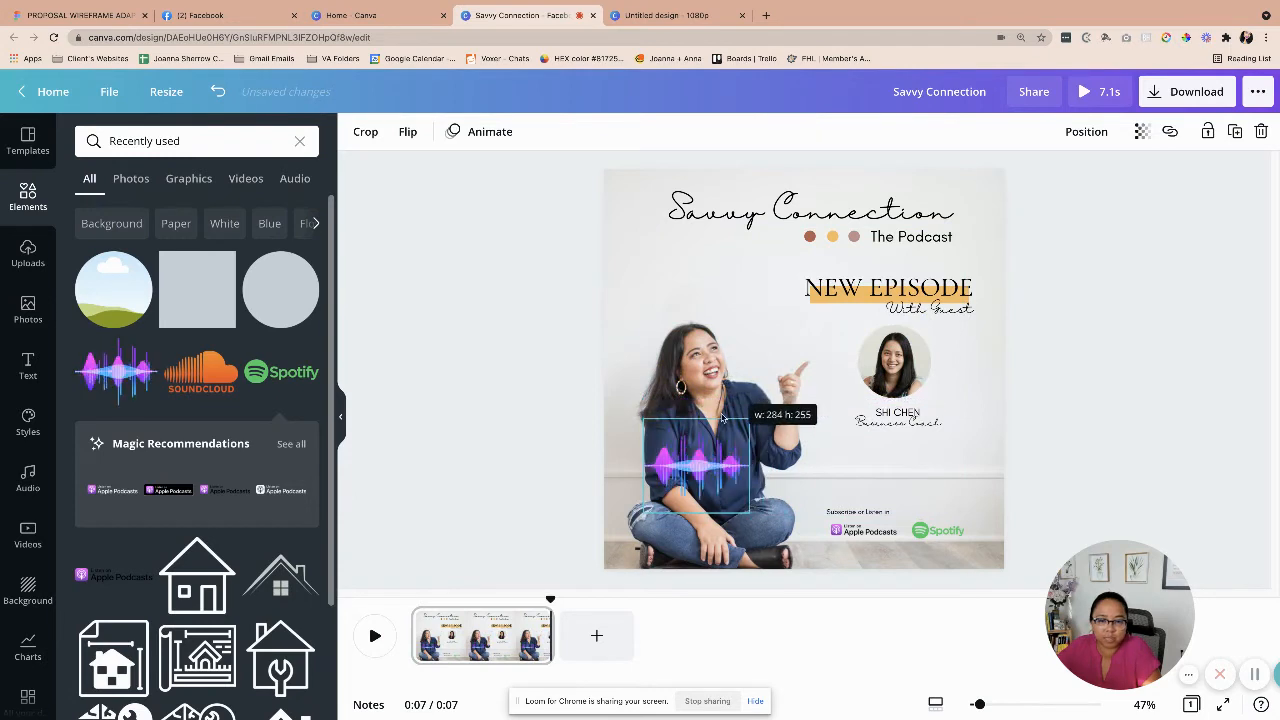
{"action": "left_click_drag", "start_coordinate": [696, 464], "coordinate": [896, 460]}
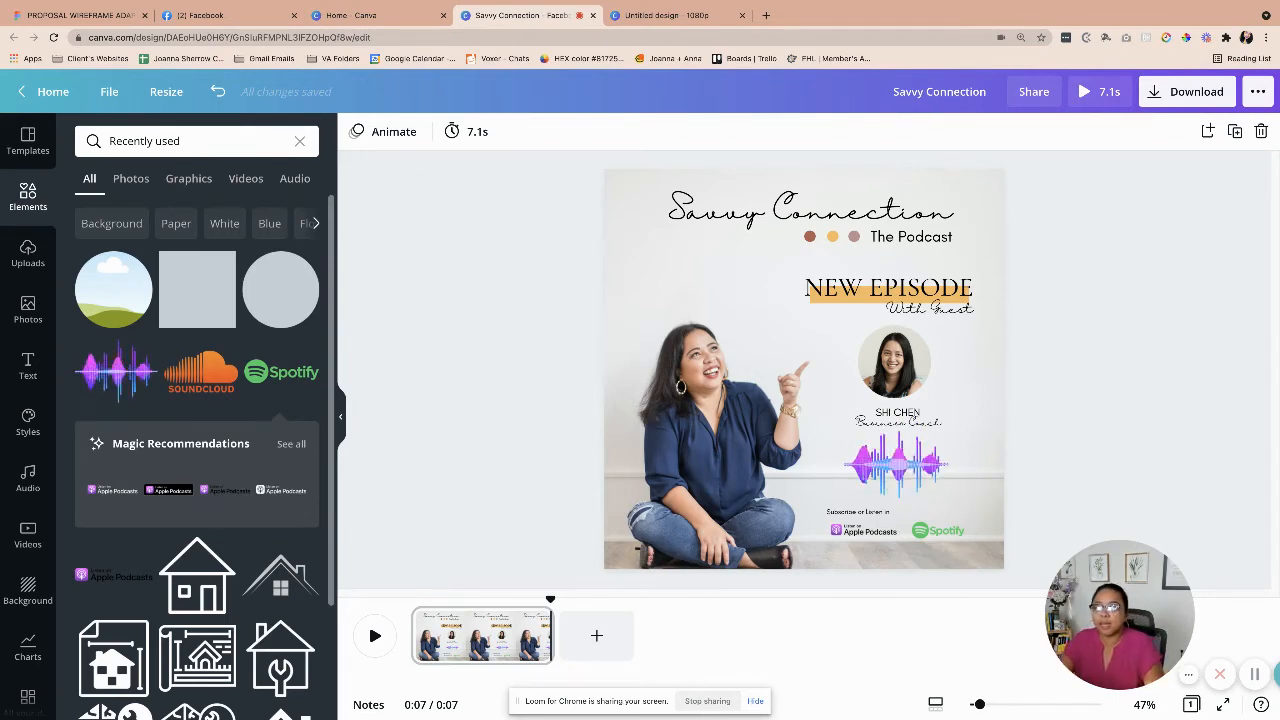
- From Uploads > Audio, drag the guest recording onto the timeline under the page
{"action": "left_click", "coordinate": [28, 252]}
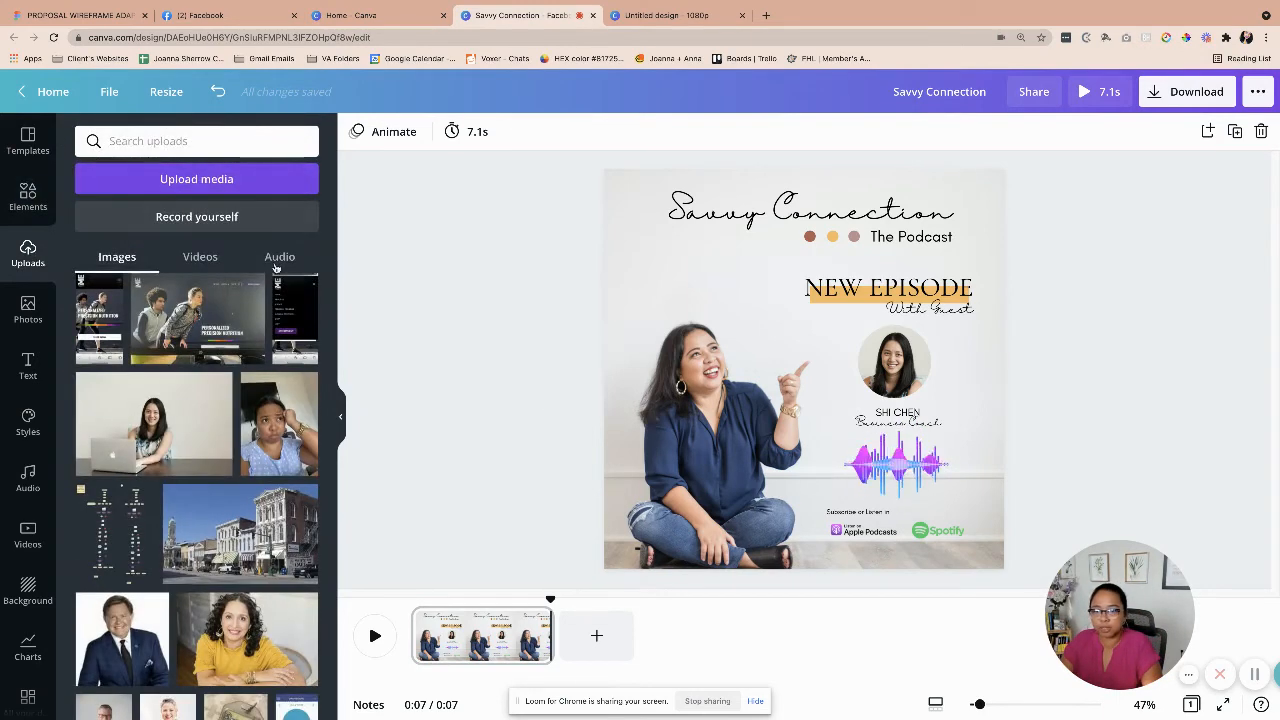
{"action": "left_click", "coordinate": [280, 256]}
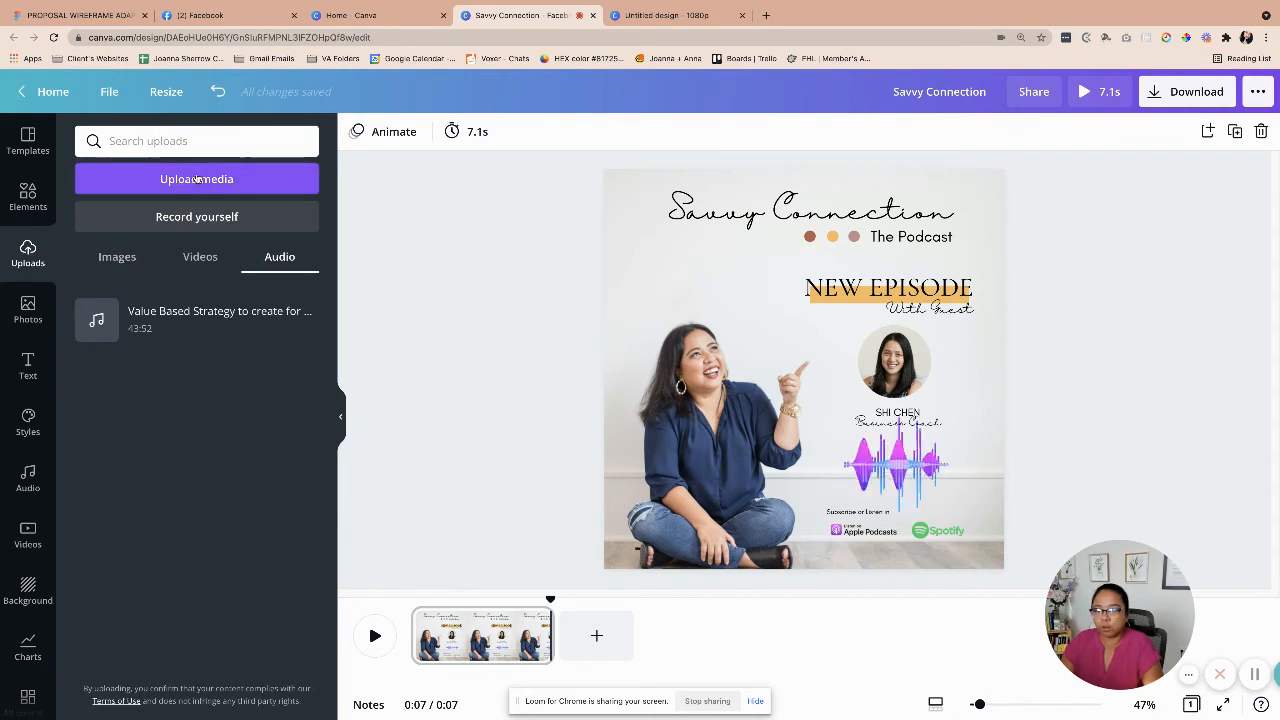
{"action": "left_click", "coordinate": [196, 178]}
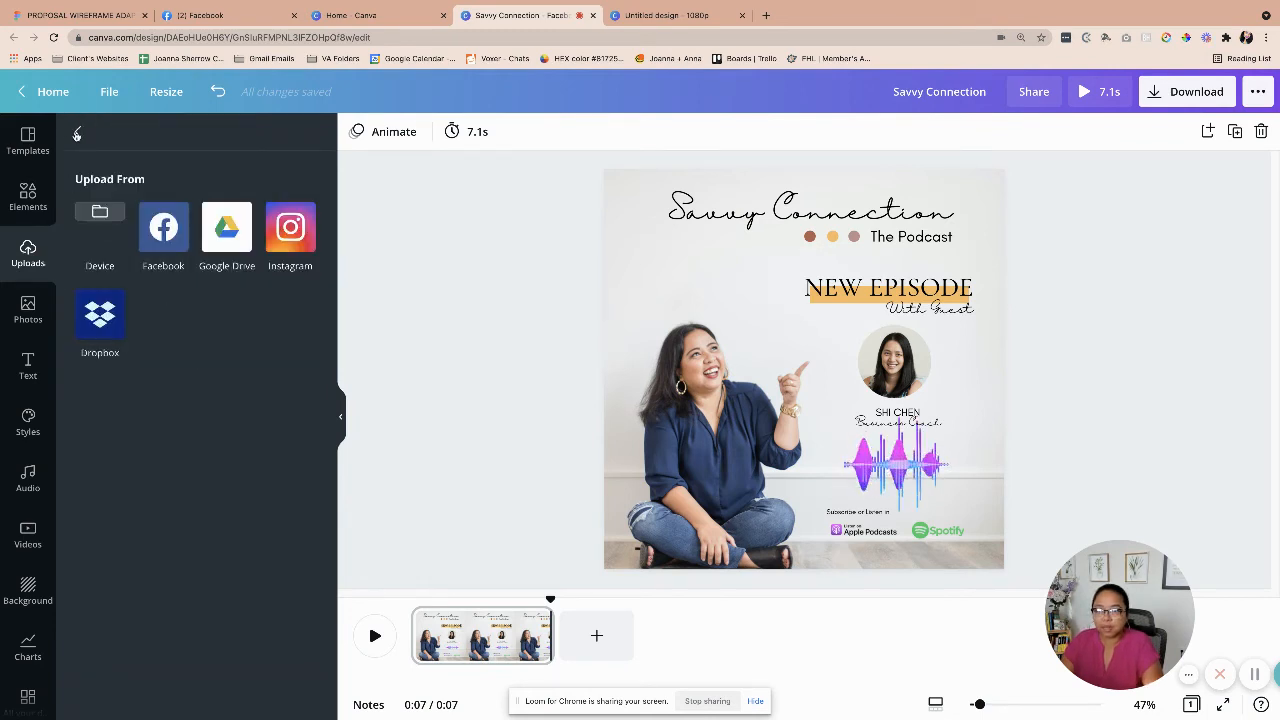
{"action": "left_click", "coordinate": [28, 256]}
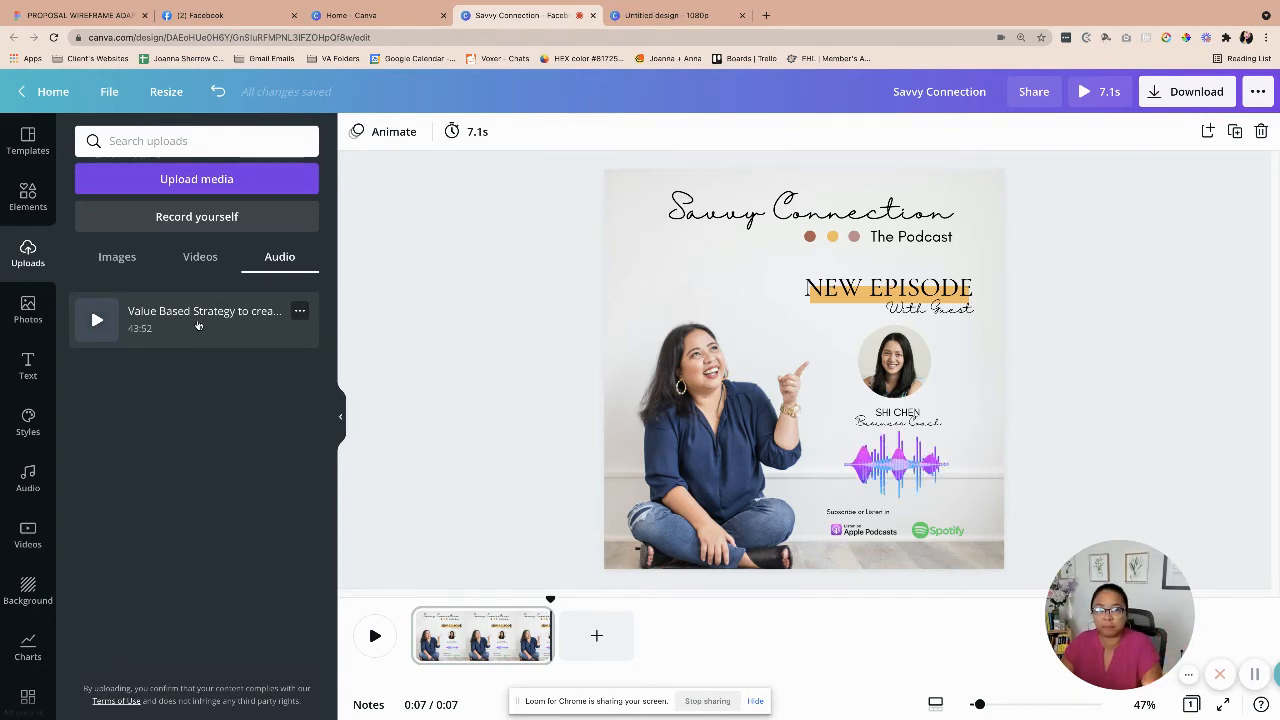
{"action": "left_click_drag", "start_coordinate": [196, 320], "coordinate": [808, 432]}
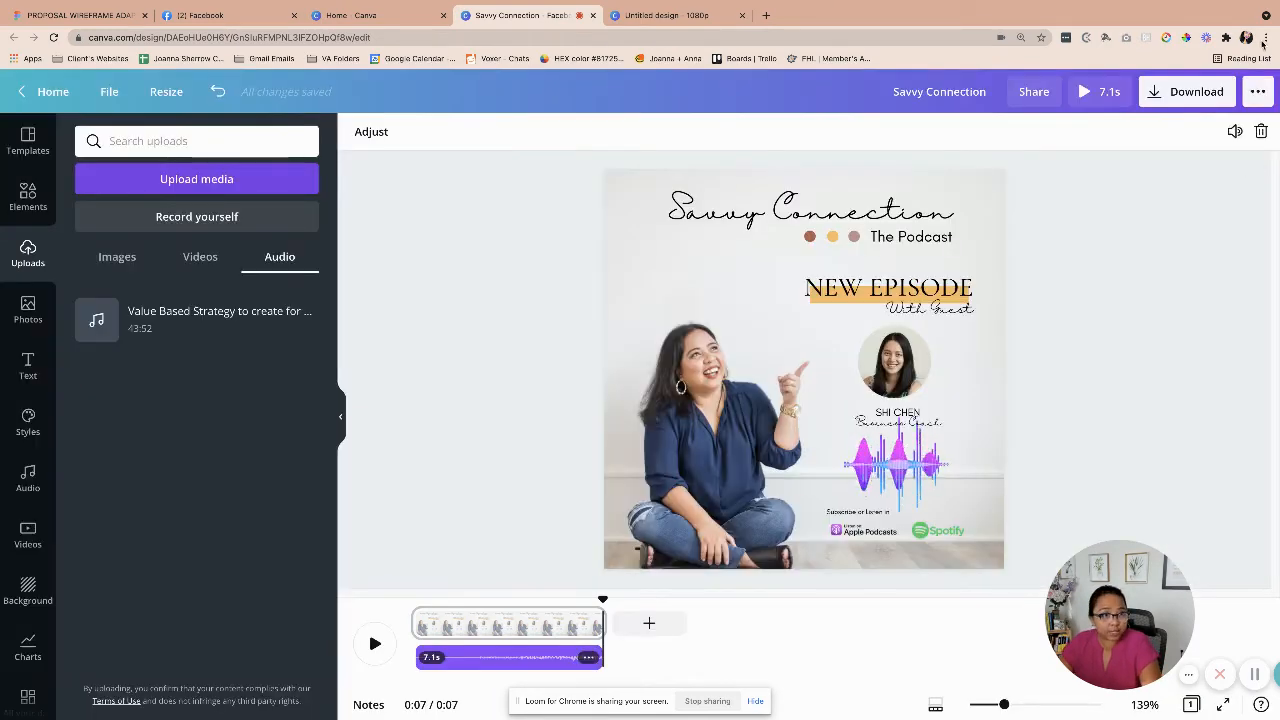
- Zoom the browser page in, then use Adjust on the guest audio to pick a first section
{"action": "left_click", "coordinate": [1264, 36]}
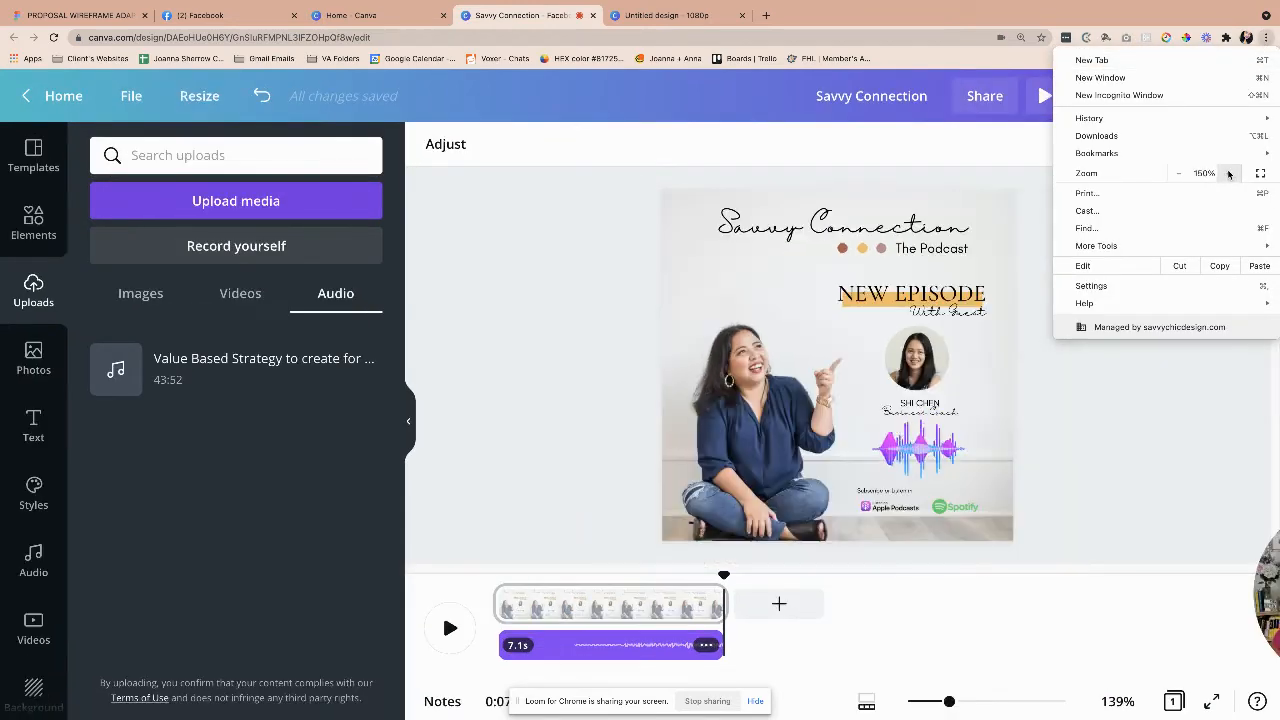
{"action": "left_click", "coordinate": [1228, 172]}
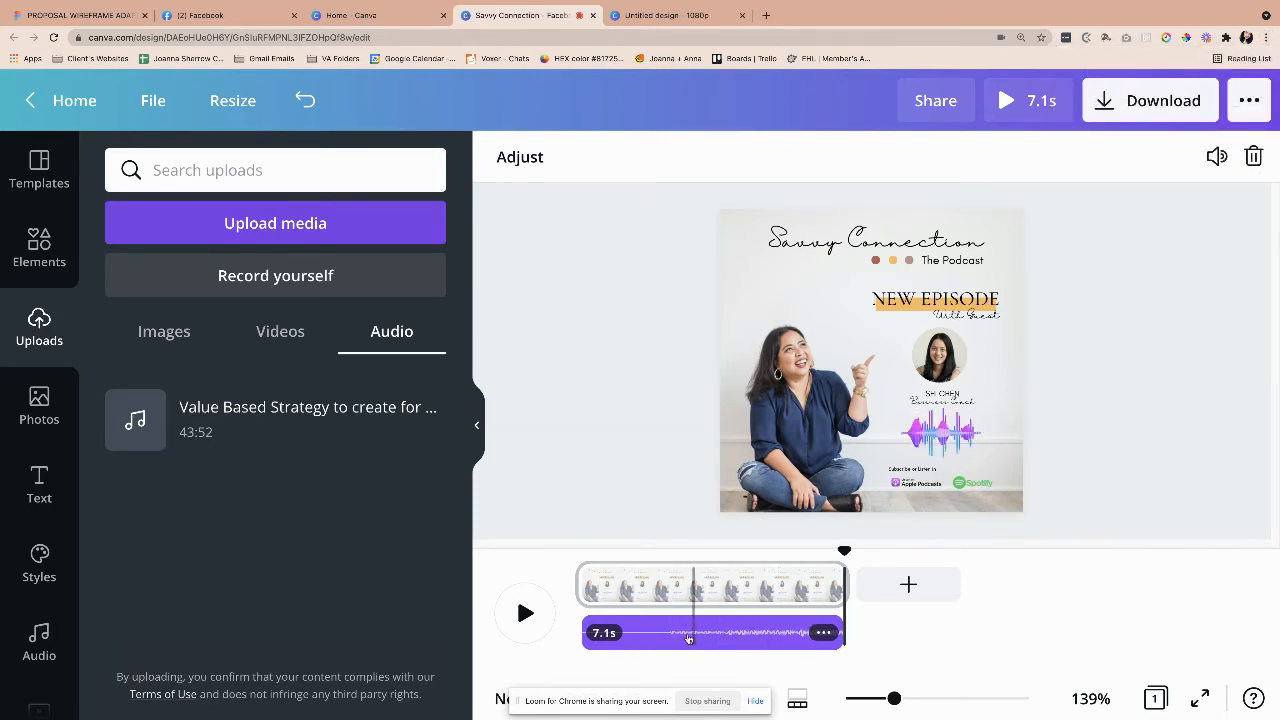
{"action": "left_click", "coordinate": [824, 632]}
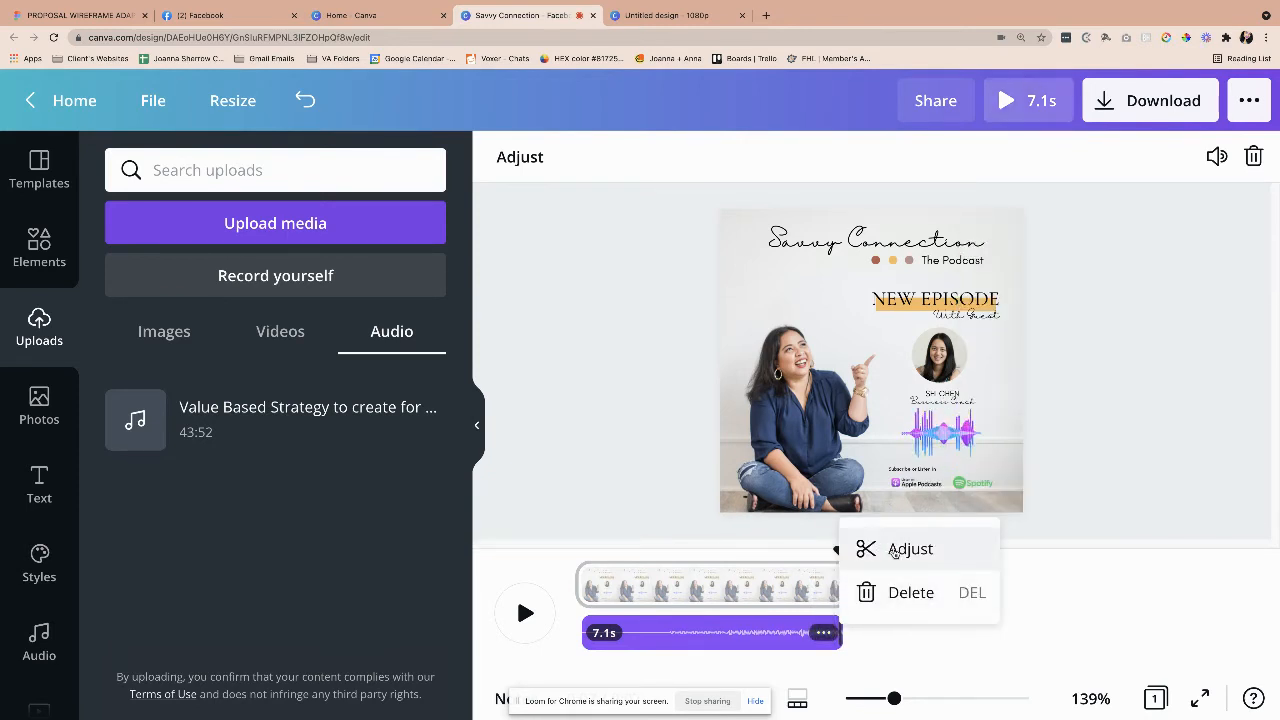
{"action": "left_click", "coordinate": [910, 548]}
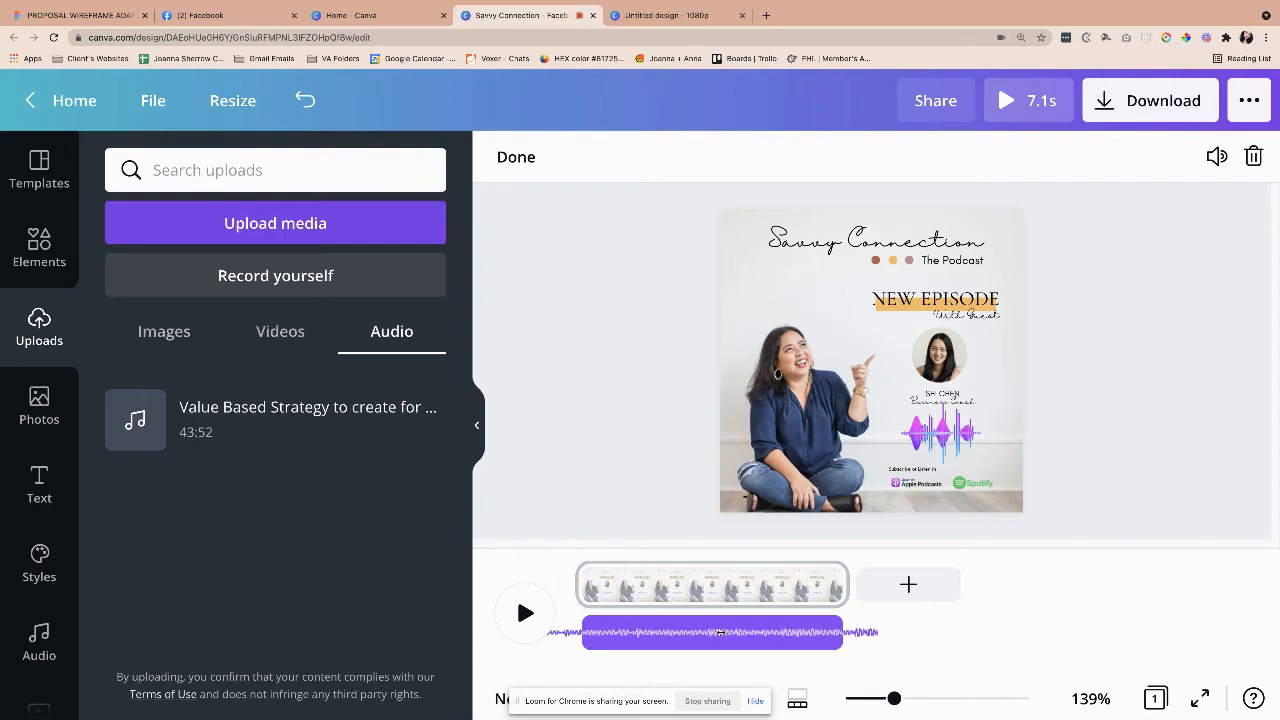
{"action": "left_click", "coordinate": [712, 632]}
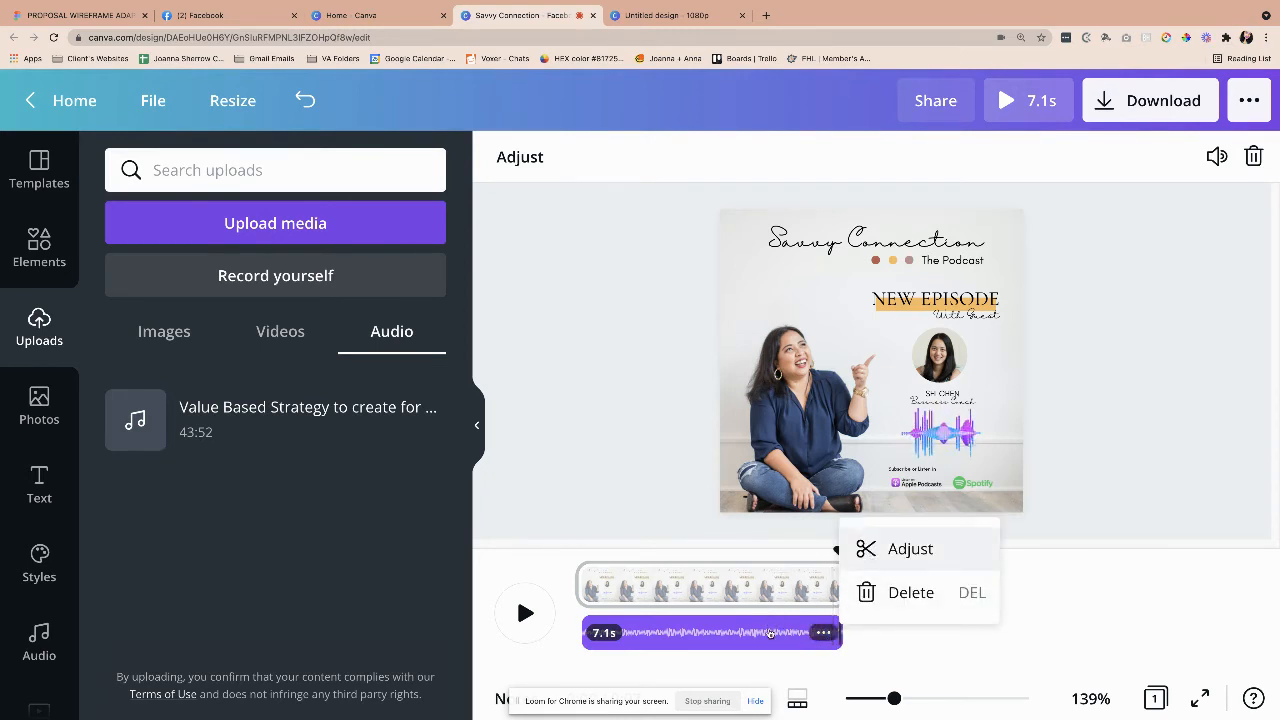
- Reopen Adjust, preview the clip against the waveform and confirm a new section
{"action": "left_click", "coordinate": [910, 548]}
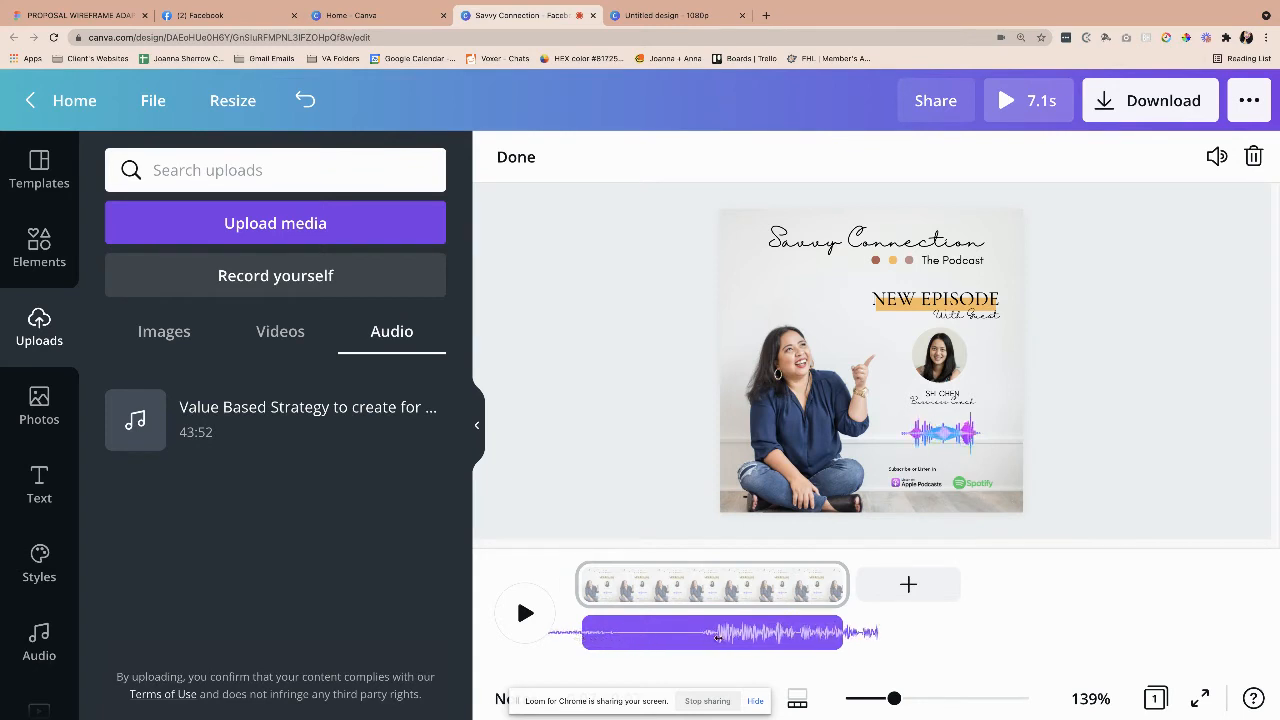
{"action": "left_click", "coordinate": [524, 612]}
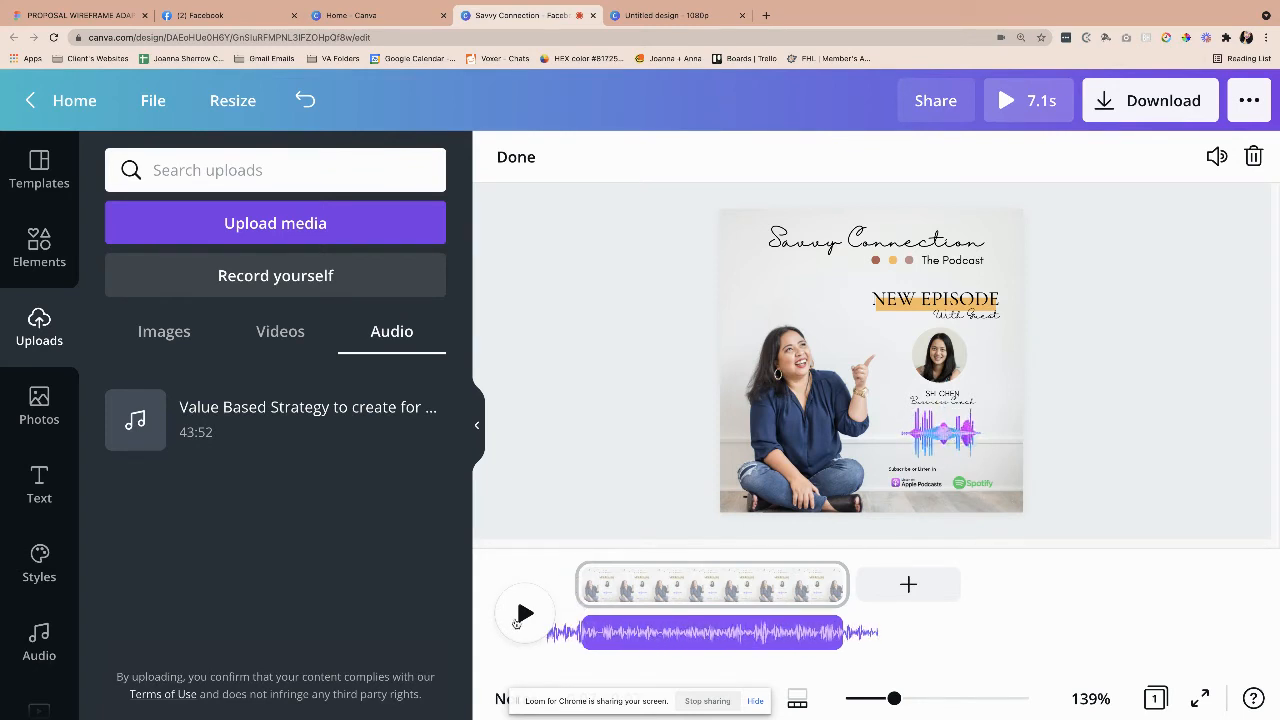
{"action": "left_click", "coordinate": [524, 612]}
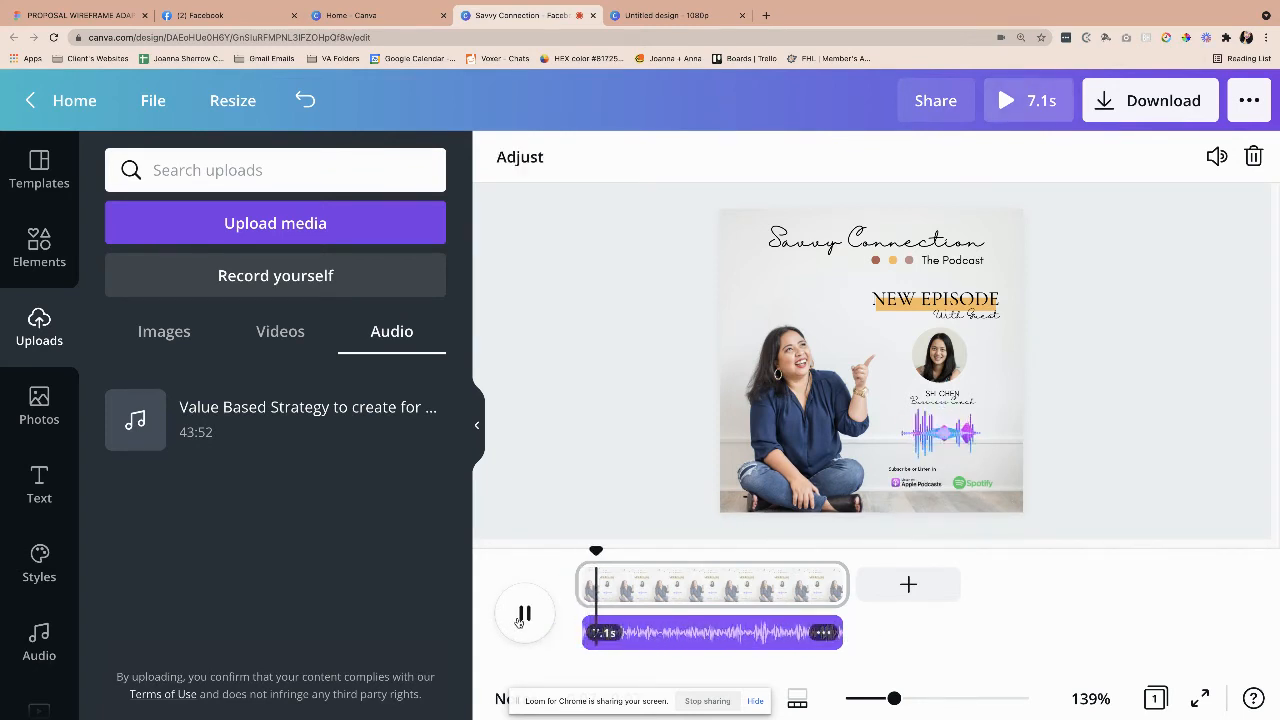
{"action": "left_click", "coordinate": [524, 612]}
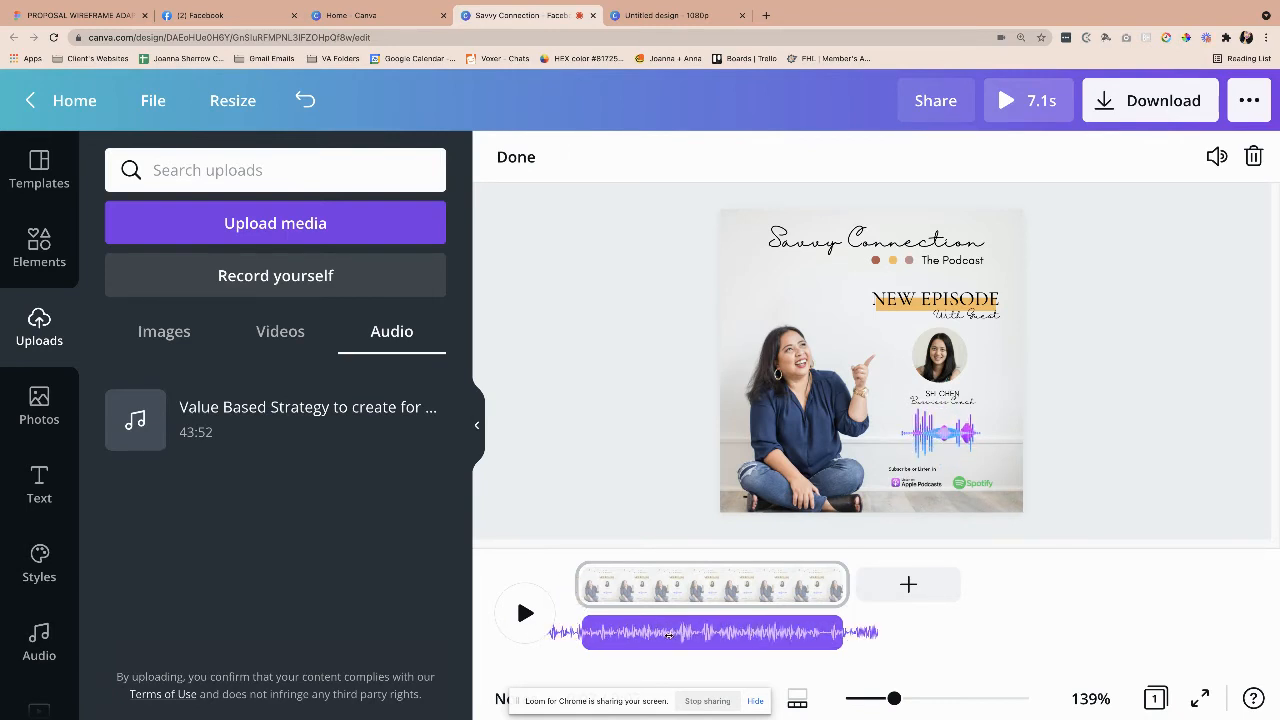
{"action": "left_click", "coordinate": [710, 632]}
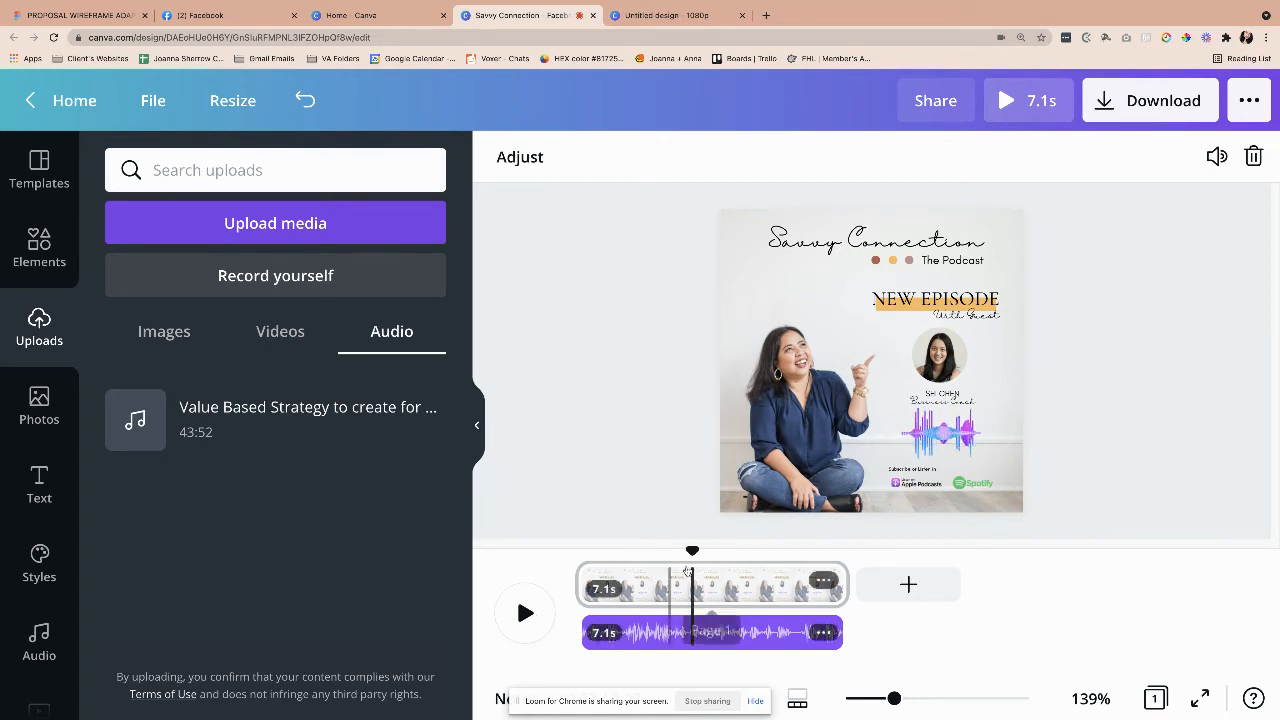
- Play the clip to hear the chosen section, then reopen Adjust for another pass
{"action": "left_click", "coordinate": [524, 612]}
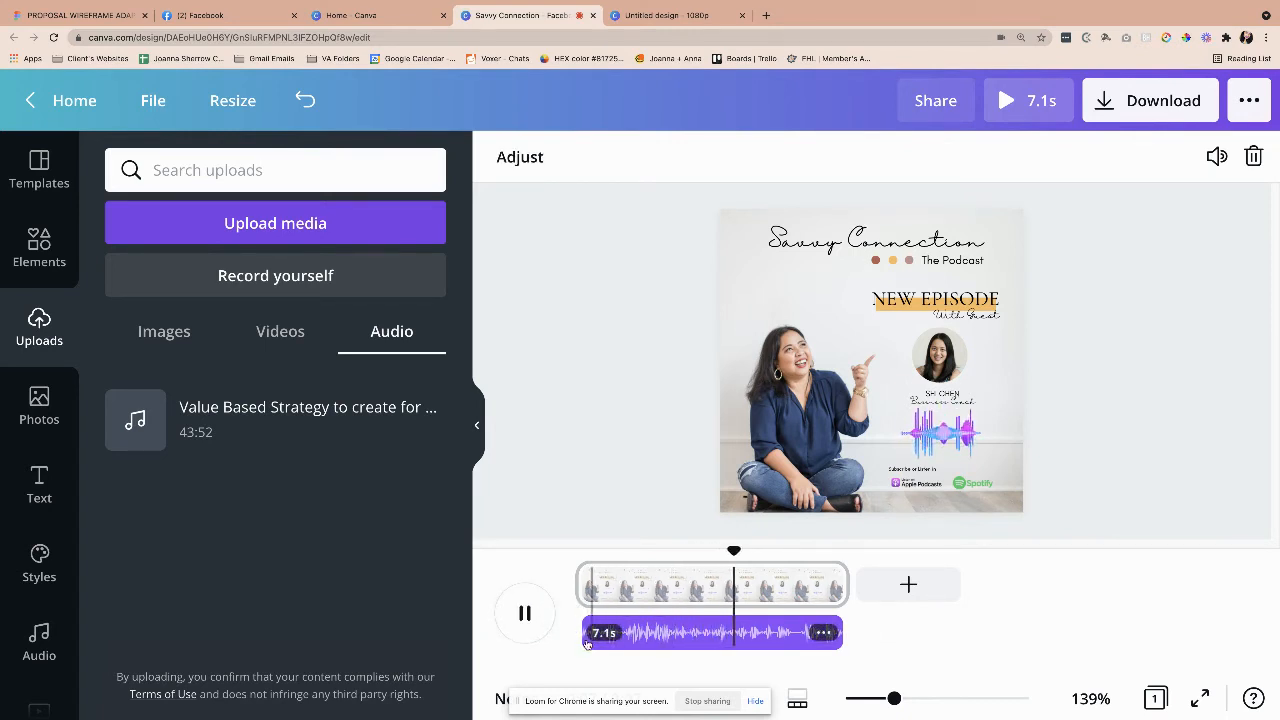
{"action": "left_click", "coordinate": [524, 612]}
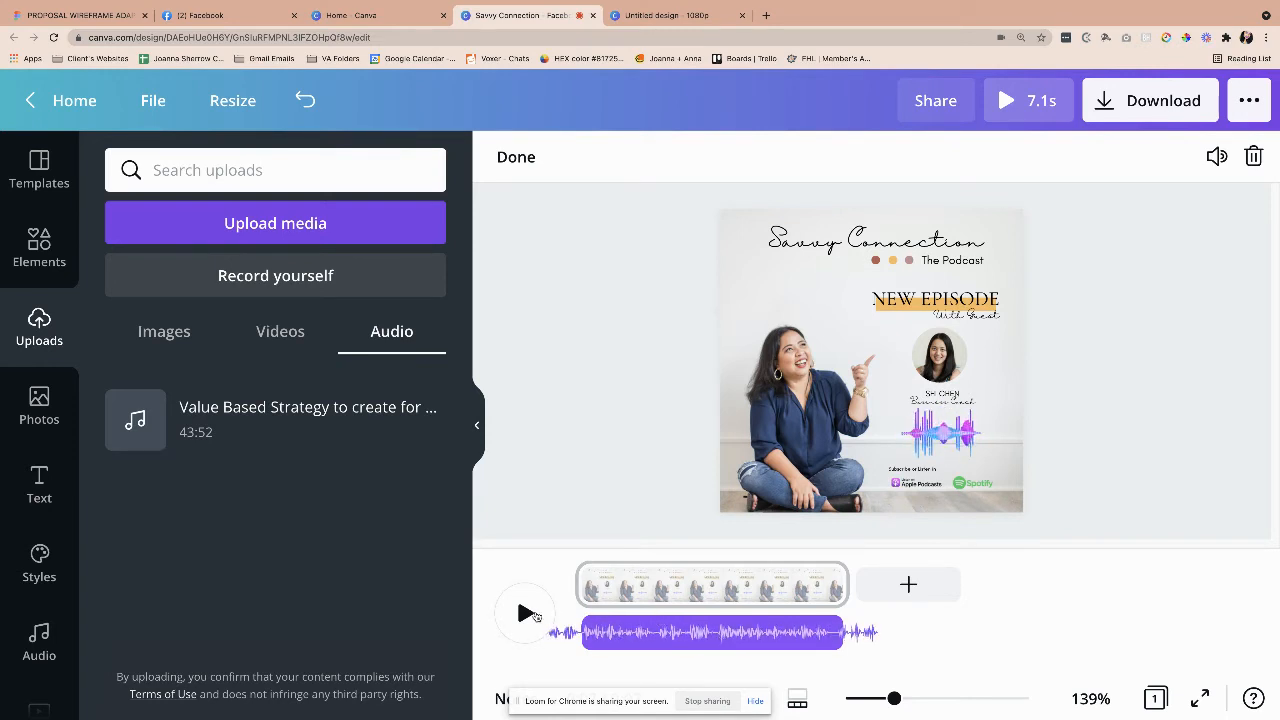
{"action": "left_click", "coordinate": [524, 612]}
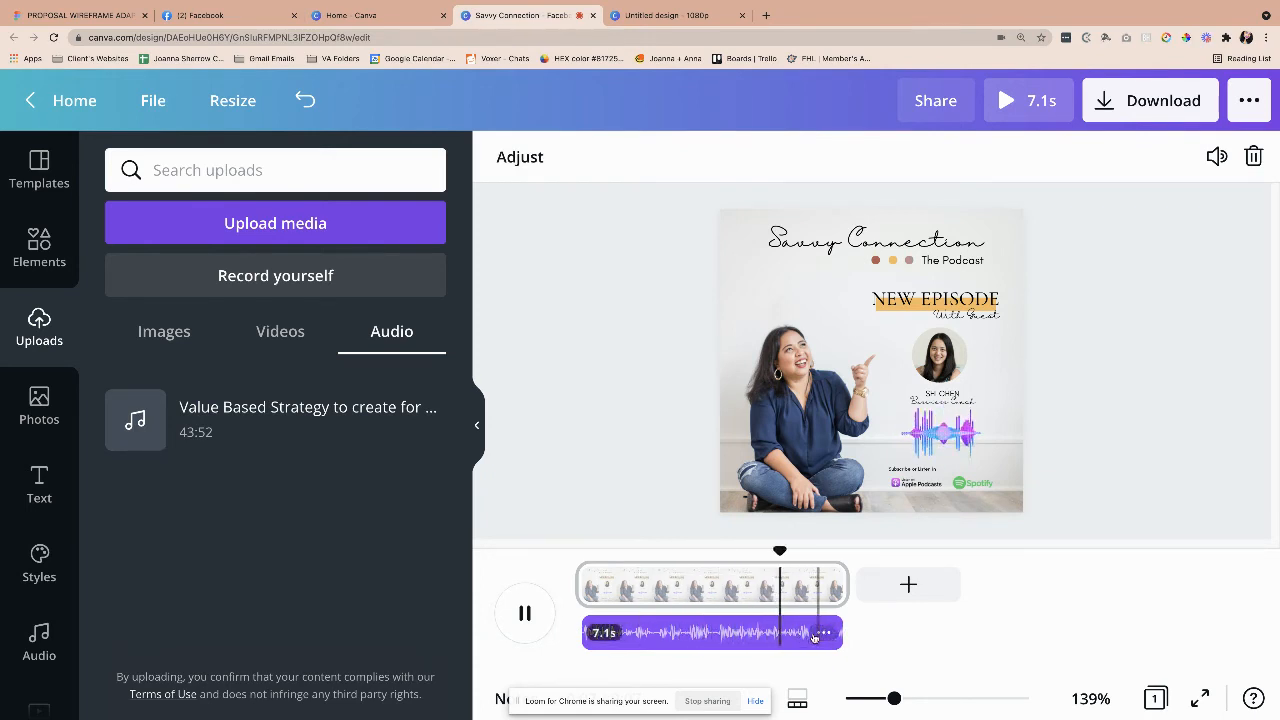
{"action": "left_click", "coordinate": [524, 612]}
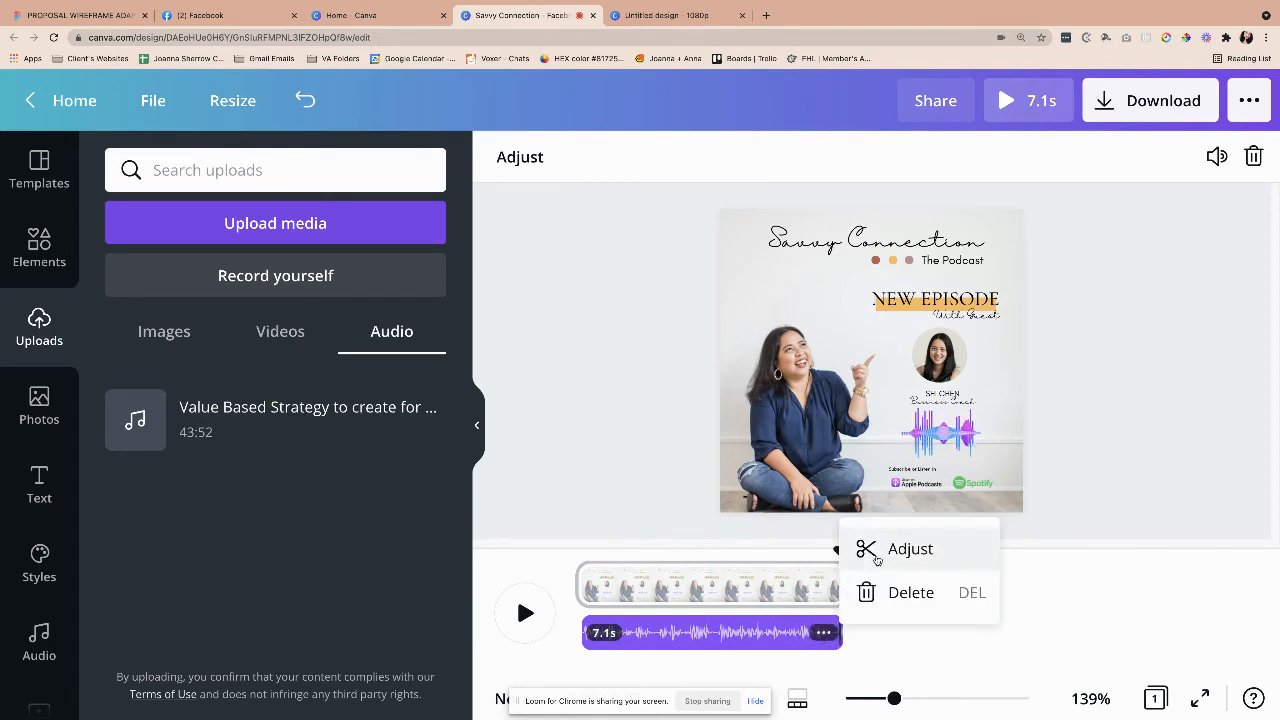
{"action": "left_click", "coordinate": [910, 548]}
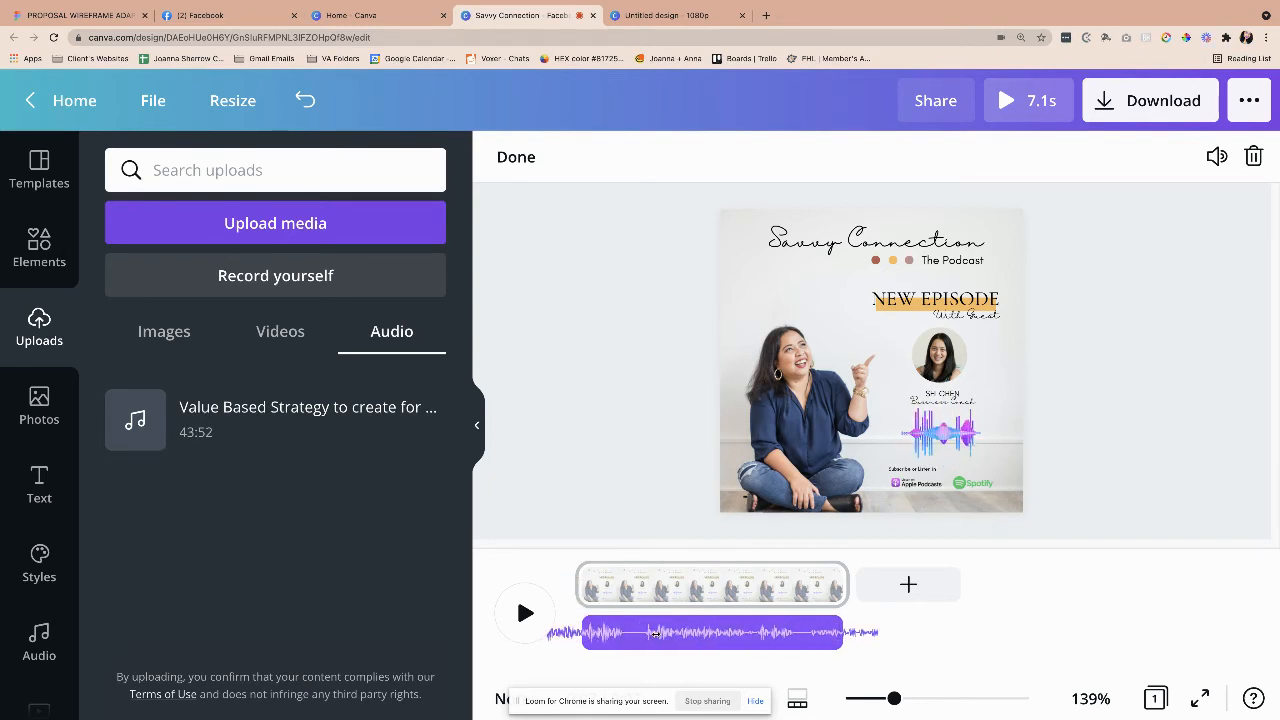
- Confirm the audio section and play it back several times against the video
{"action": "left_click", "coordinate": [712, 632]}
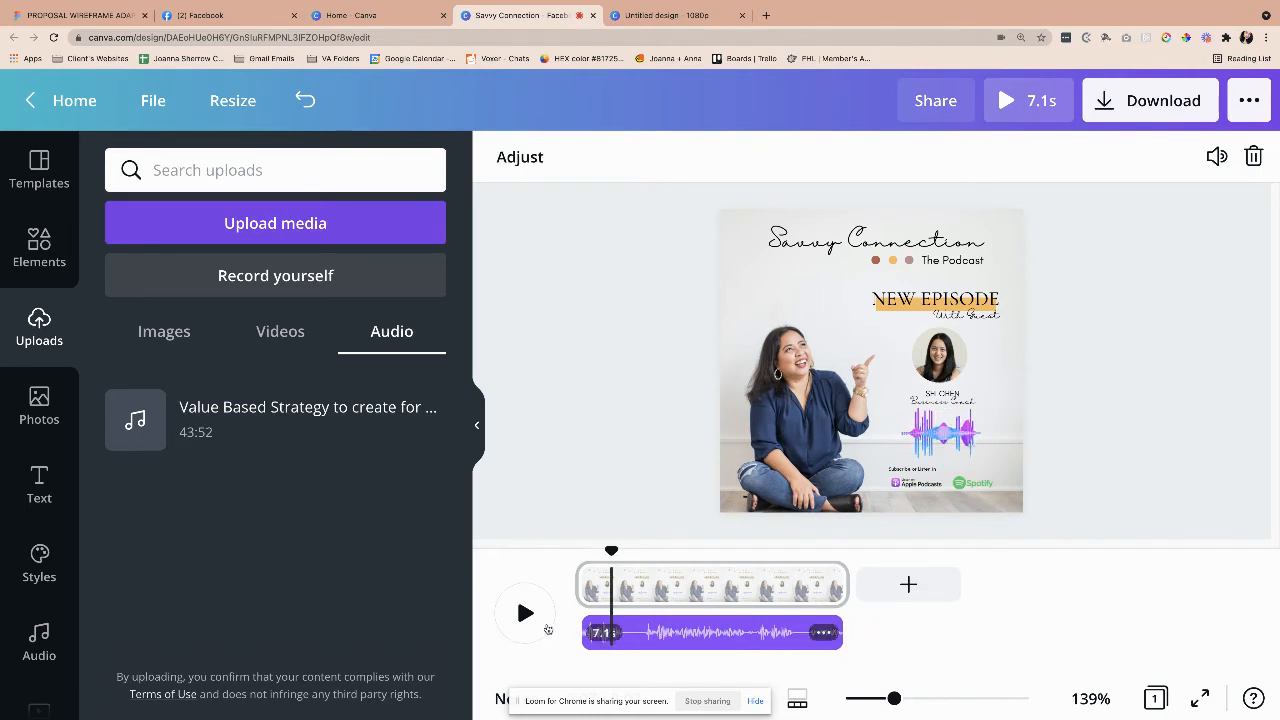
{"action": "left_click", "coordinate": [524, 612]}
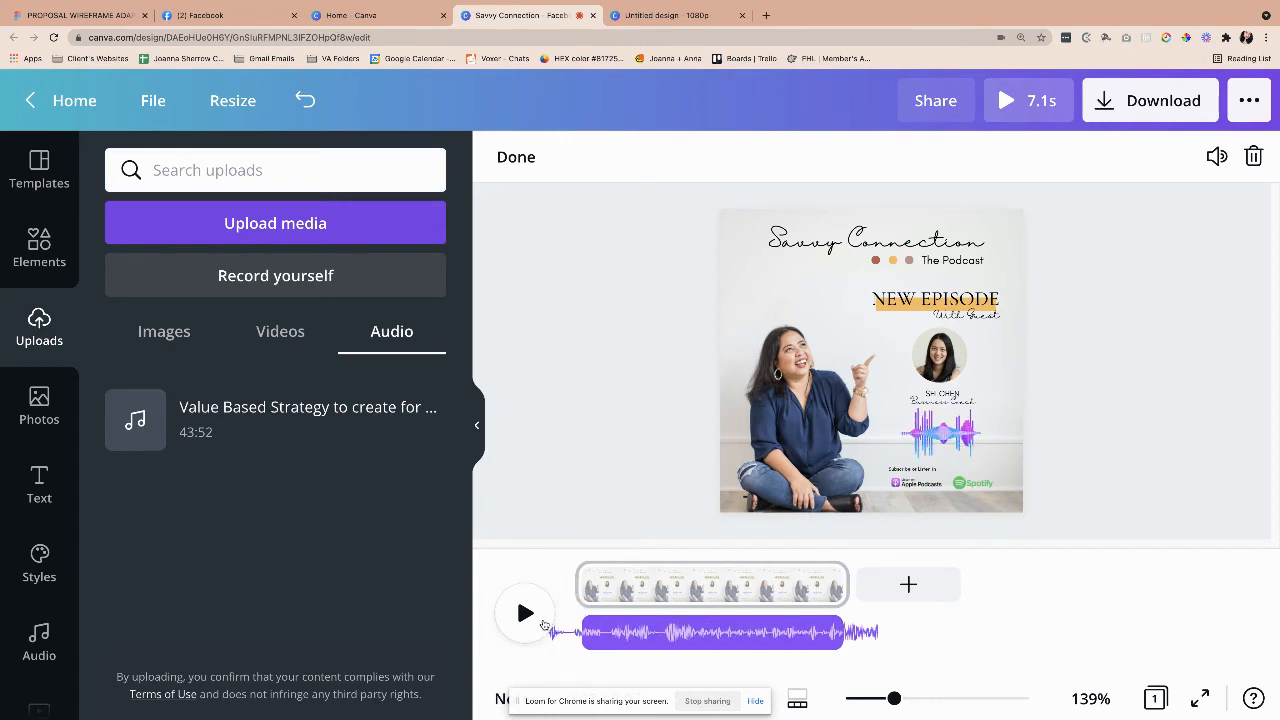
{"action": "left_click", "coordinate": [524, 612]}
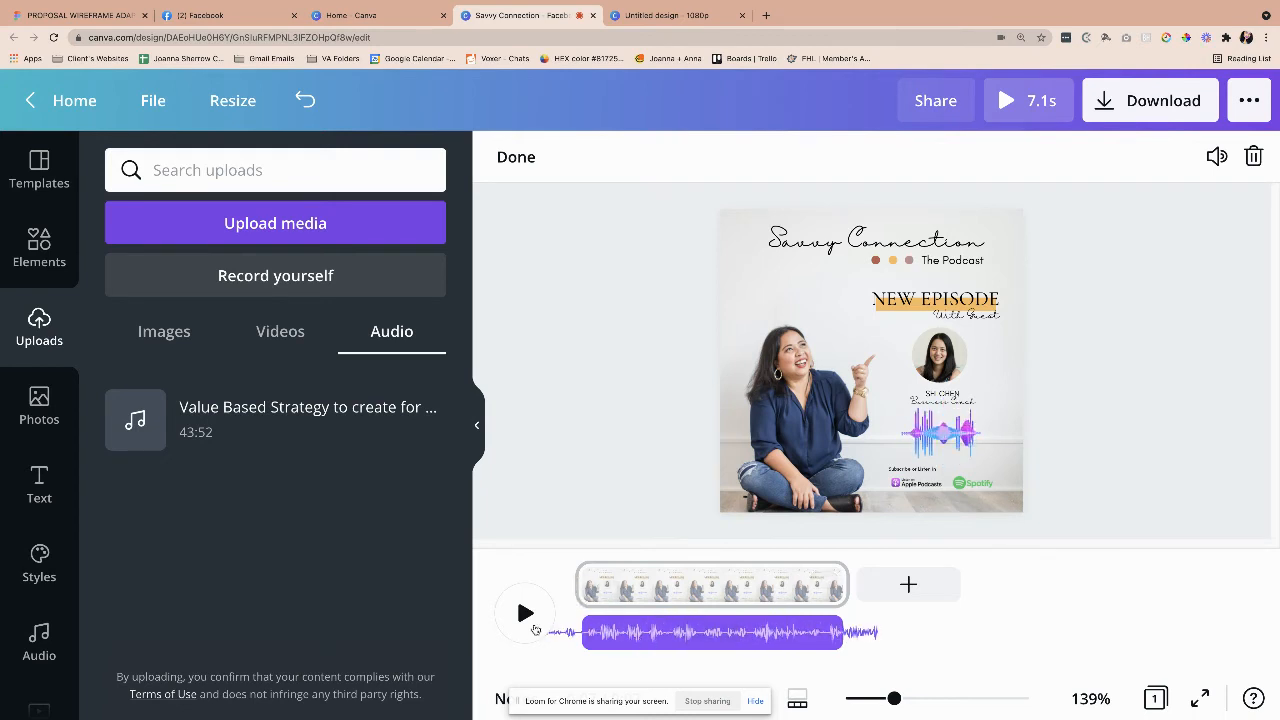
{"action": "left_click", "coordinate": [524, 612]}
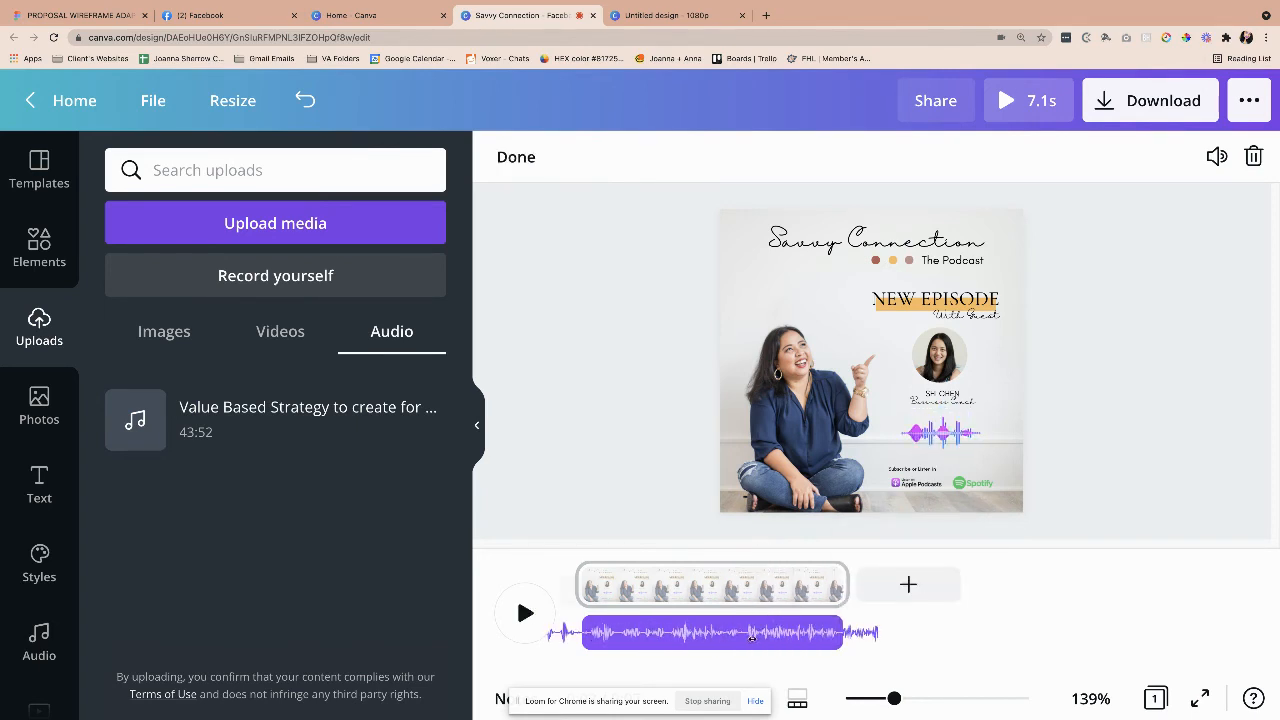
{"action": "left_click", "coordinate": [524, 612]}
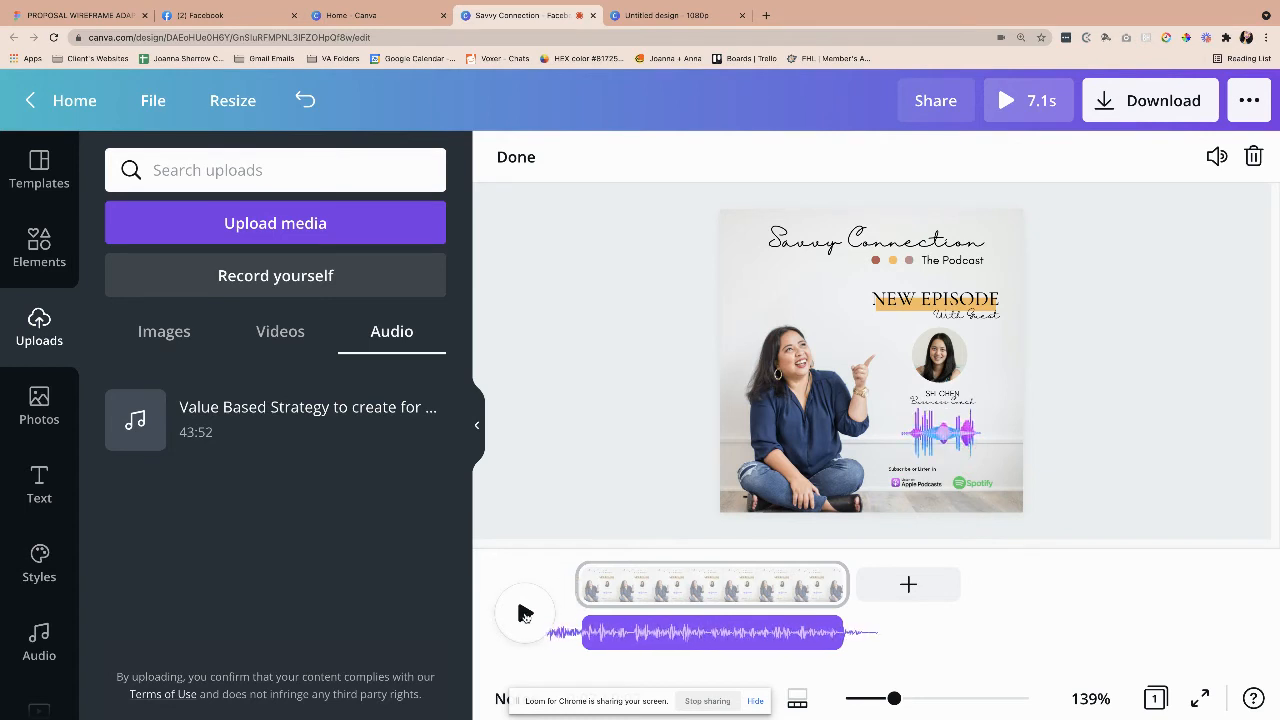
{"action": "left_click", "coordinate": [710, 632]}
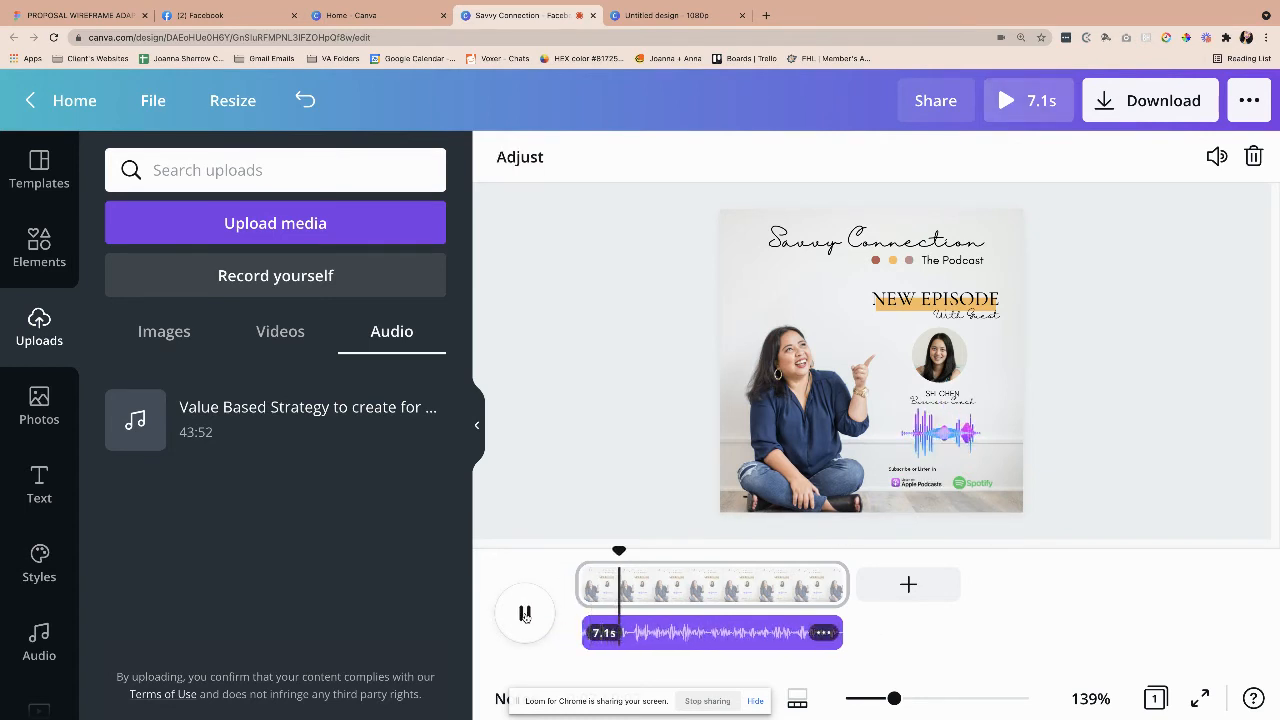
- Reopen Adjust on the guest track once more and preview the playback
{"action": "left_click", "coordinate": [524, 612]}
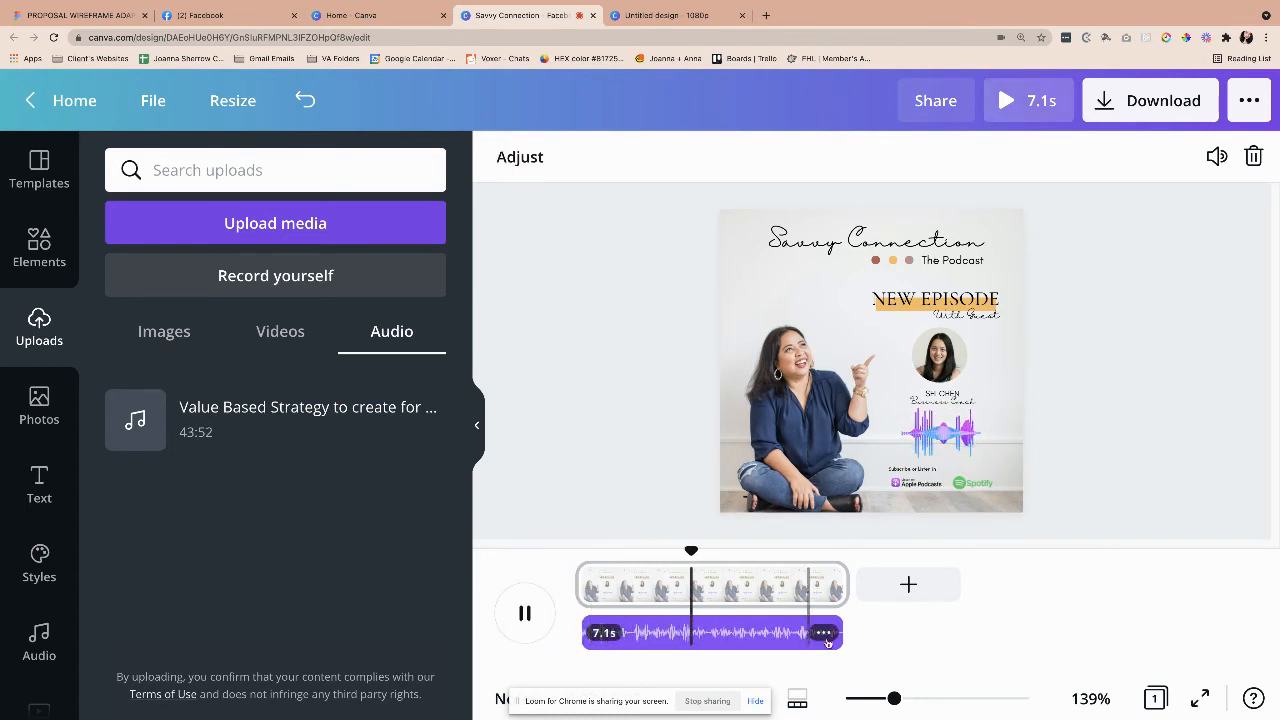
{"action": "left_click", "coordinate": [824, 632]}
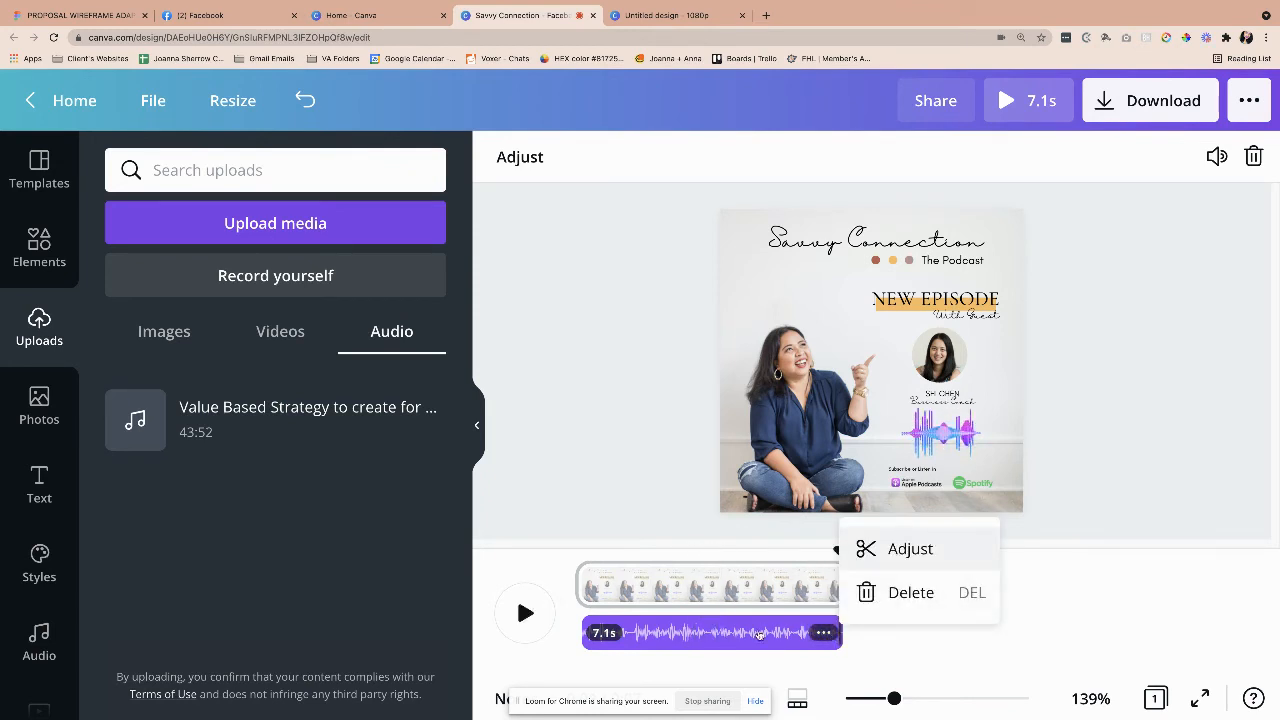
{"action": "left_click", "coordinate": [910, 548]}
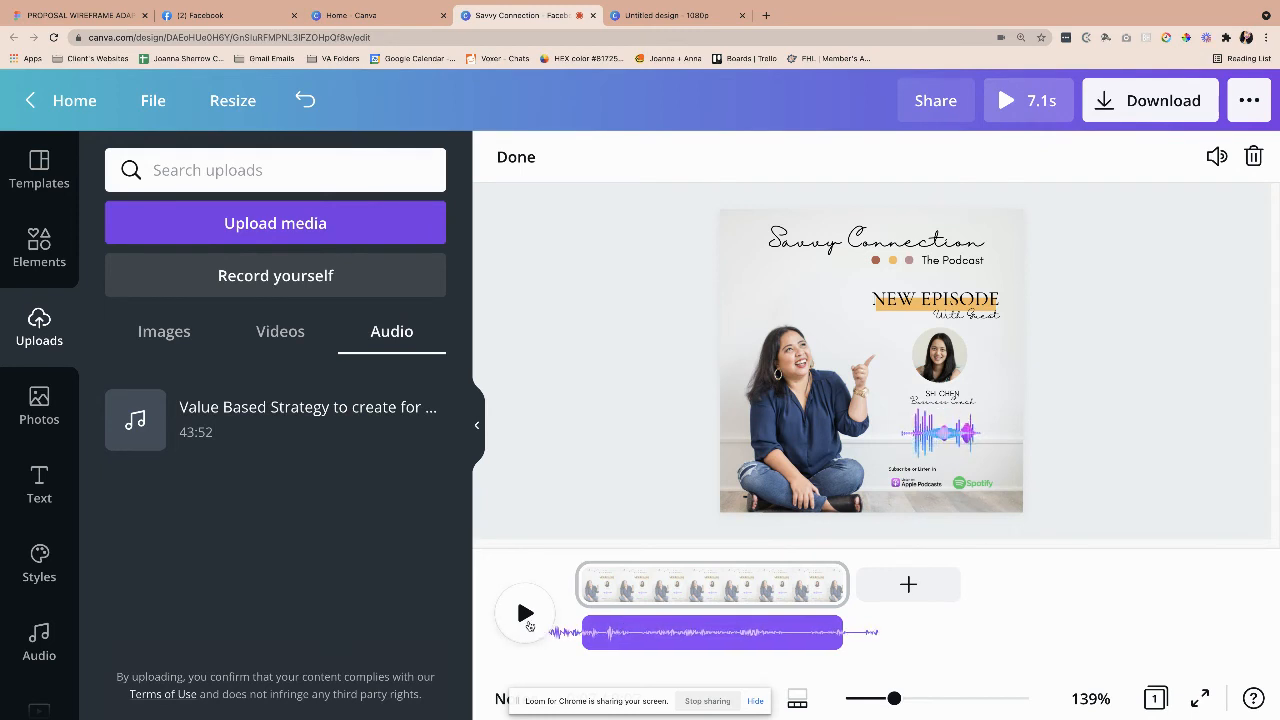
{"action": "left_click", "coordinate": [524, 612]}
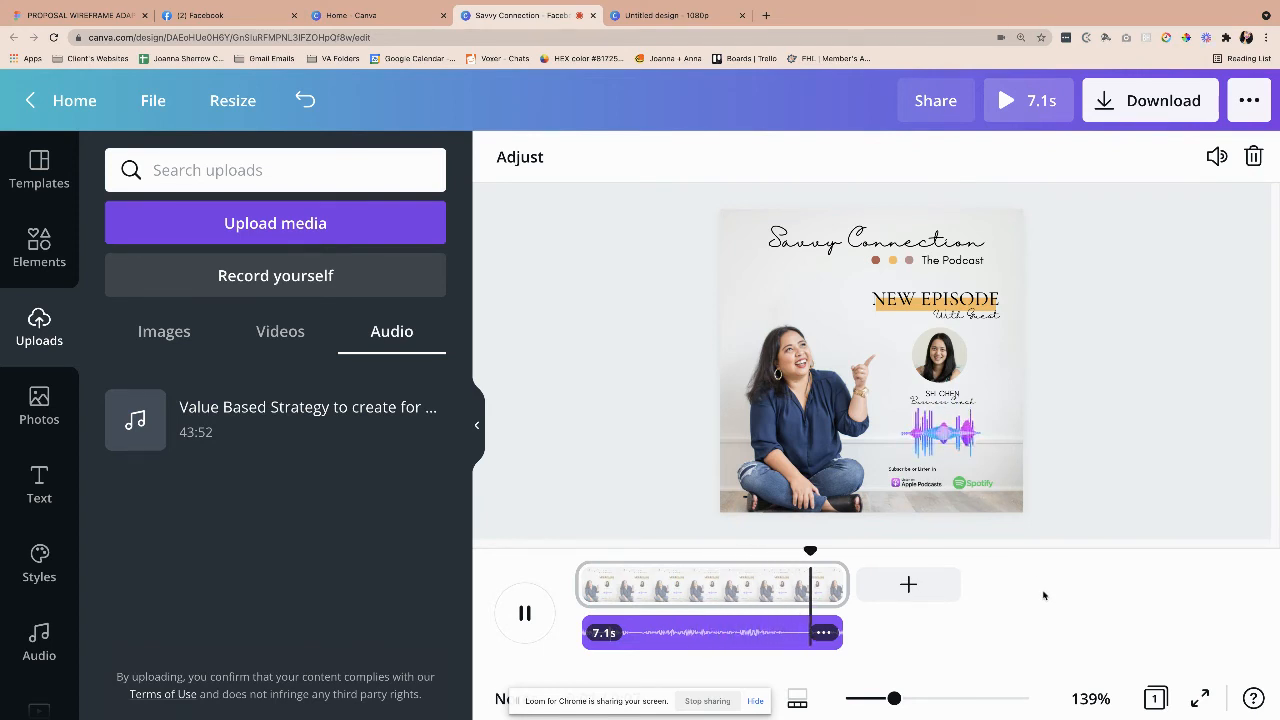
{"action": "left_click", "coordinate": [524, 612]}
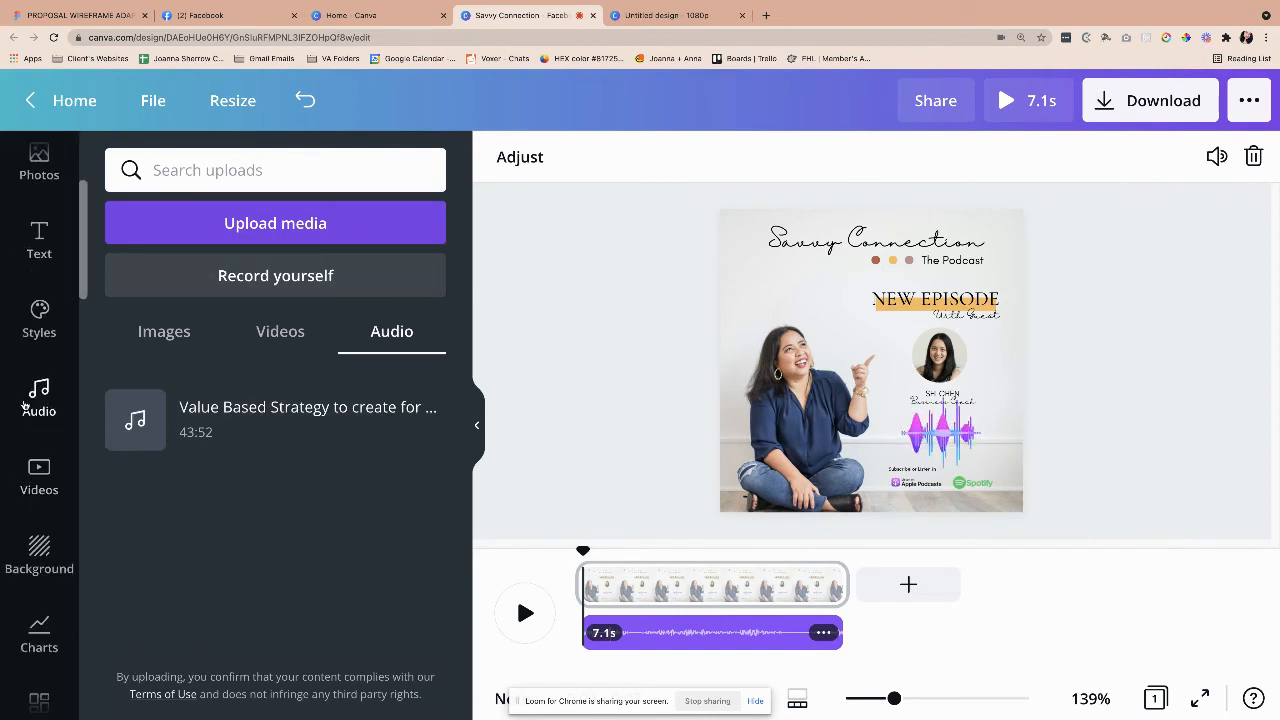
- Add the Found music track from the audio library and hear it play under the clip
{"action": "left_click", "coordinate": [40, 398]}
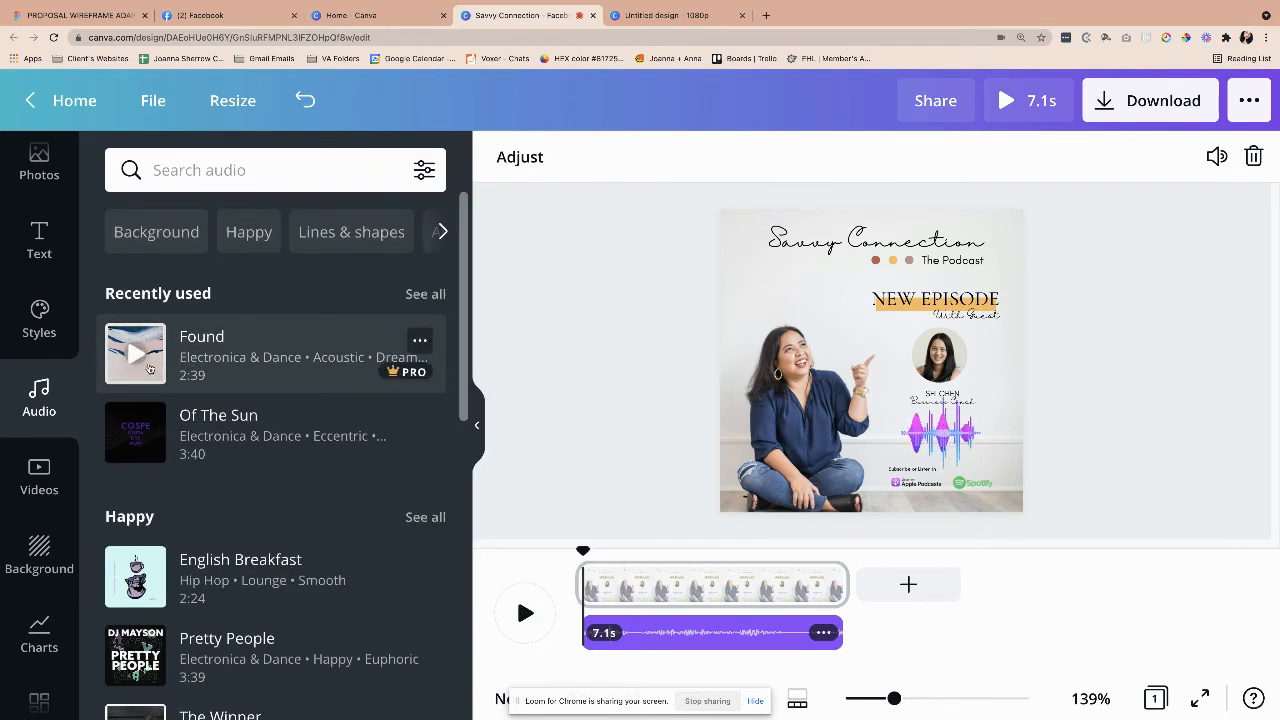
{"action": "left_click", "coordinate": [136, 352]}
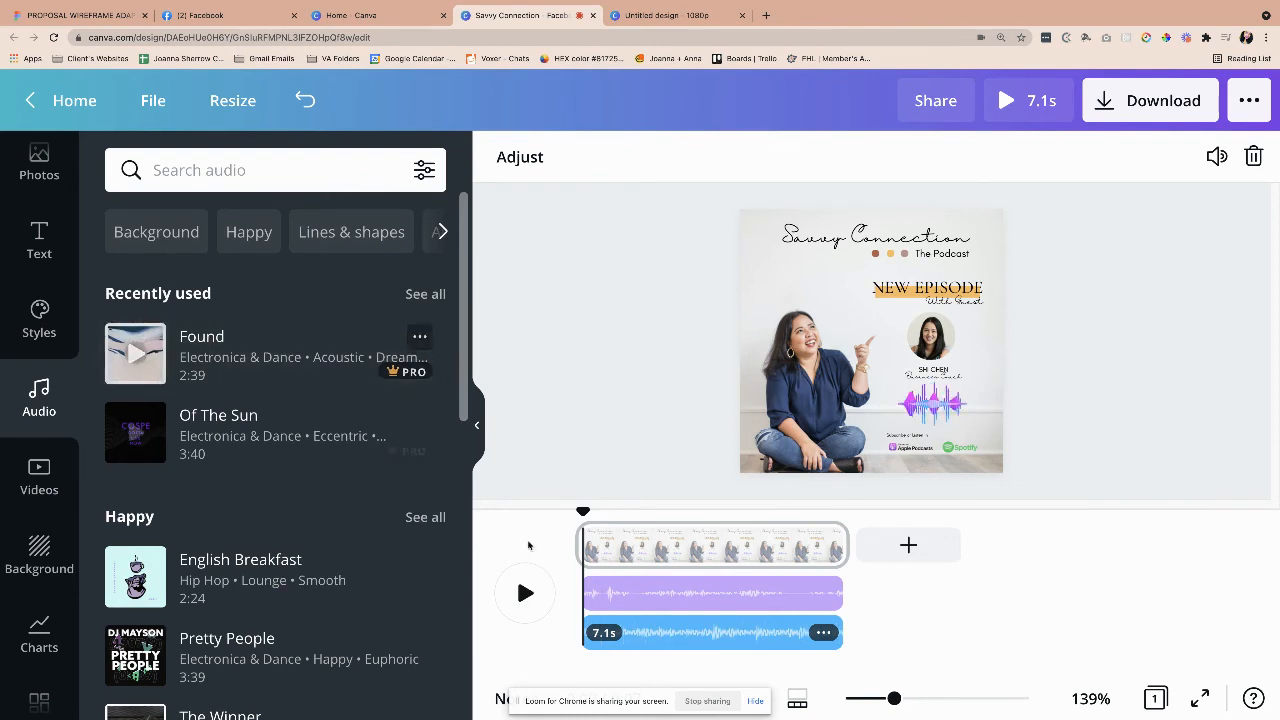
{"action": "left_click", "coordinate": [524, 592]}
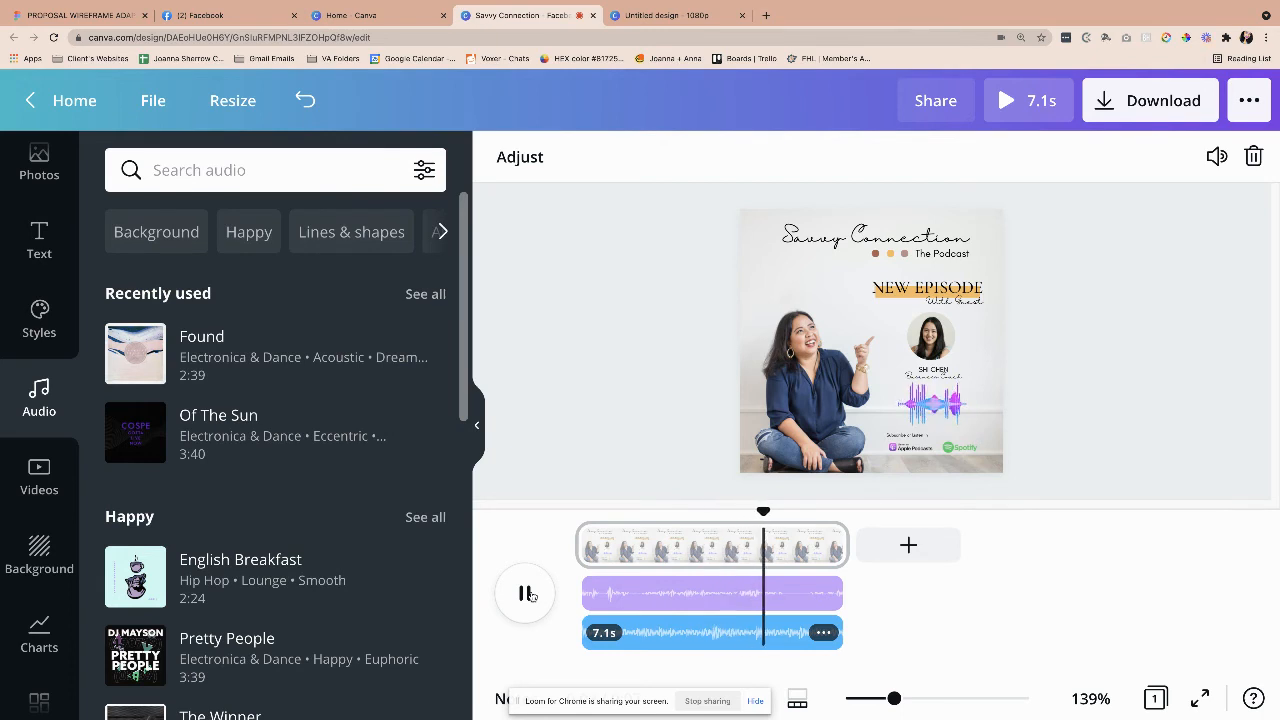
{"action": "left_click", "coordinate": [524, 592]}
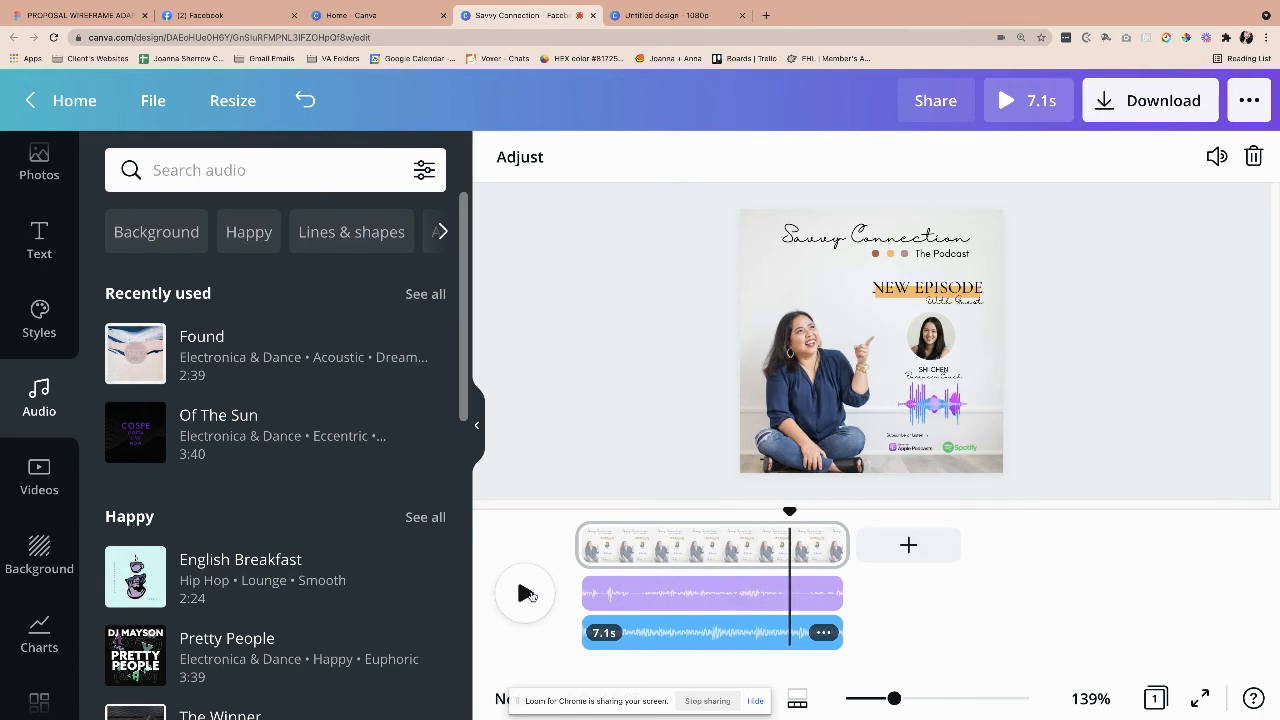
- Start Adjust on the newly added music track to choose its playing section
{"action": "scroll", "scroll_direction": "down", "scroll_amount": 3}
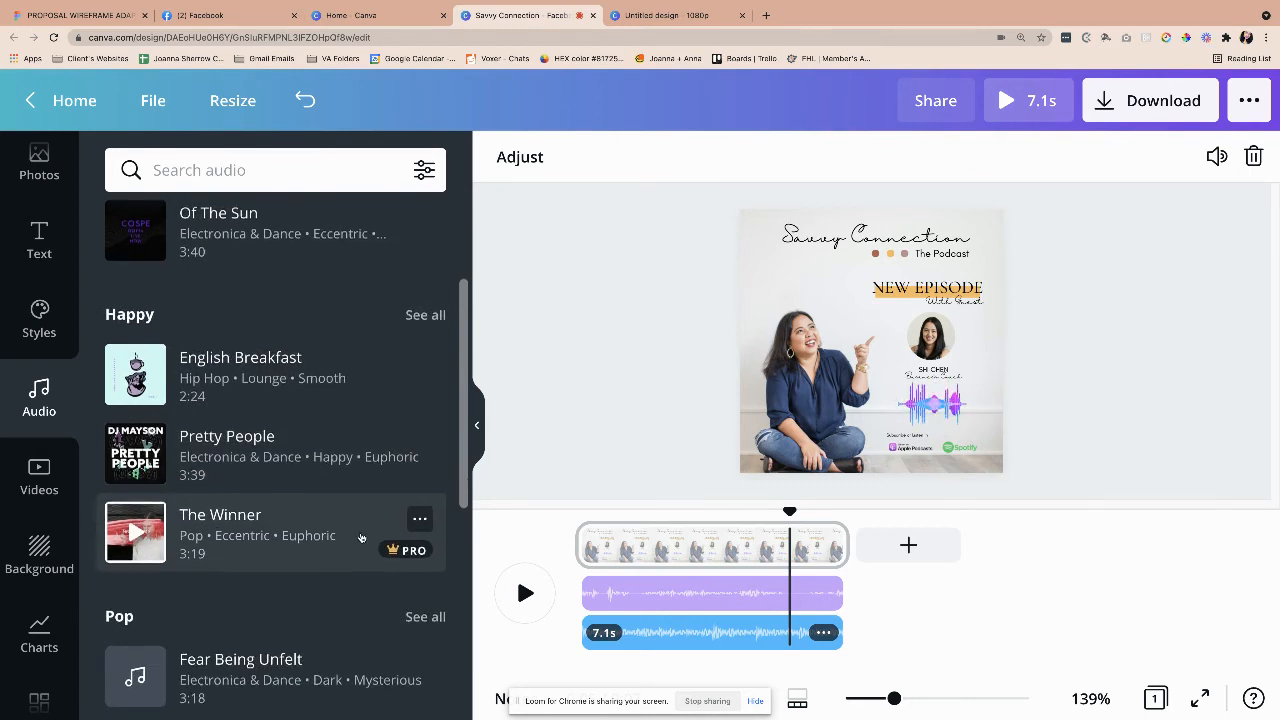
{"action": "left_click", "coordinate": [824, 632]}
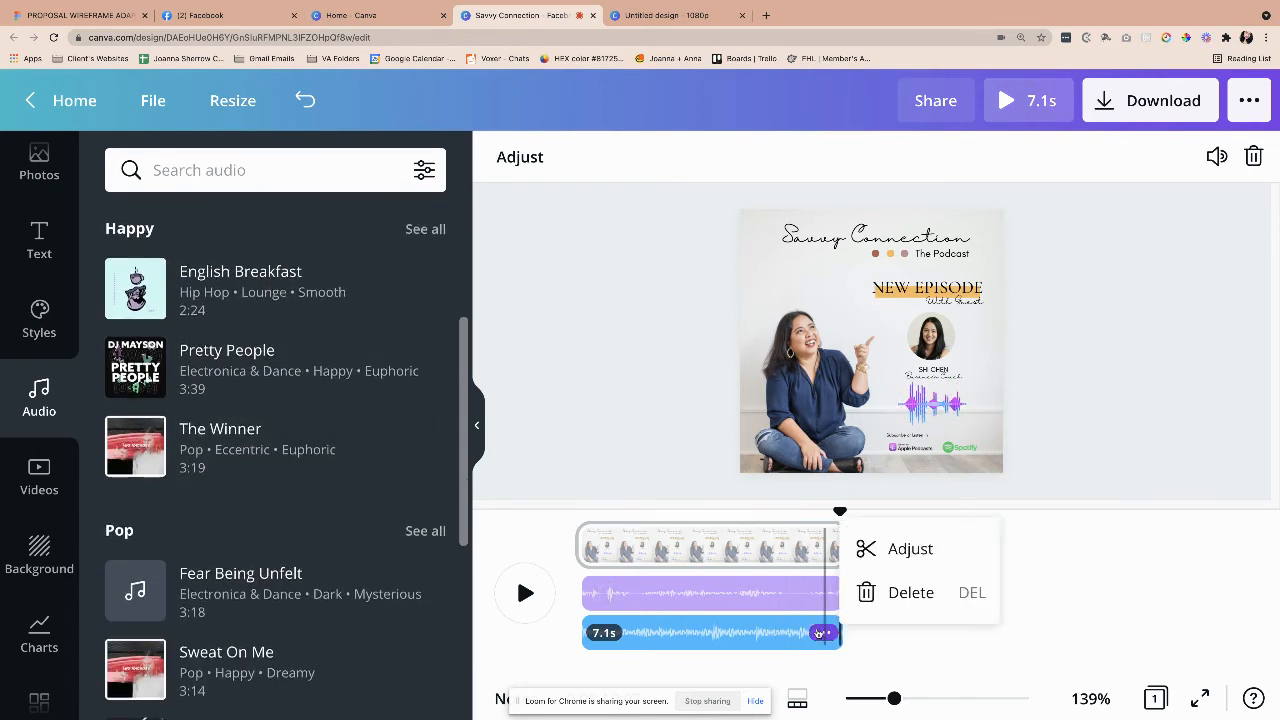
{"action": "left_click", "coordinate": [910, 548]}
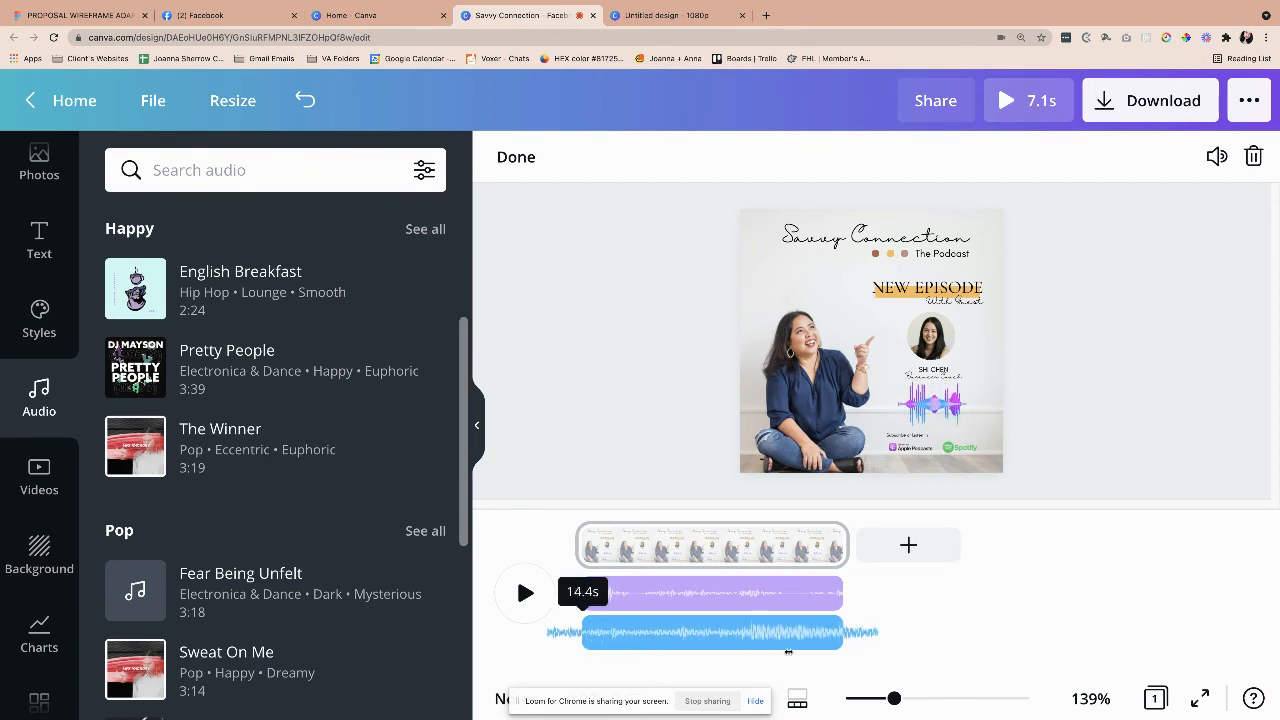
- Finish fitting the music track's section and preview it with the guest audio
{"action": "left_click", "coordinate": [524, 592]}
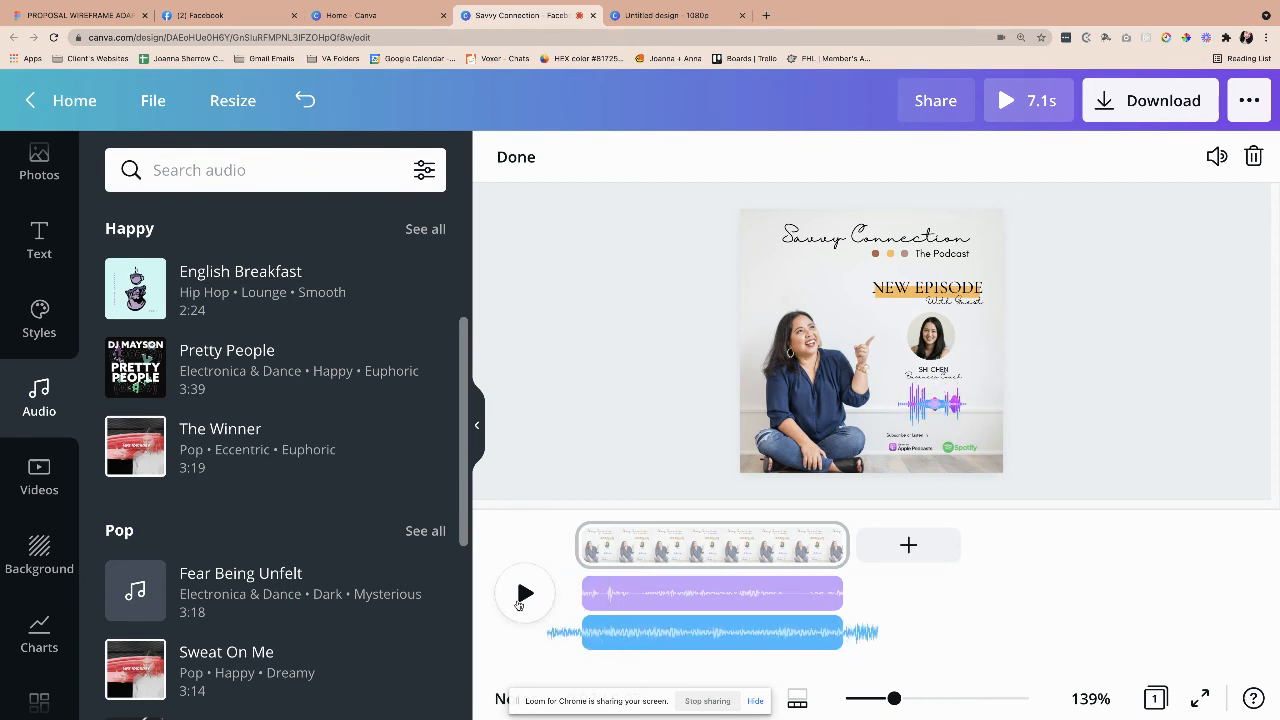
{"action": "left_click", "coordinate": [524, 592]}
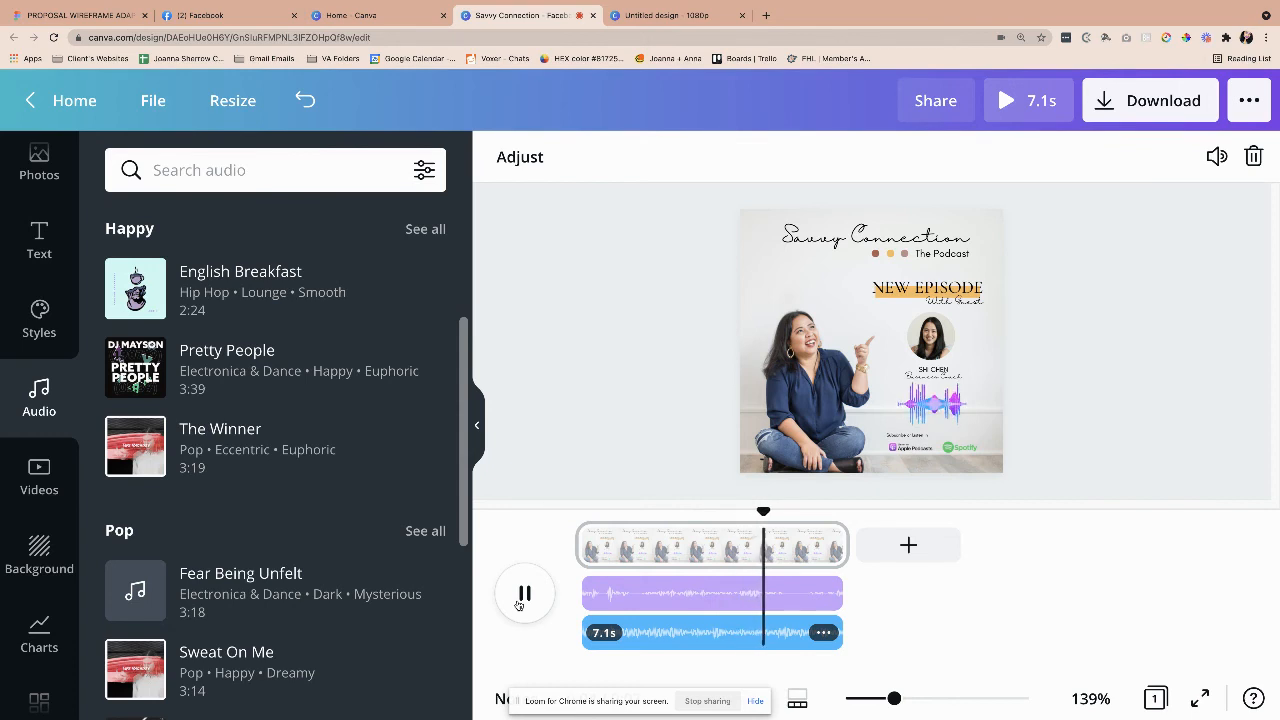
{"action": "left_click", "coordinate": [524, 592]}
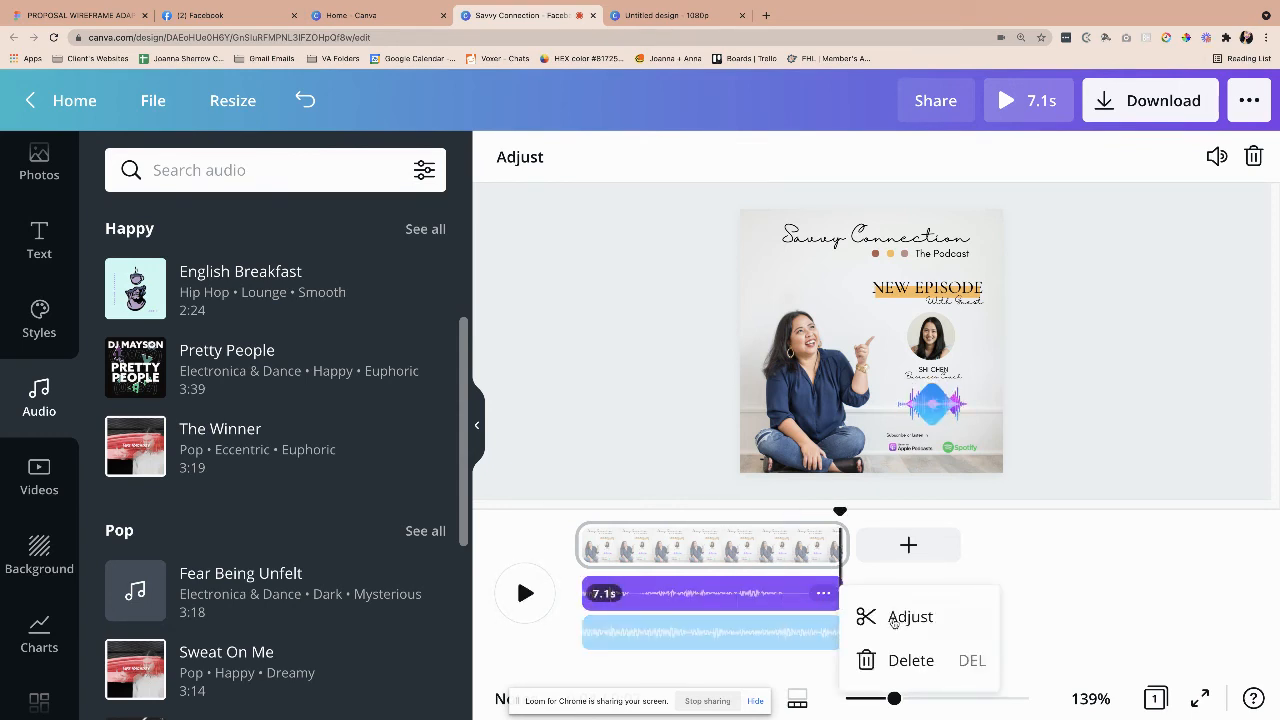
- Reposition the other track's section with Adjust and preview both tracks together
{"action": "left_click", "coordinate": [910, 616]}
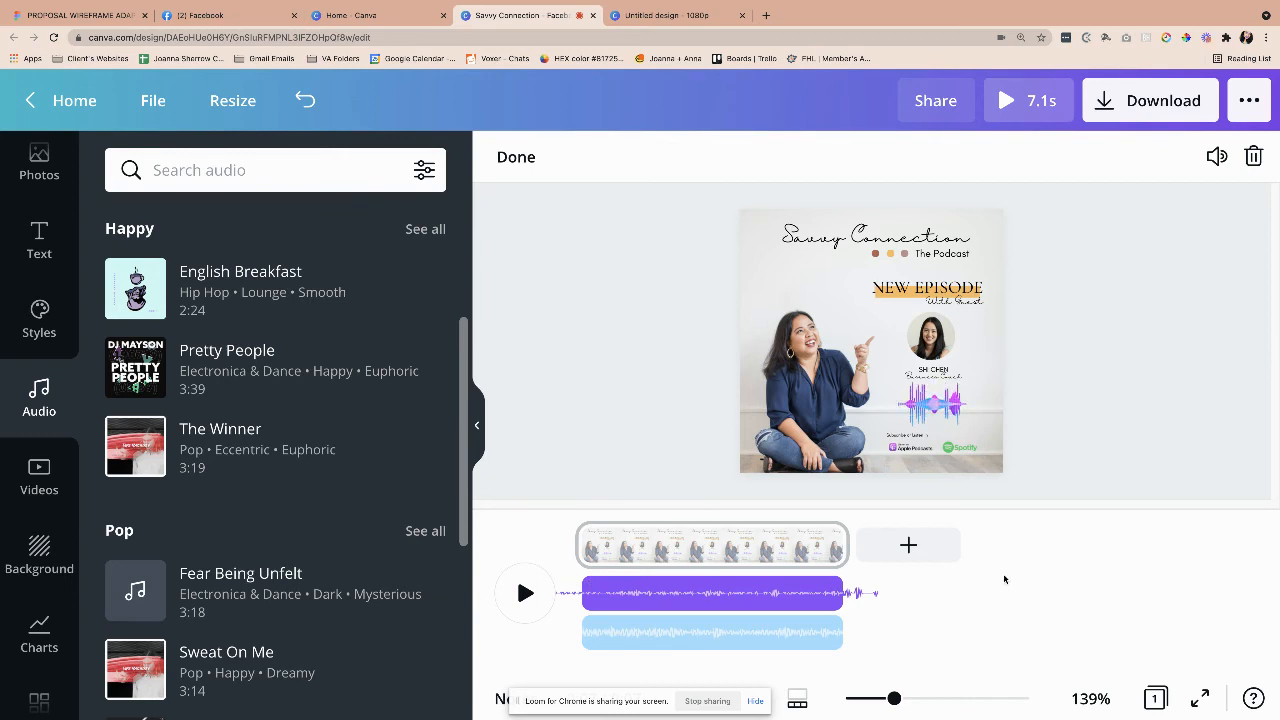
{"action": "left_click", "coordinate": [710, 592]}
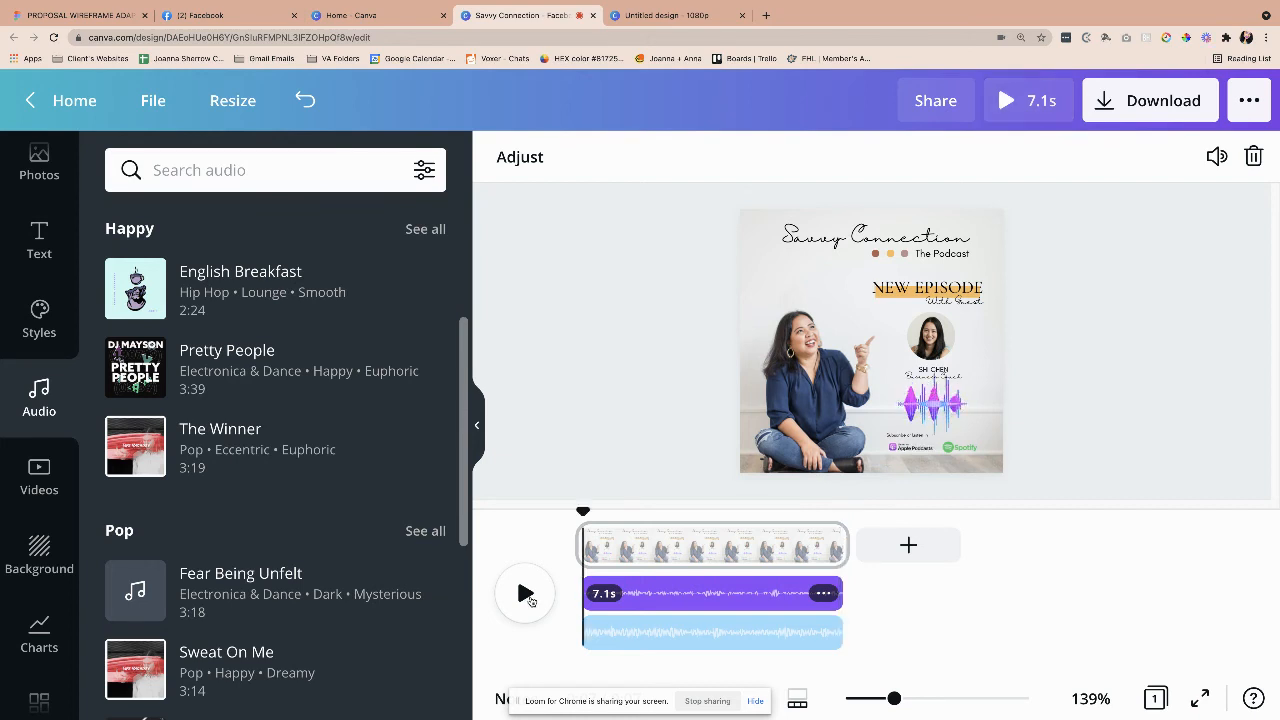
{"action": "left_click", "coordinate": [524, 592]}
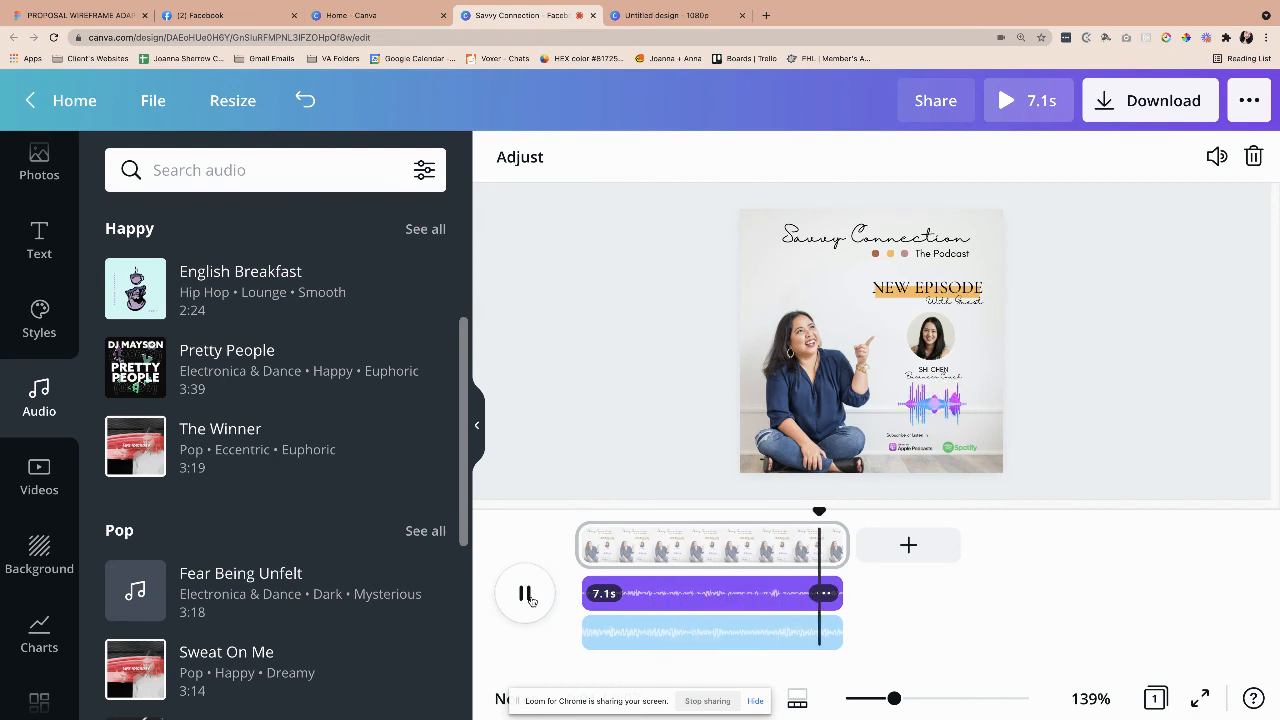
{"action": "left_click", "coordinate": [524, 592]}
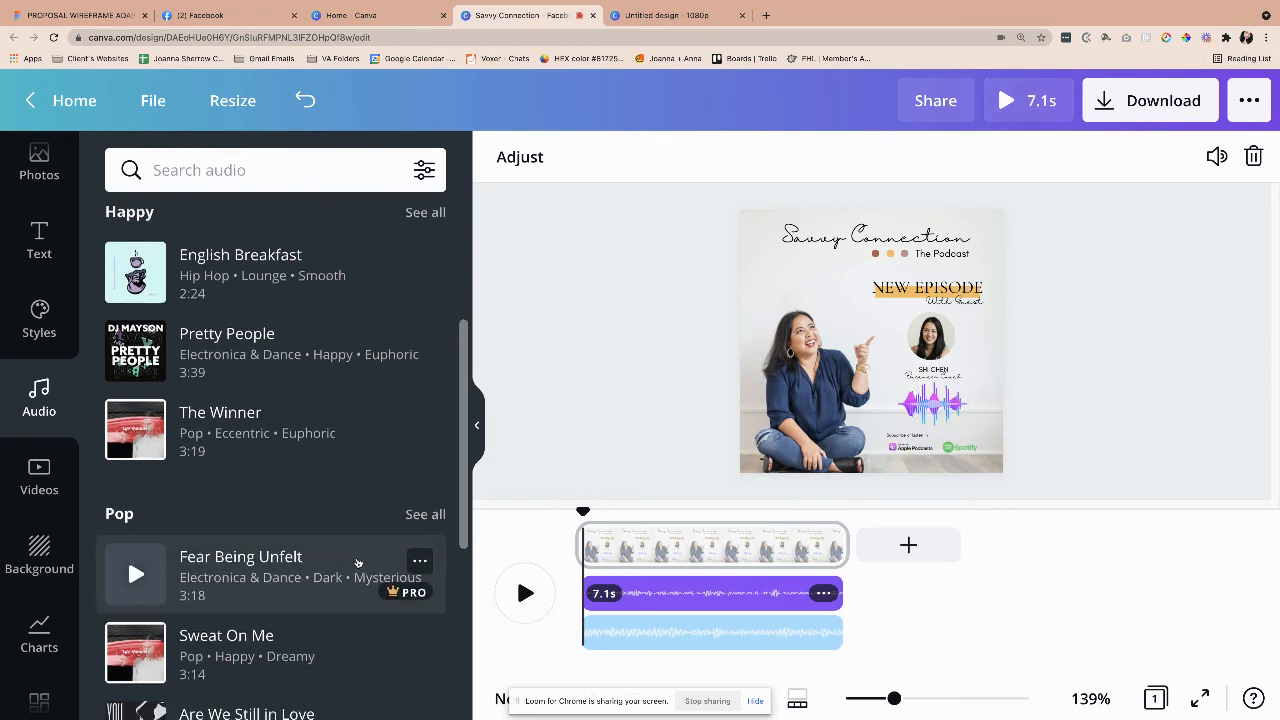
{"action": "scroll", "scroll_direction": "down", "scroll_amount": 3}
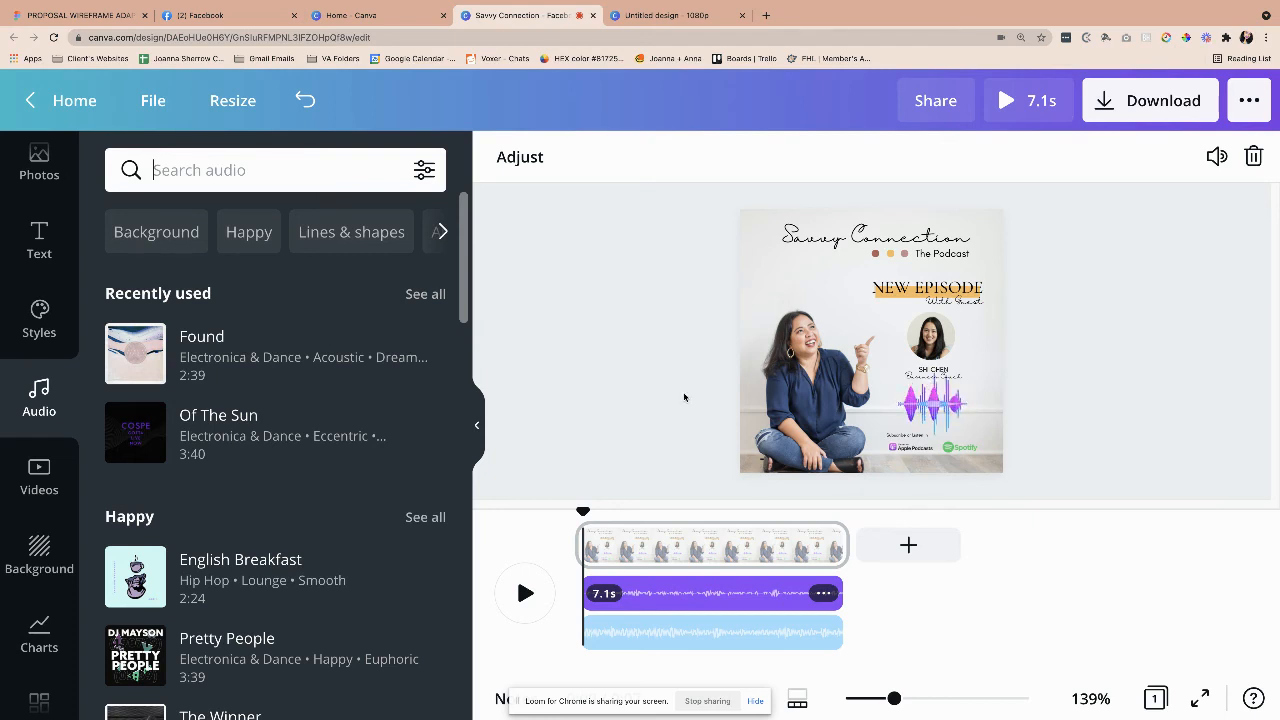
{"action": "mouse_move", "coordinate": [1104, 392]}
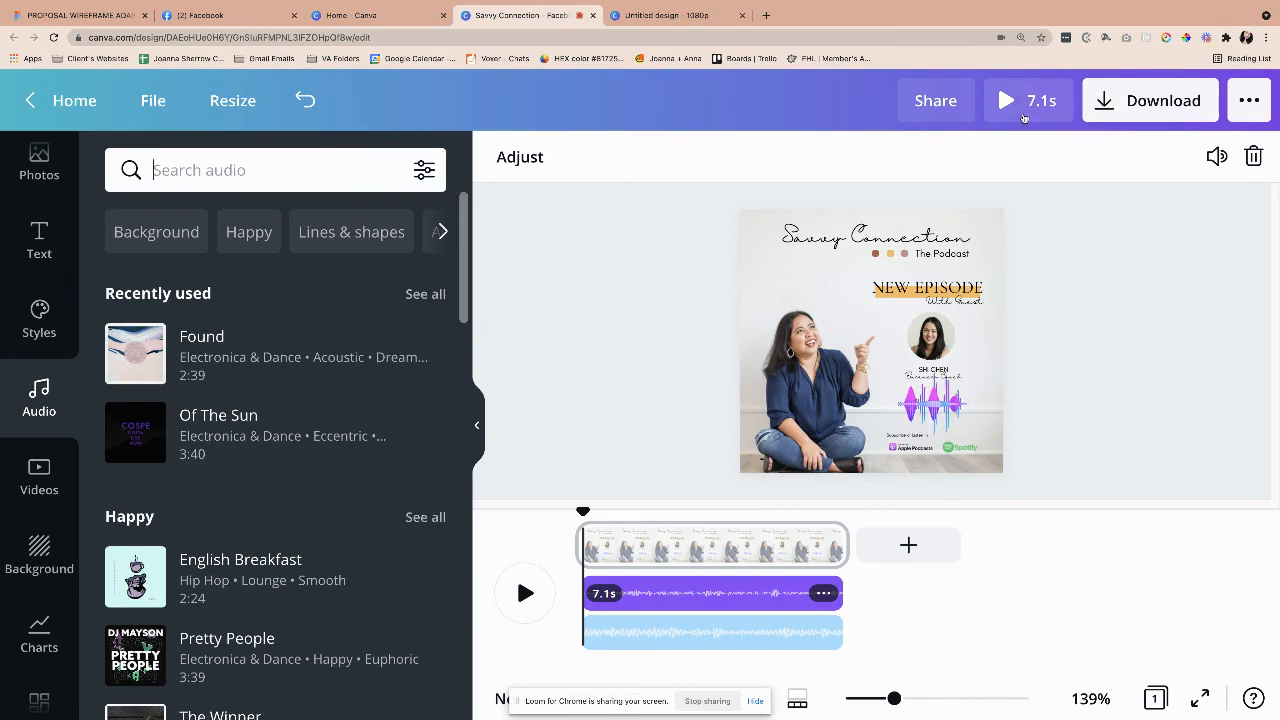
{"action": "left_click", "coordinate": [1004, 100]}
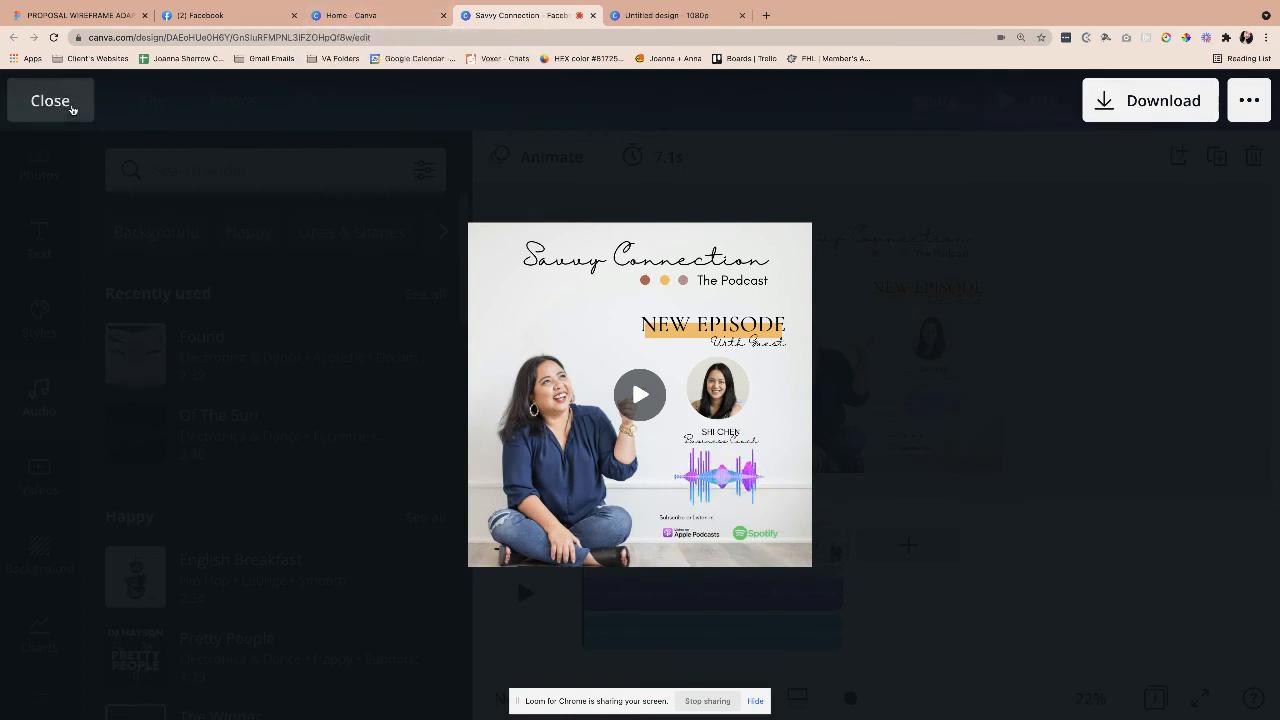
{"action": "left_click", "coordinate": [48, 100]}
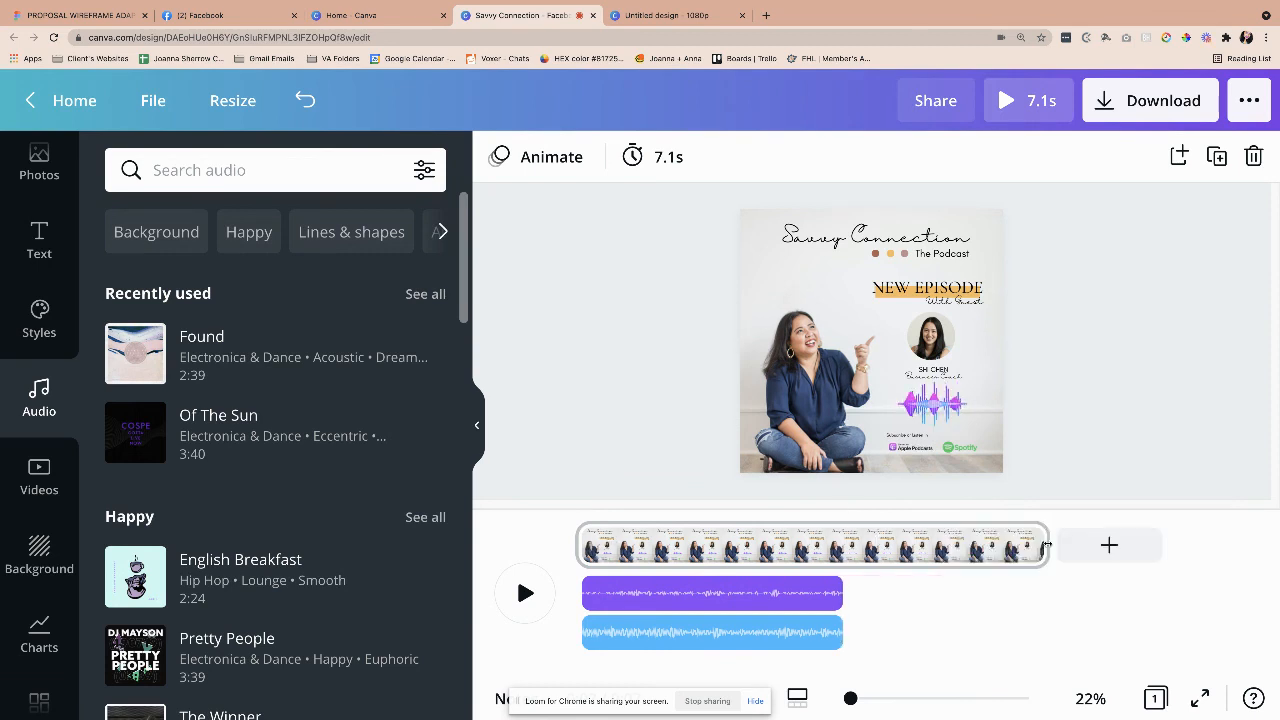
- Lengthen the promo to 13.3 seconds, play it to check, then preview it full screen
{"action": "left_click", "coordinate": [710, 592]}
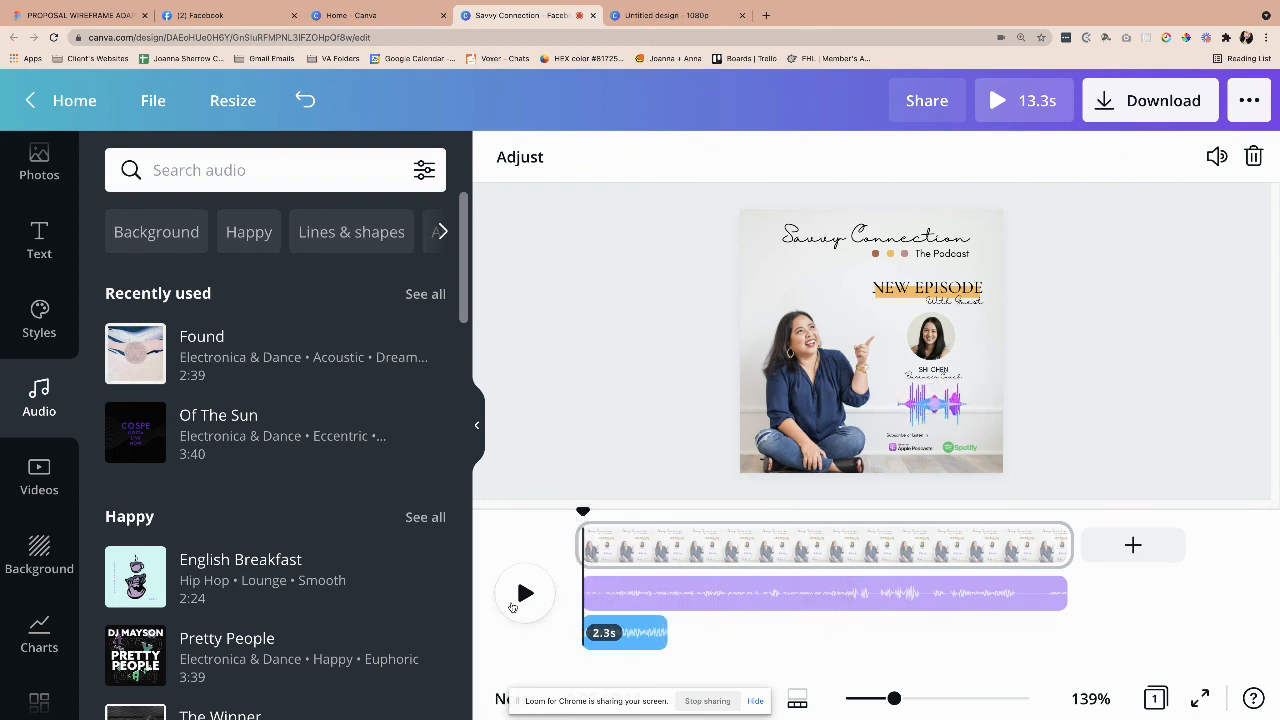
{"action": "left_click", "coordinate": [524, 592]}
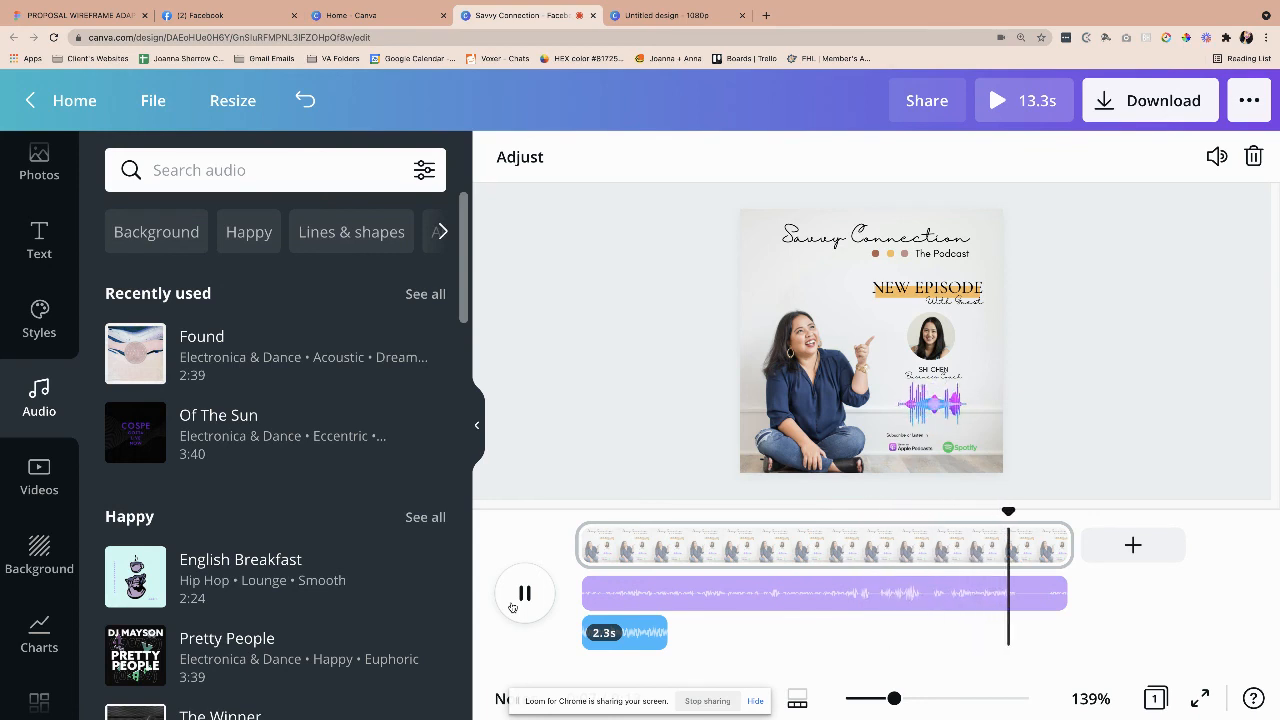
{"action": "left_click", "coordinate": [524, 592]}
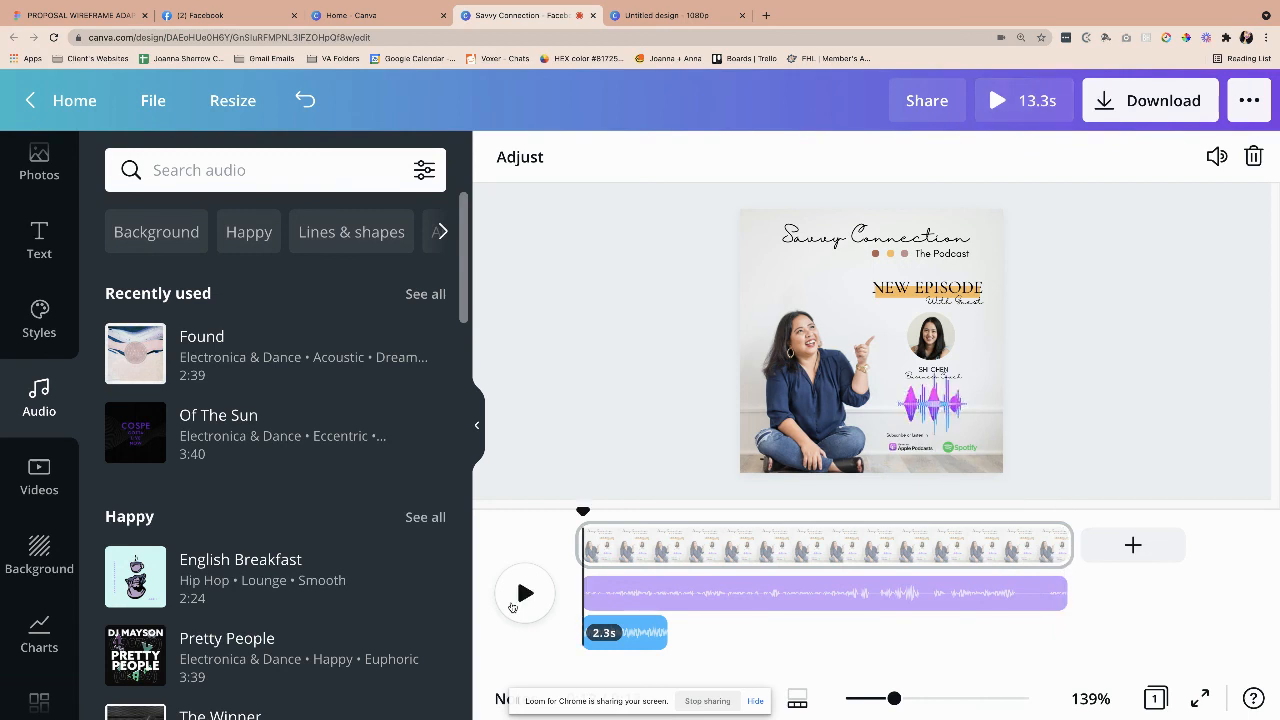
{"action": "left_click", "coordinate": [524, 592]}
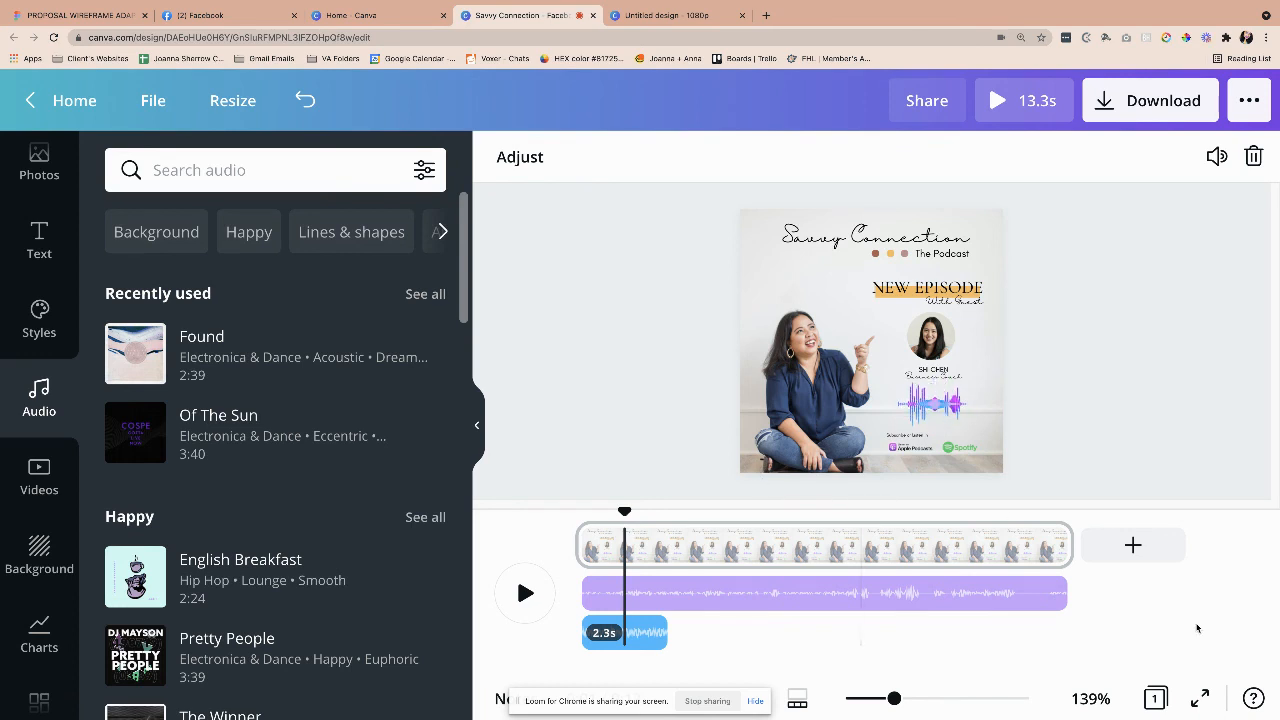
{"action": "mouse_move", "coordinate": [1132, 544]}
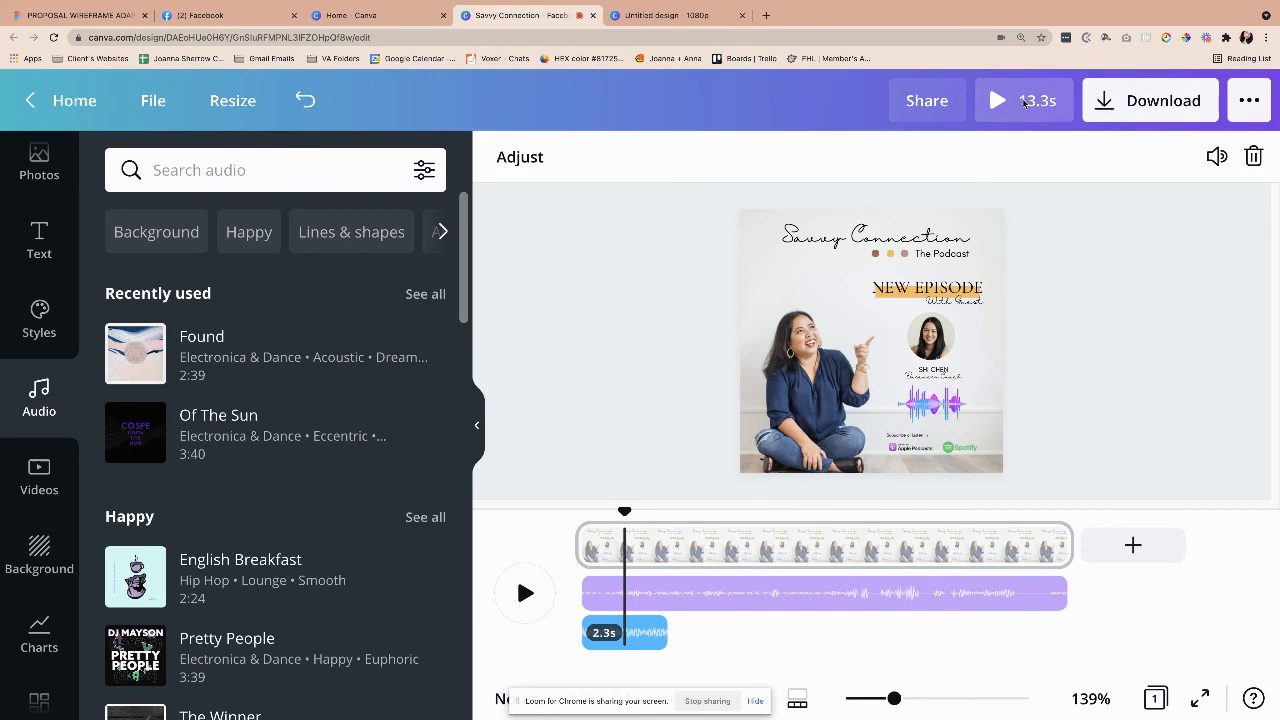
{"action": "left_click", "coordinate": [996, 100]}
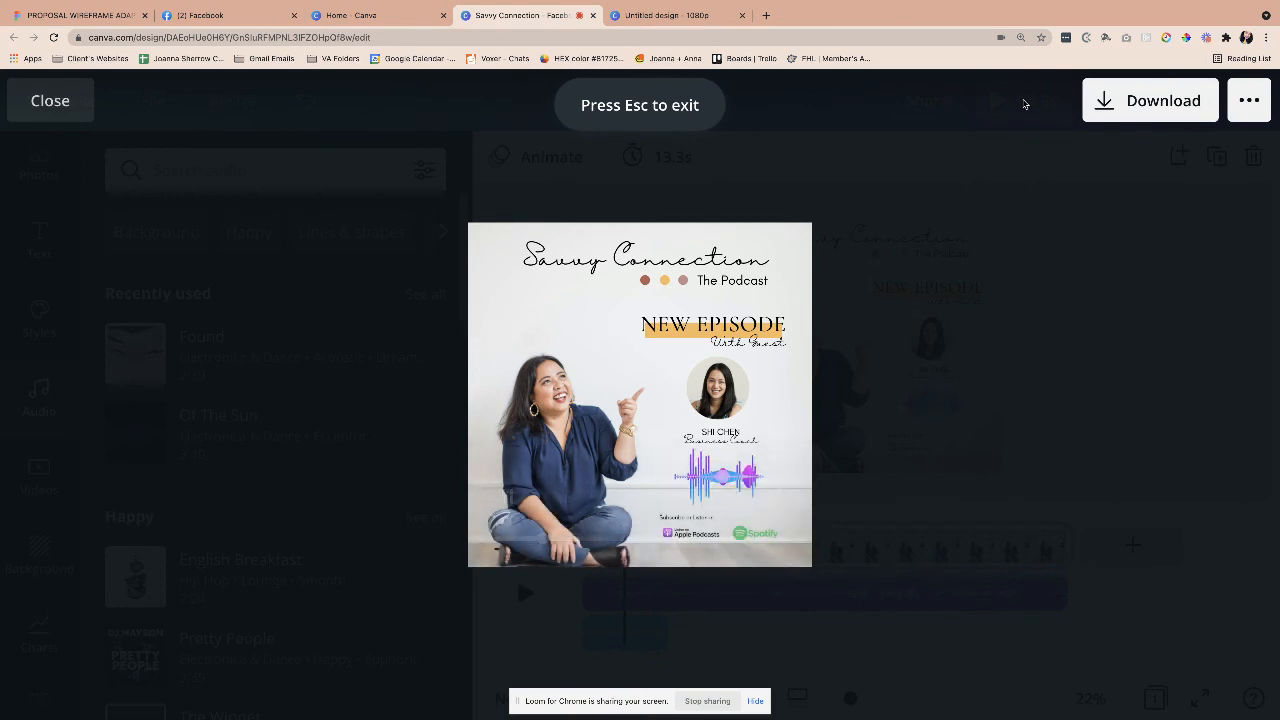